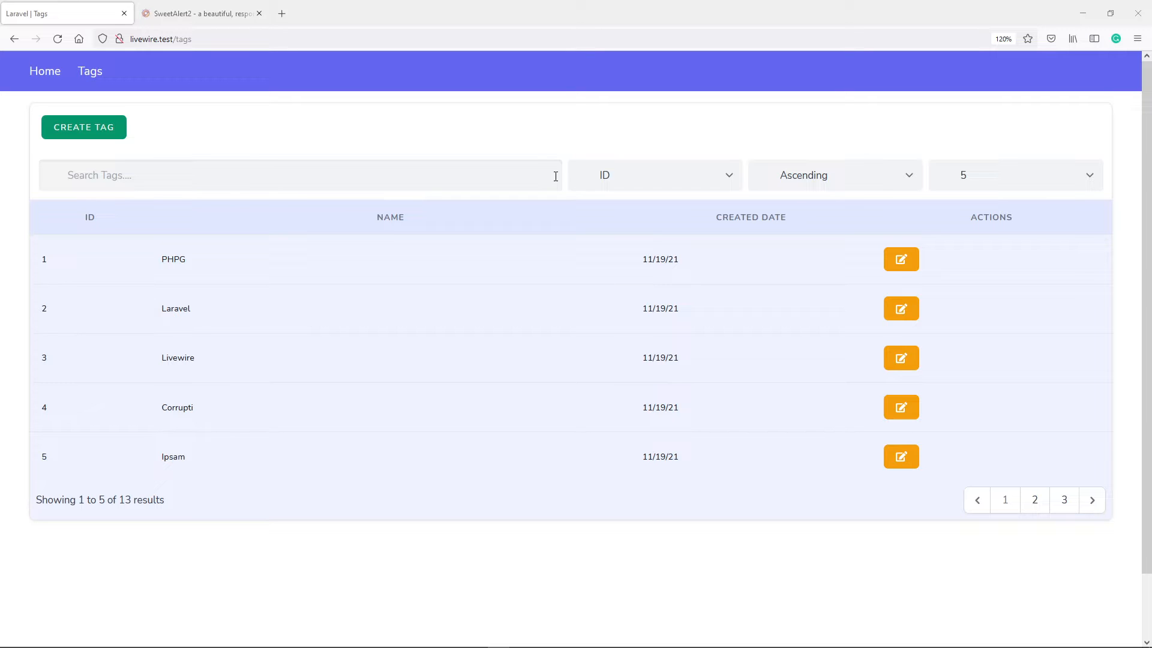
mouse_move(226, 252)
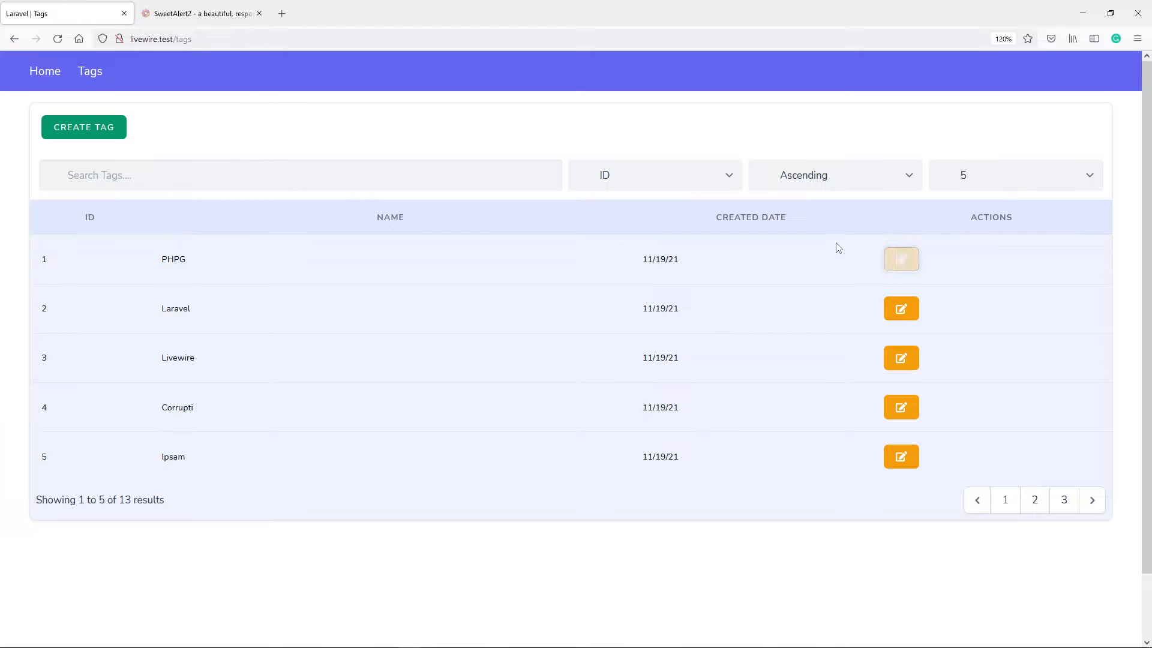
Rename tag 1 from PHPG to PHP, then update it again to PHPDD
click(900, 259)
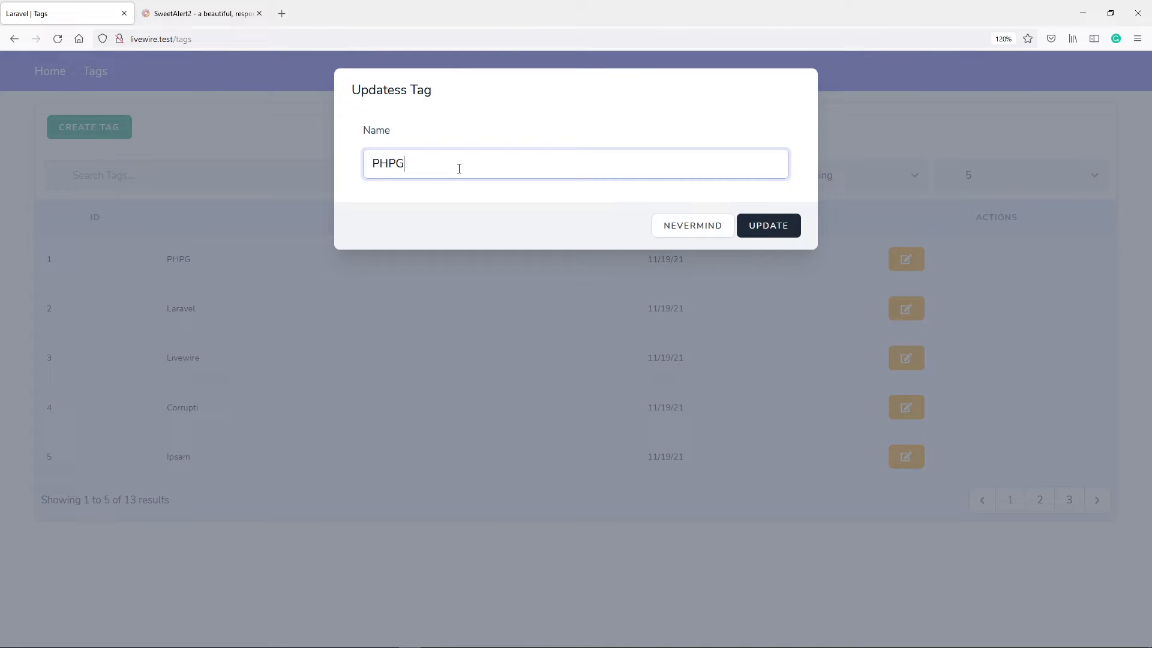
key(Backspace)
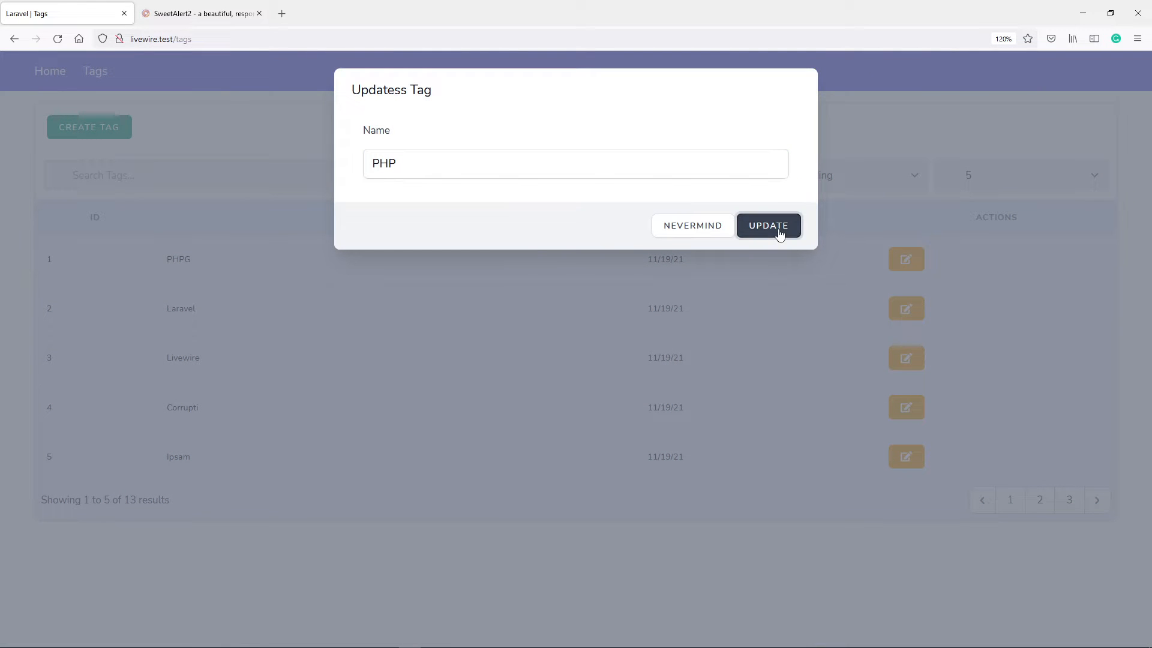
click(769, 226)
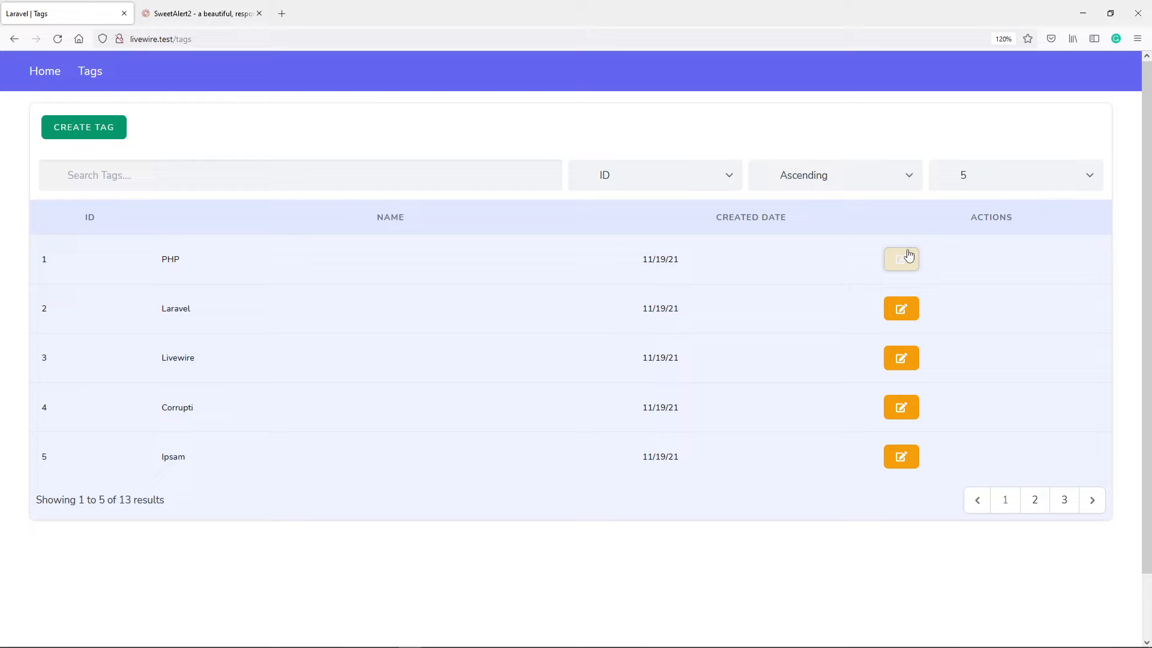
click(900, 258)
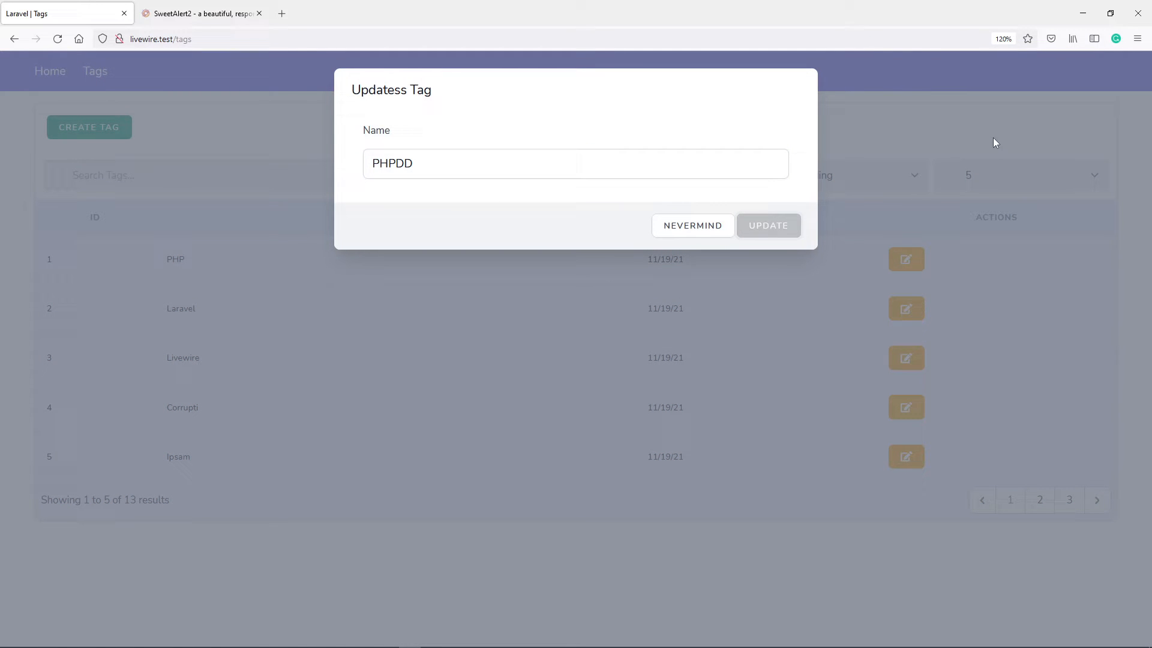
click(768, 226)
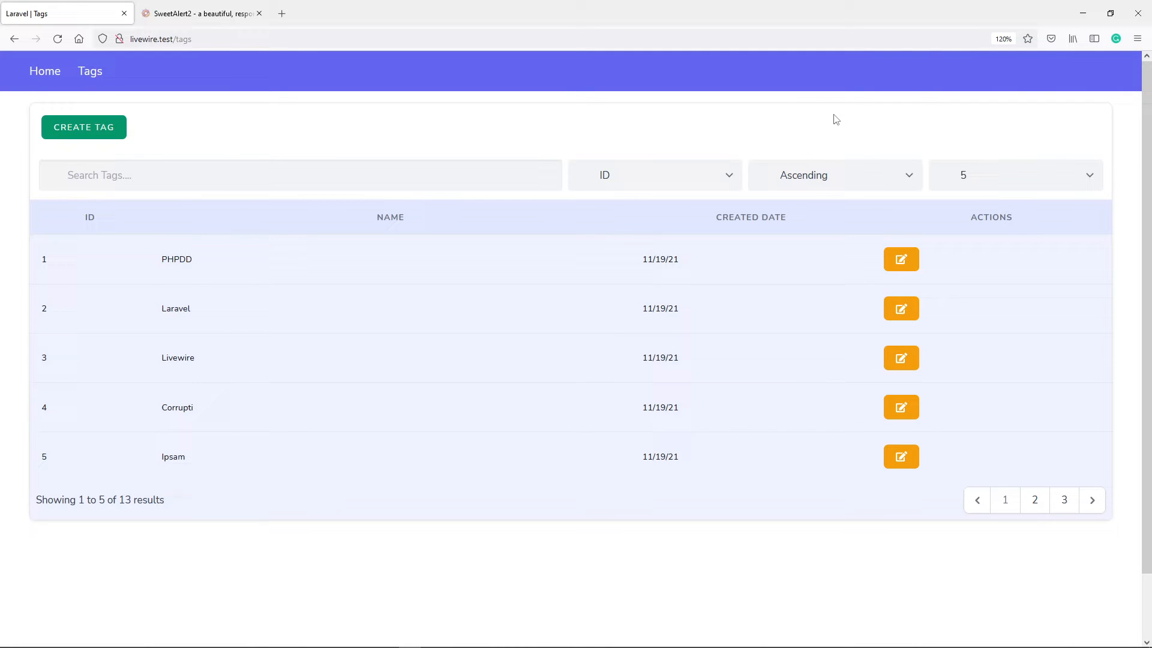
mouse_move(207, 112)
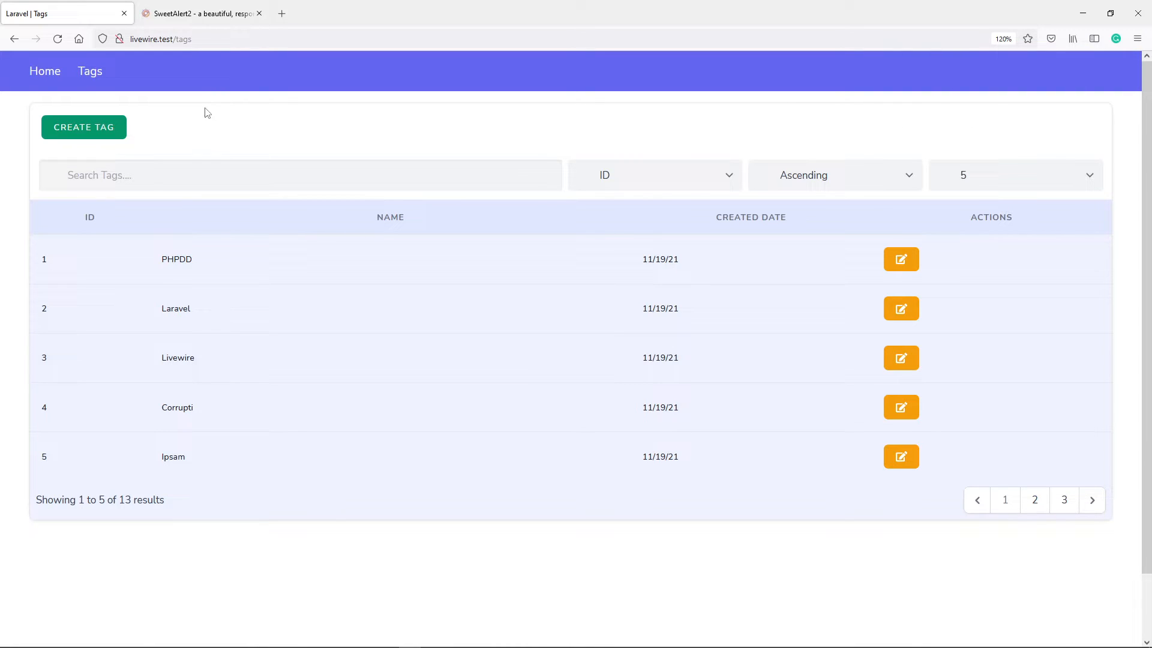
Scroll the SweetAlert2 docs to Download & Install and select the npm install sweetalert2 command
click(202, 13)
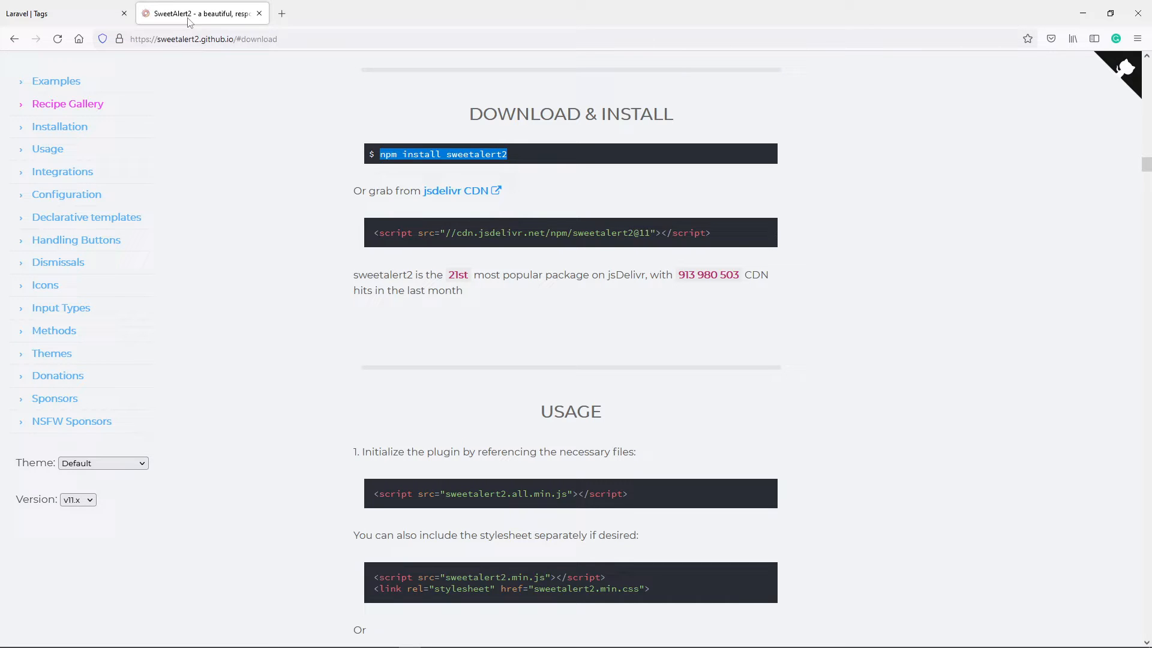
scroll(up, 3)
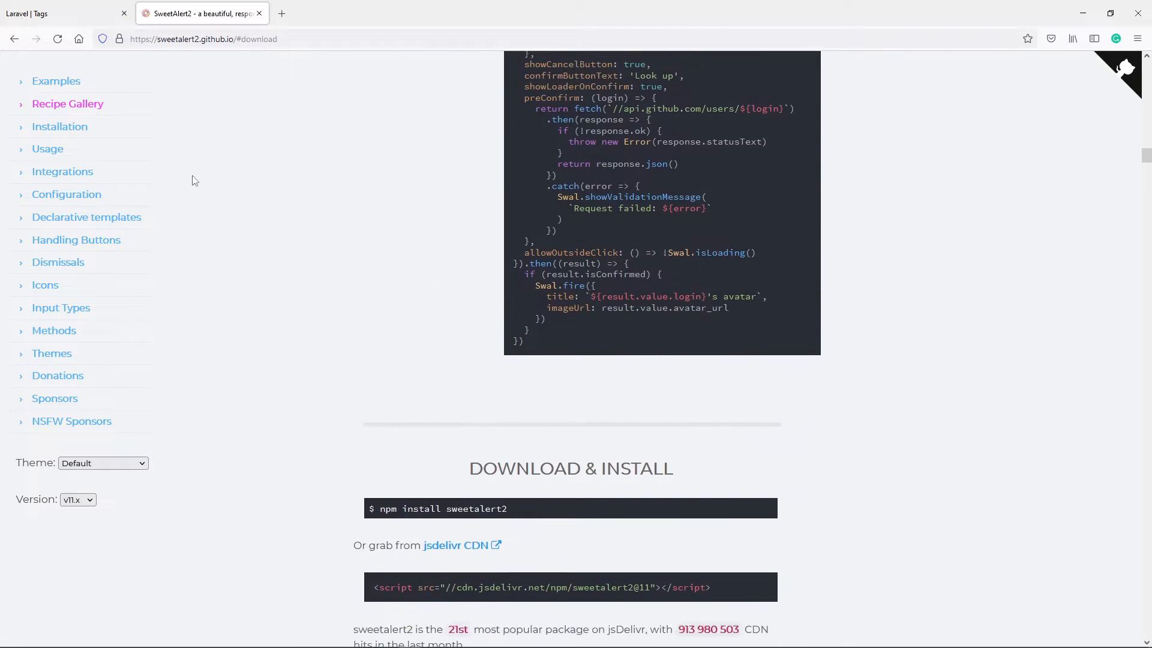
scroll(up, 3)
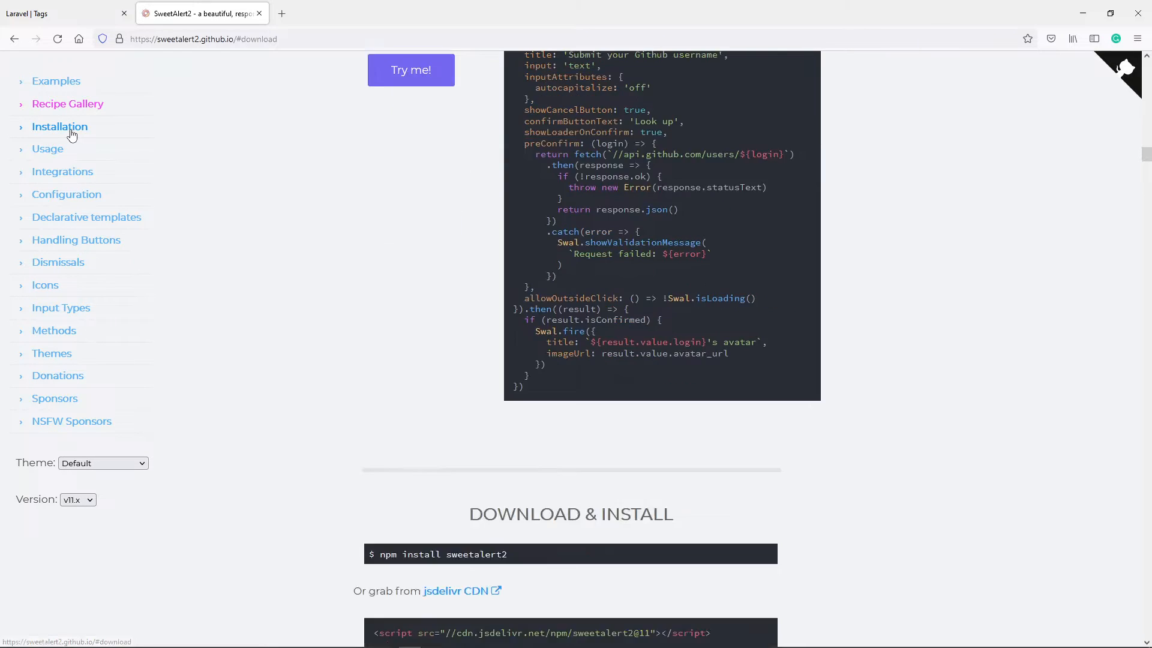
scroll(down, 3)
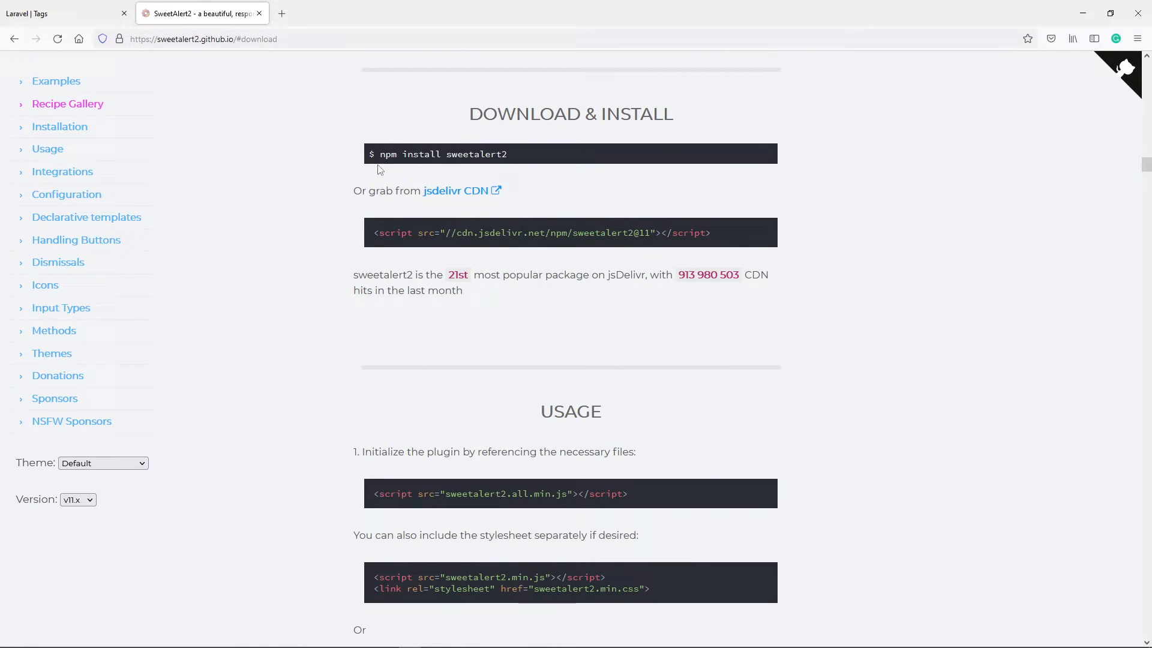
triple_click(541, 232)
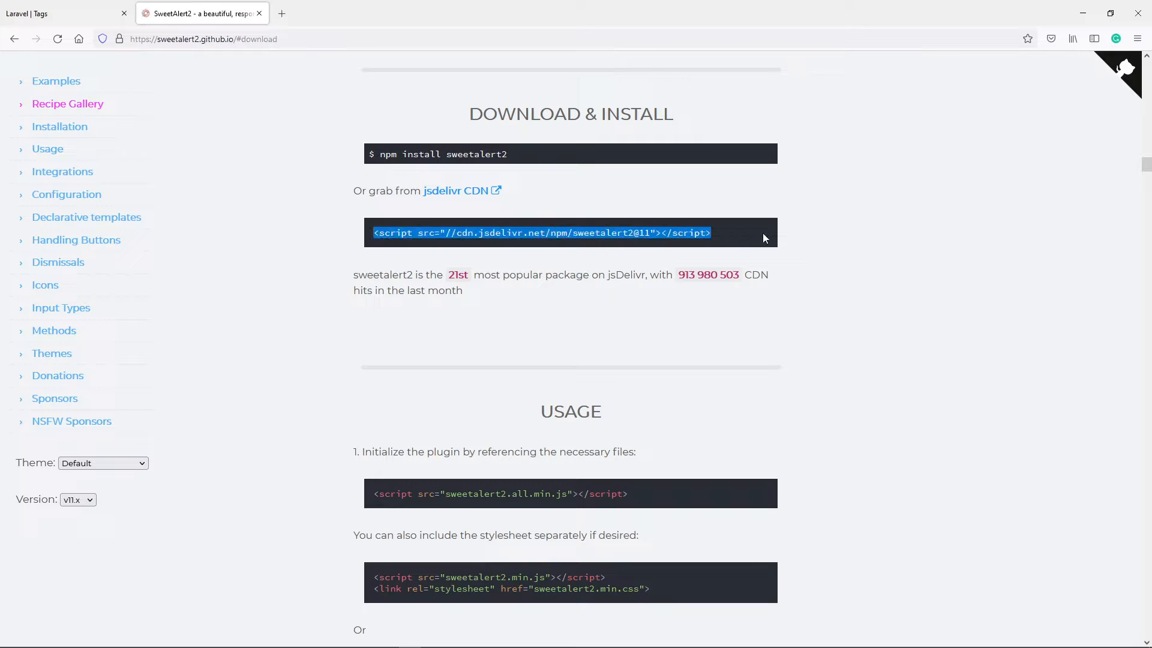
mouse_move(286, 245)
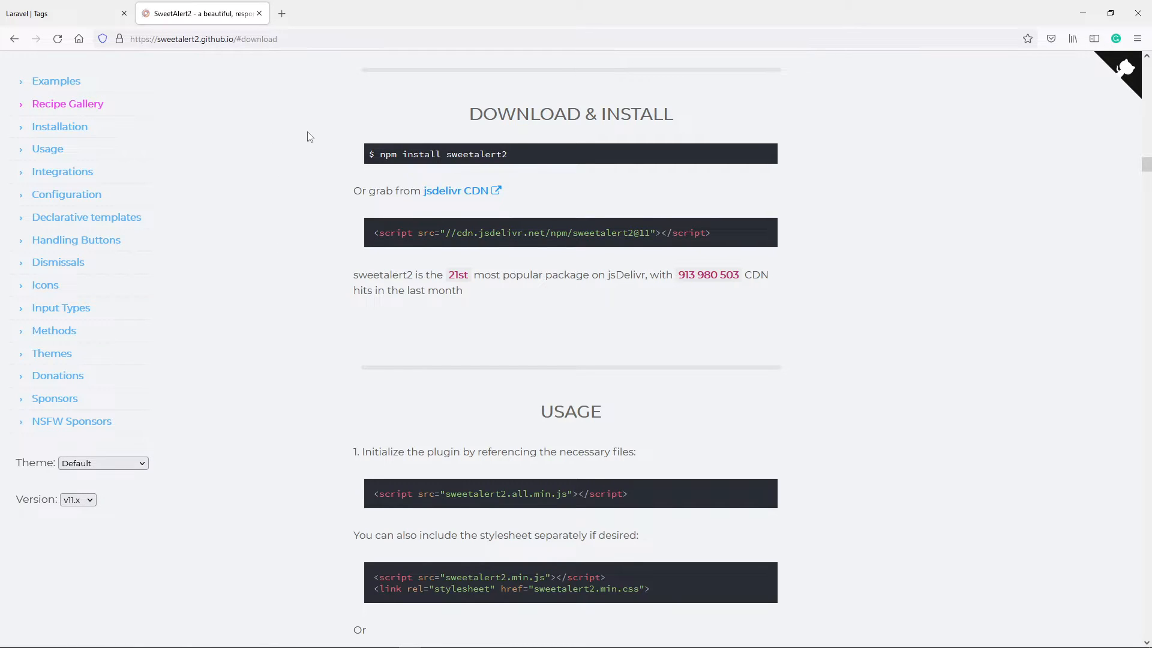
double_click(442, 154)
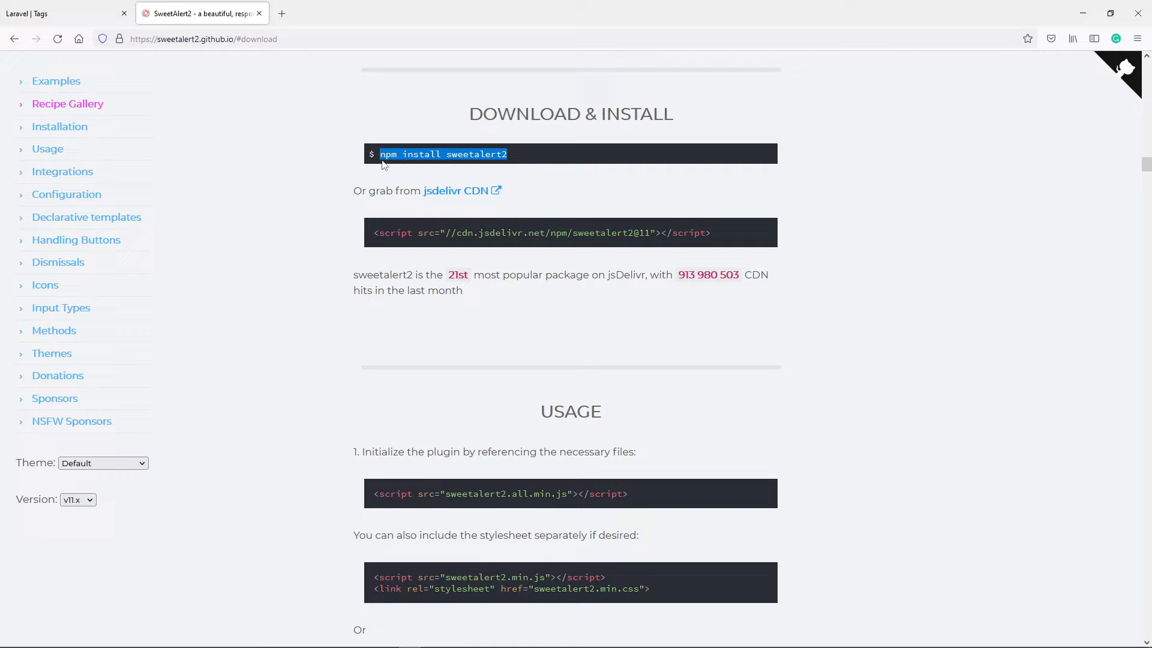
mouse_move(378, 165)
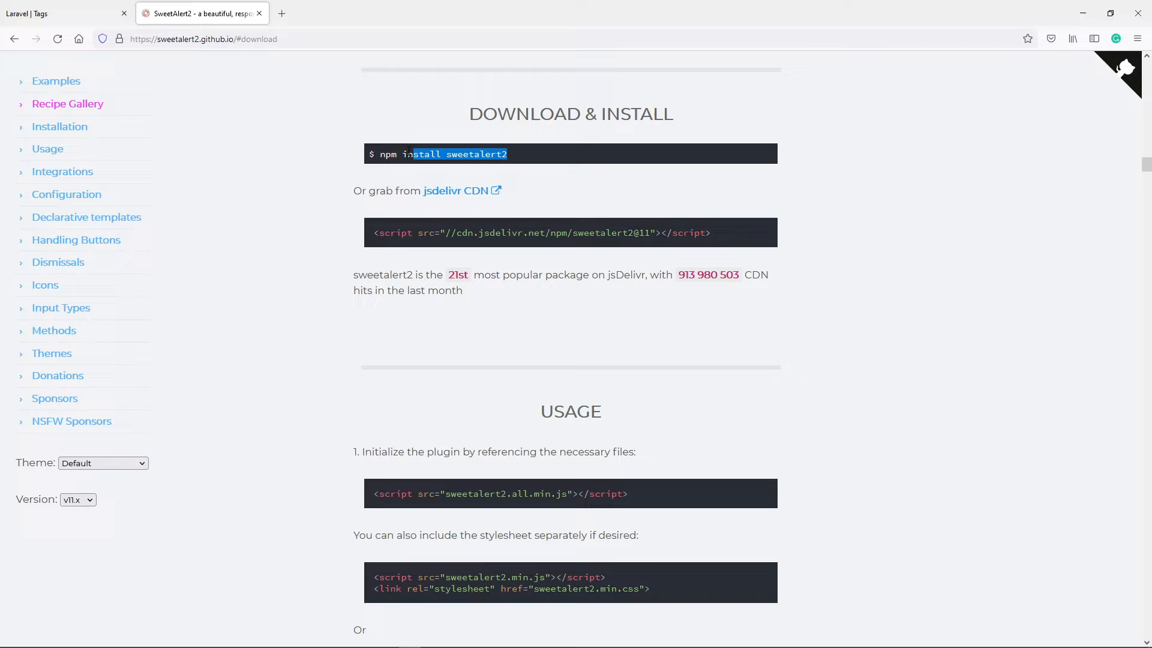
triple_click(443, 154)
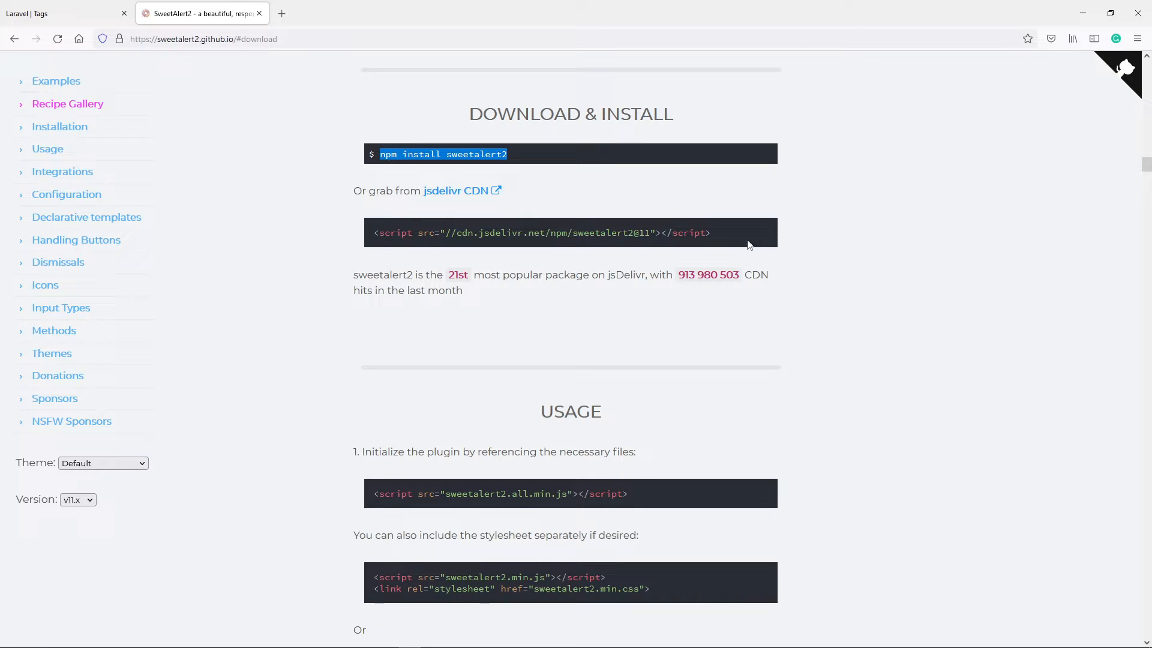
mouse_move(499, 167)
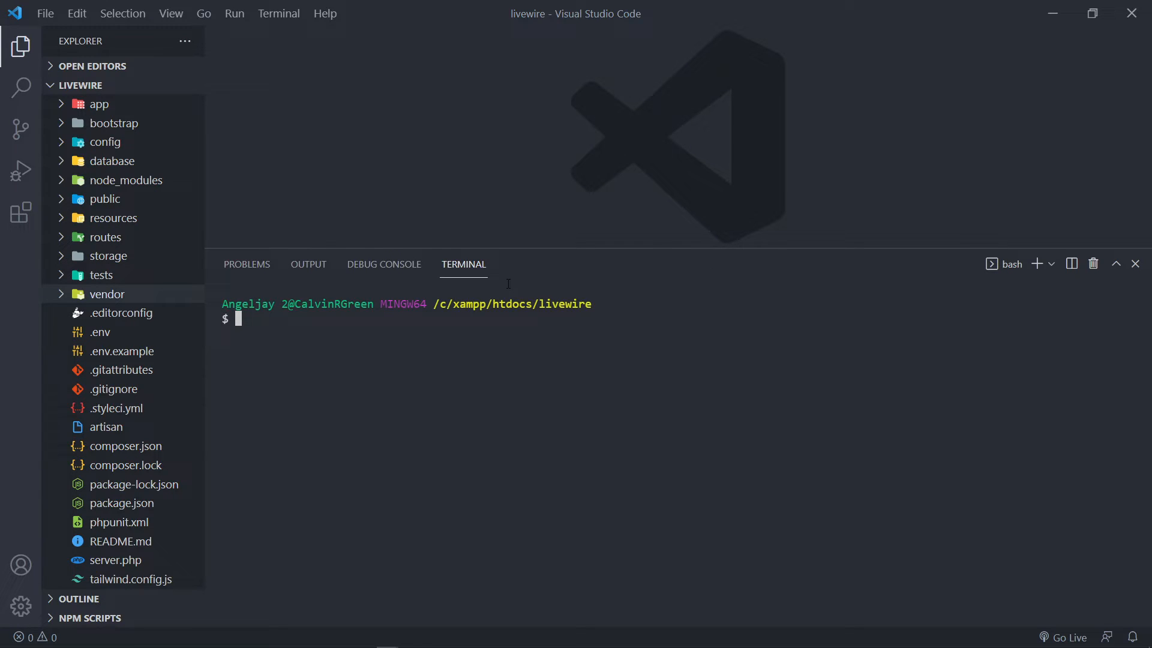
Run npm install sweetalert2 in the integrated terminal
text(npm install sweetalert2)
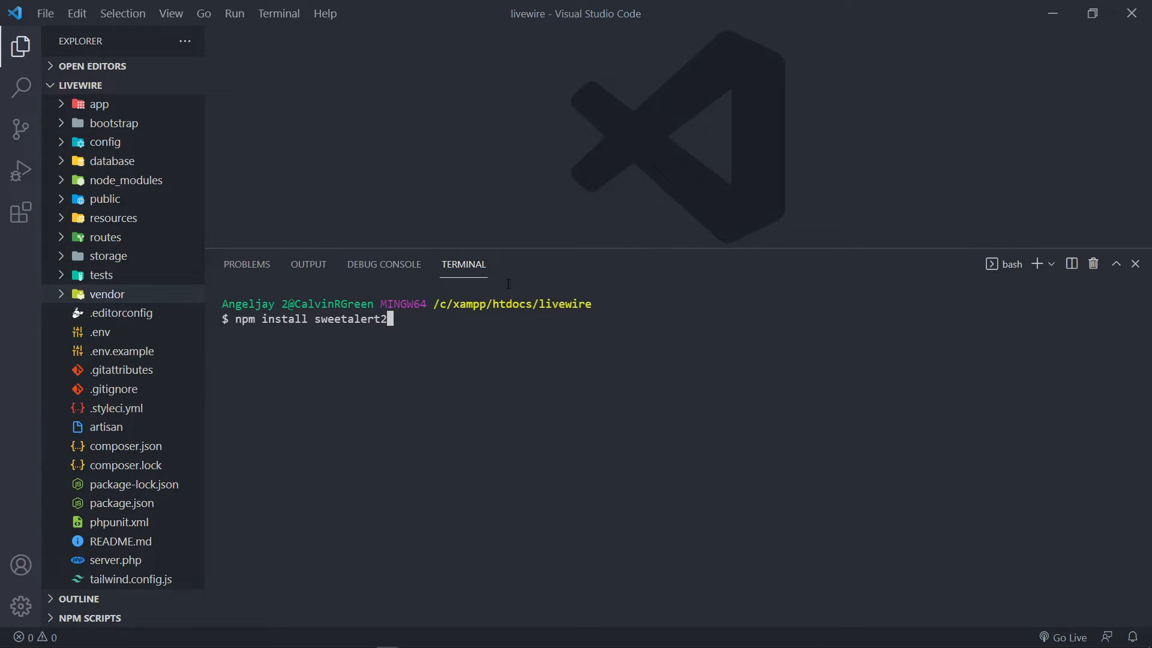
key(Return)
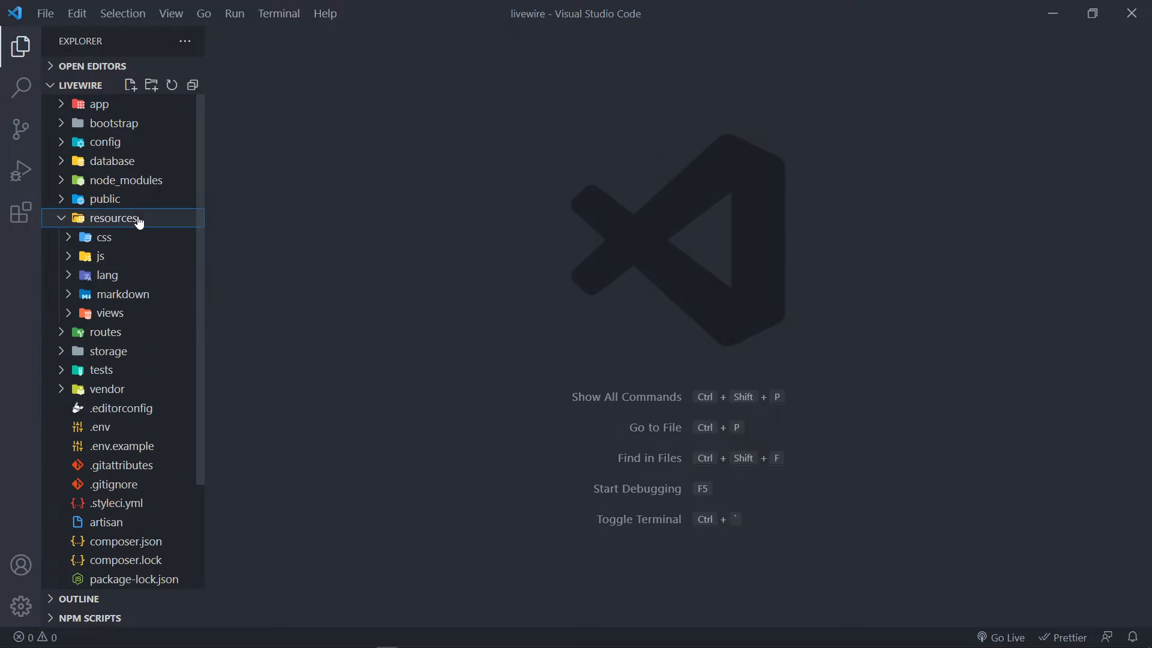
Open resources/js/app.js, add import Swal from 'sweetalert2', and save
click(99, 256)
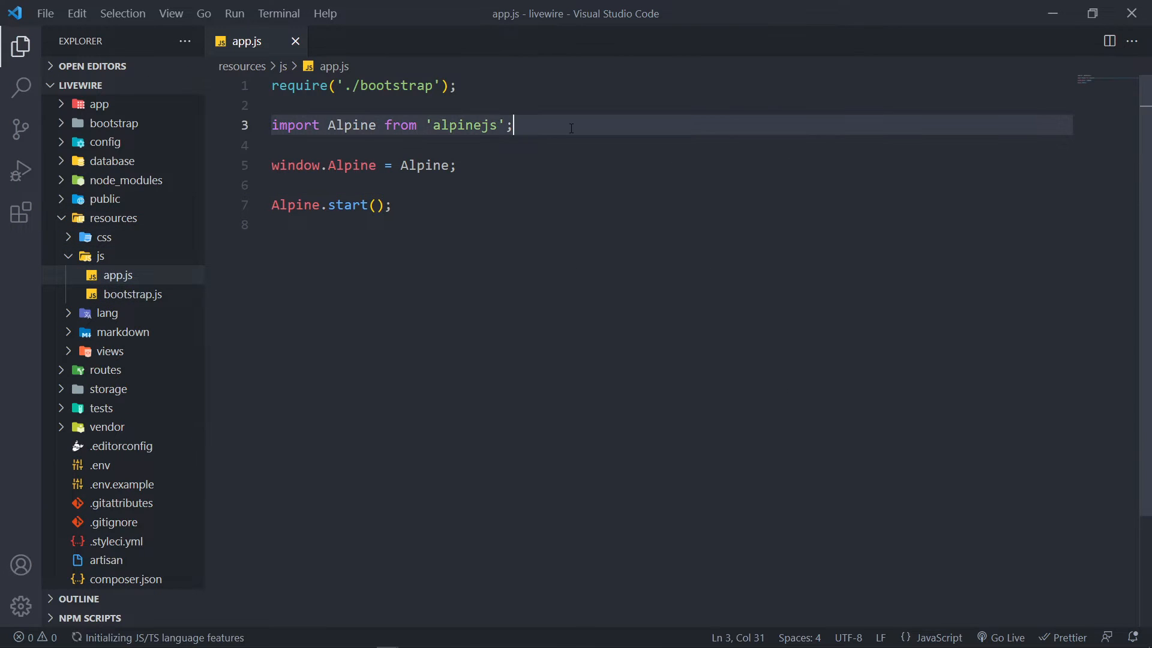
text(import S)
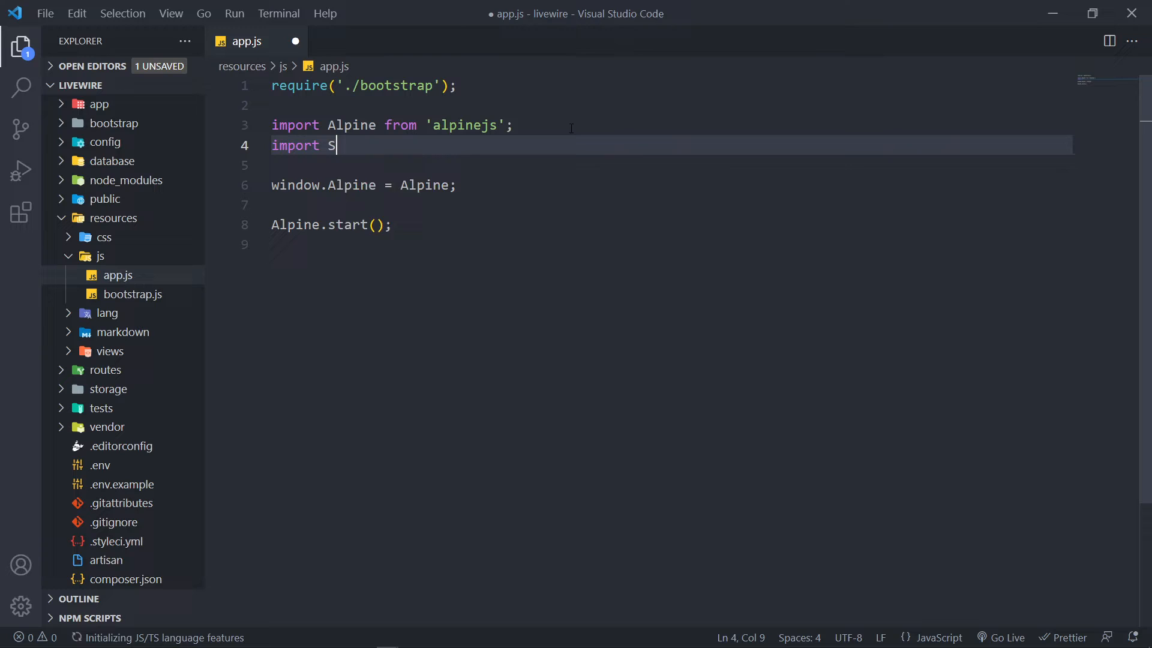
text(wal)
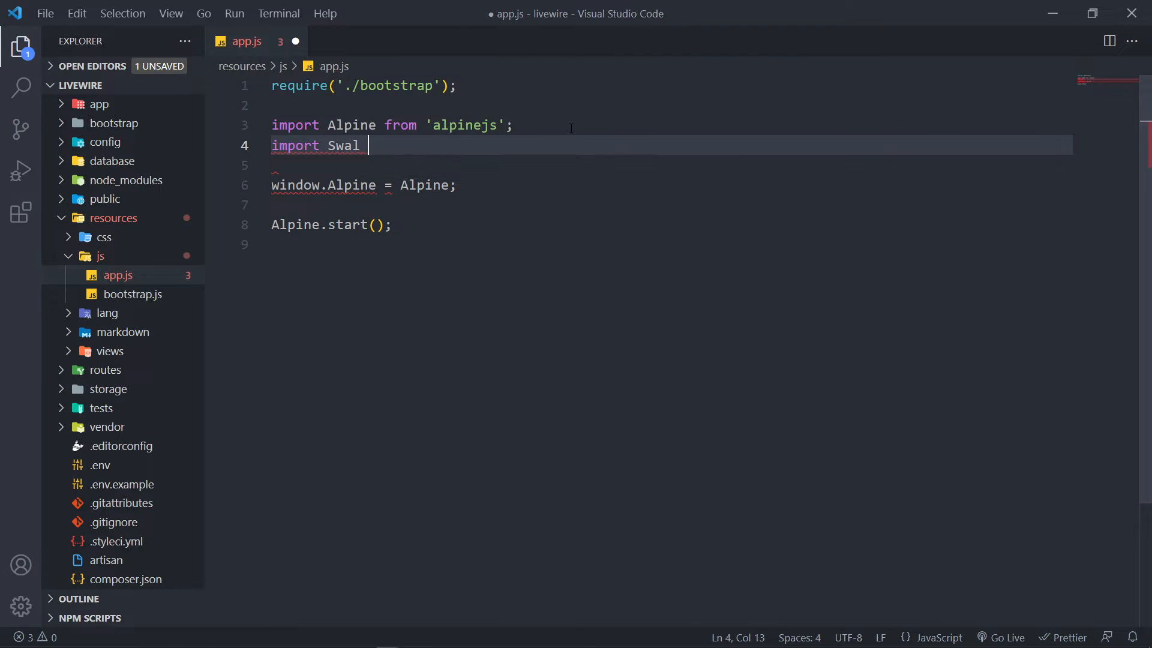
text(from)
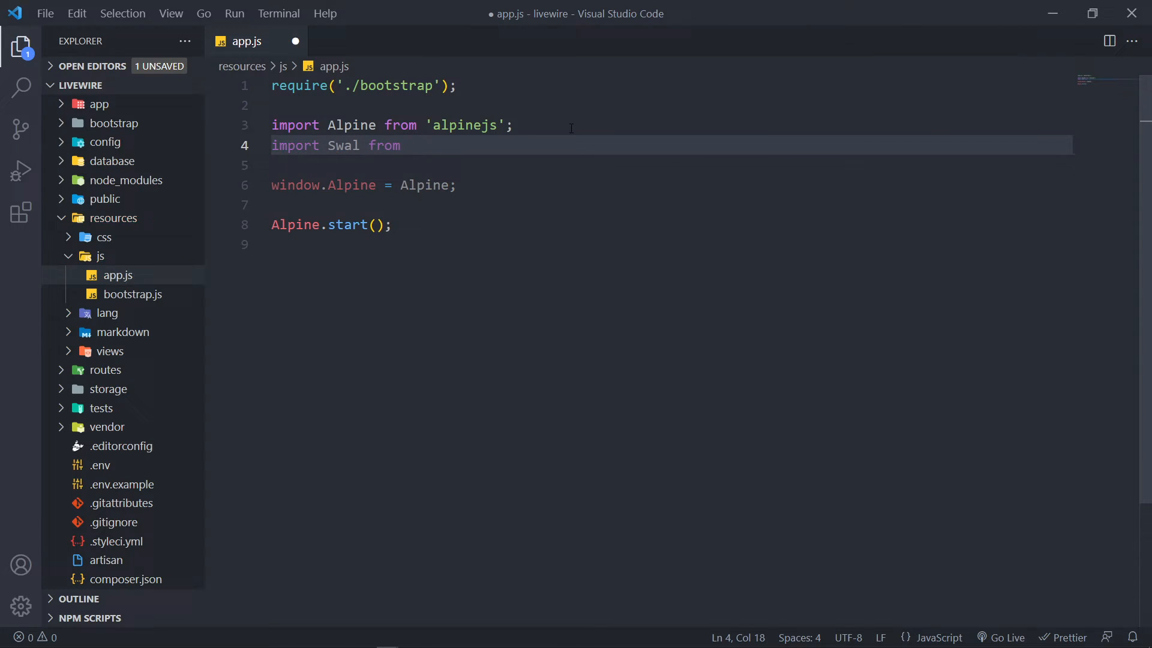
text('sweetalert2';)
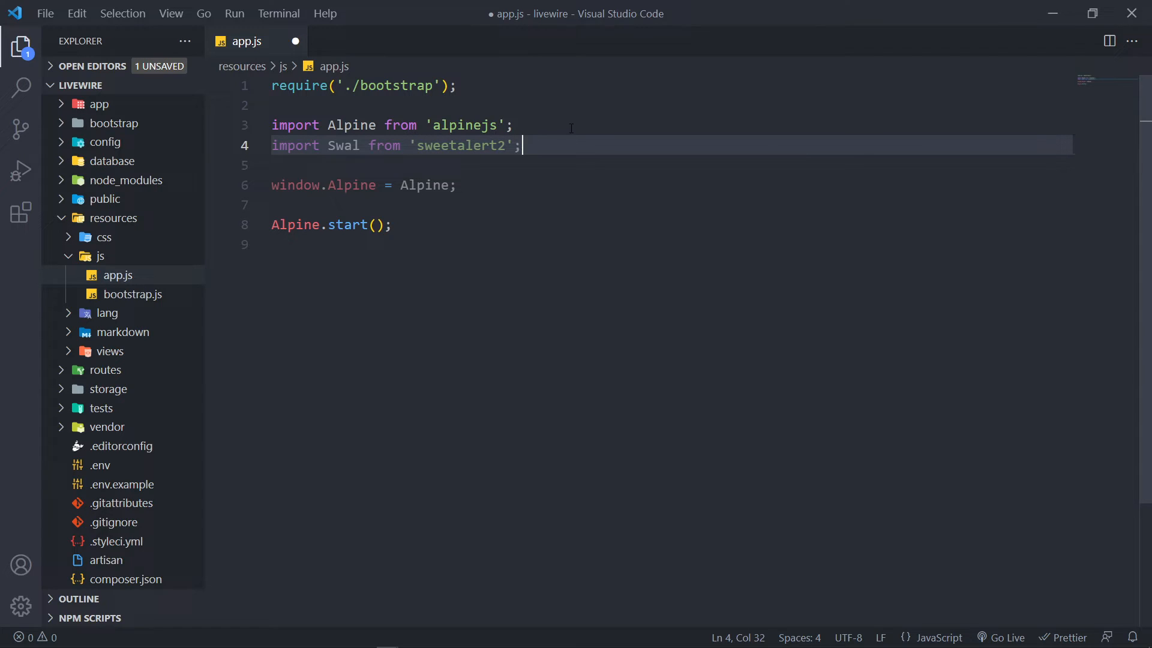
key(ctrl+s)
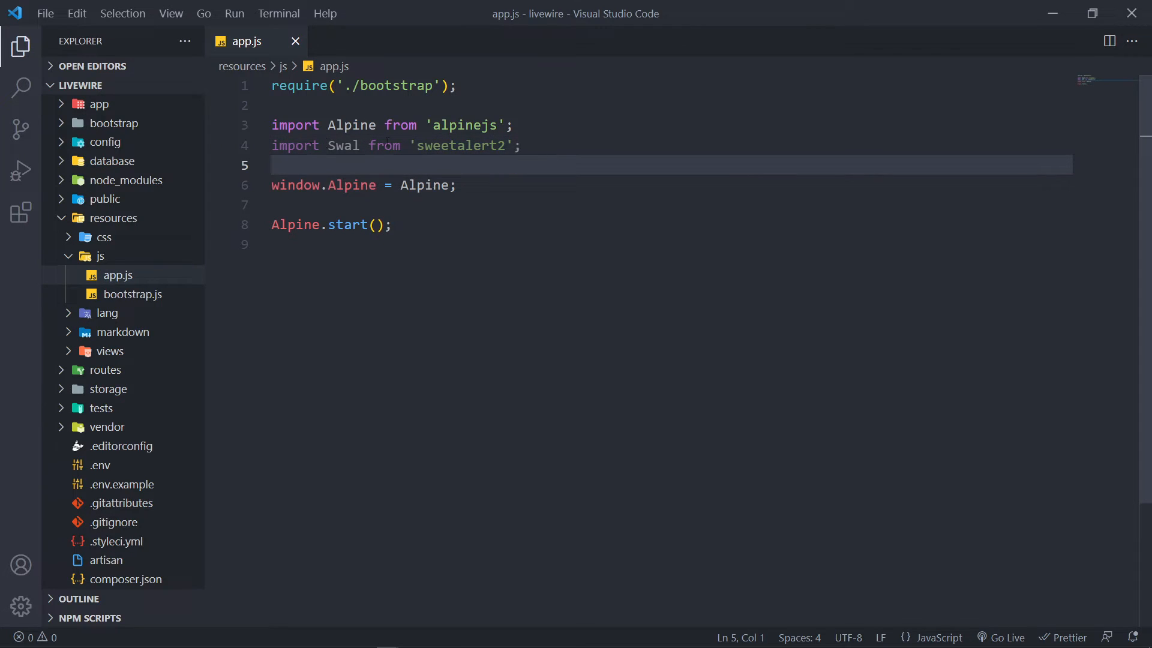
Add window.Swal = Swal; below the window.Alpine line
click(498, 125)
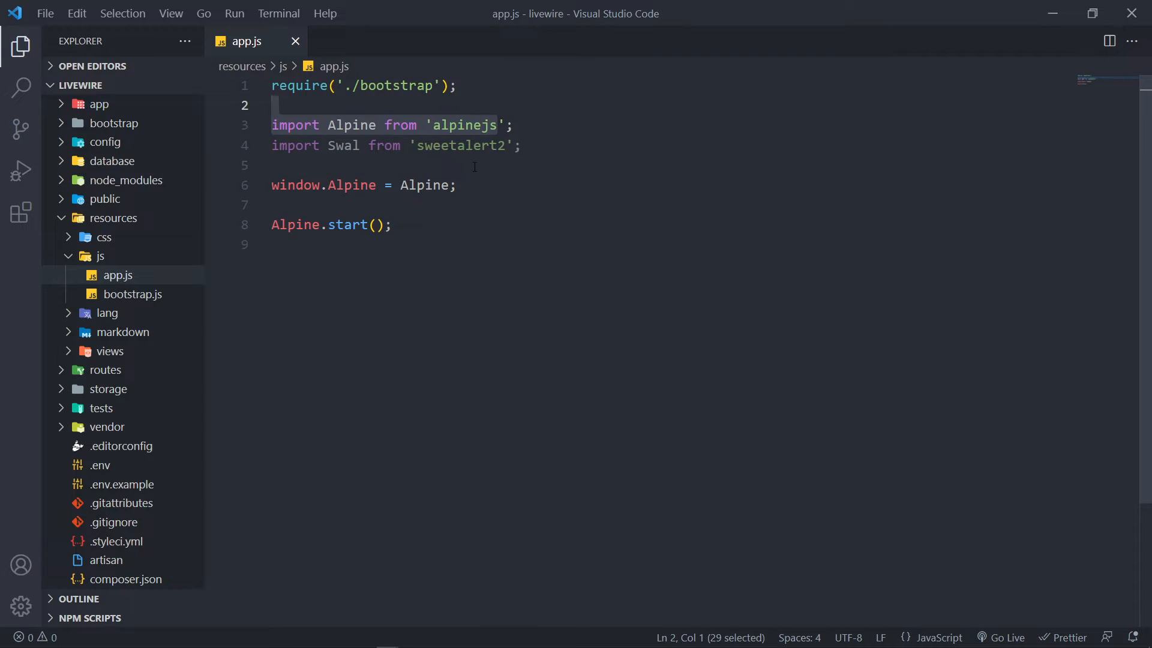
key(Enter)
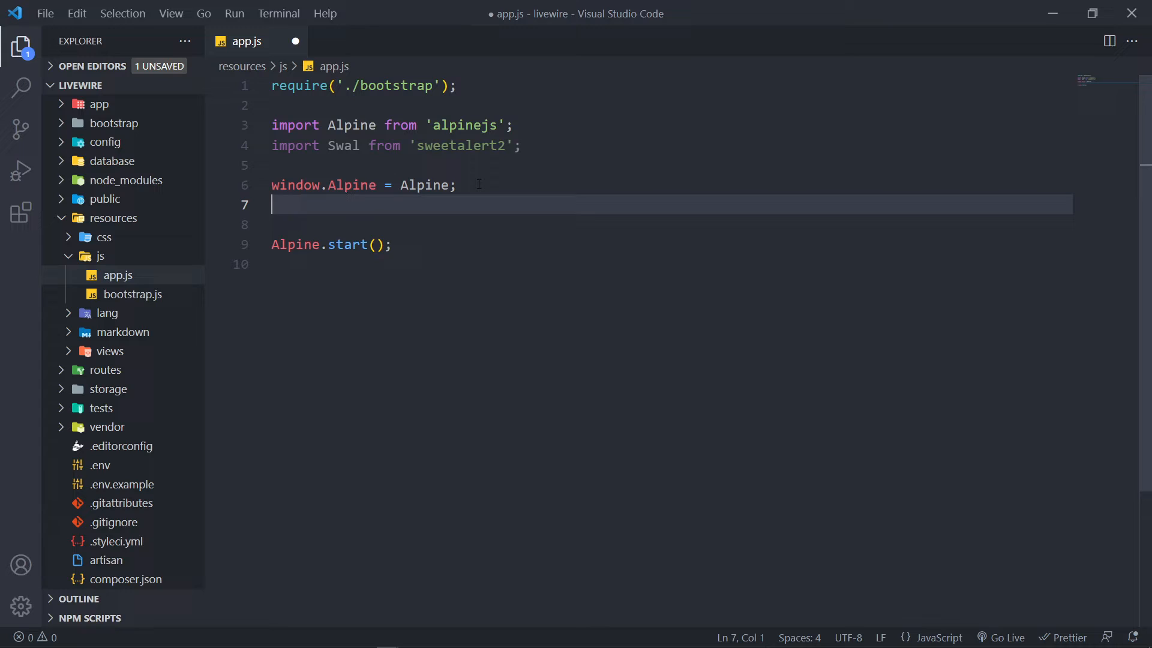
text(window.Swal =)
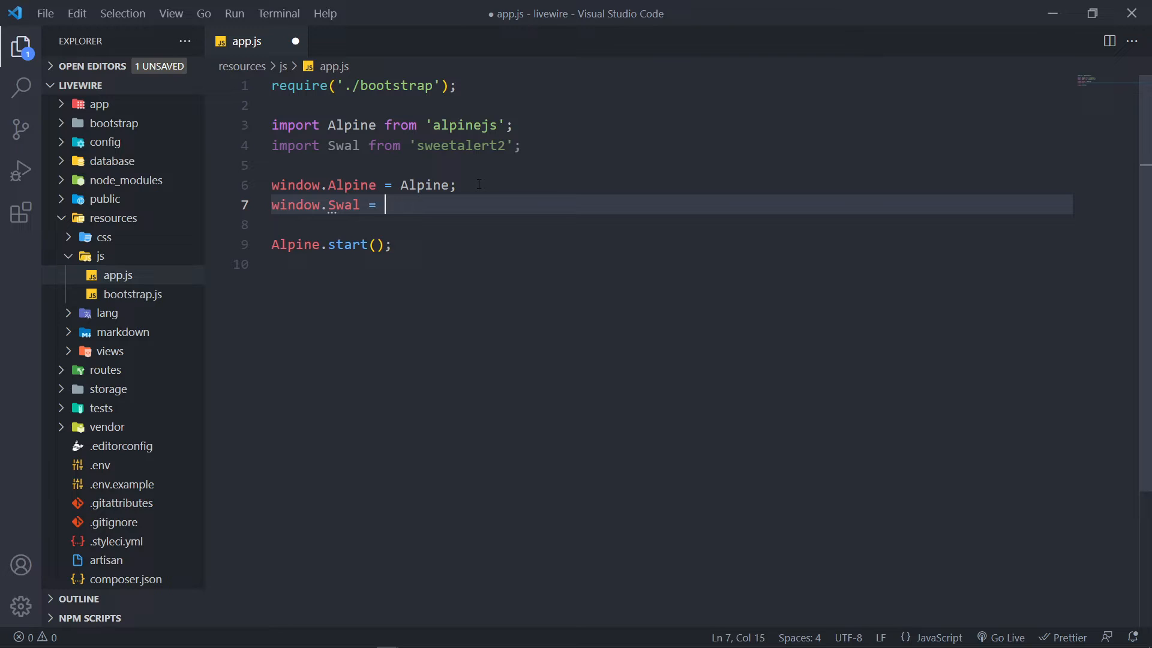
text(Swal;)
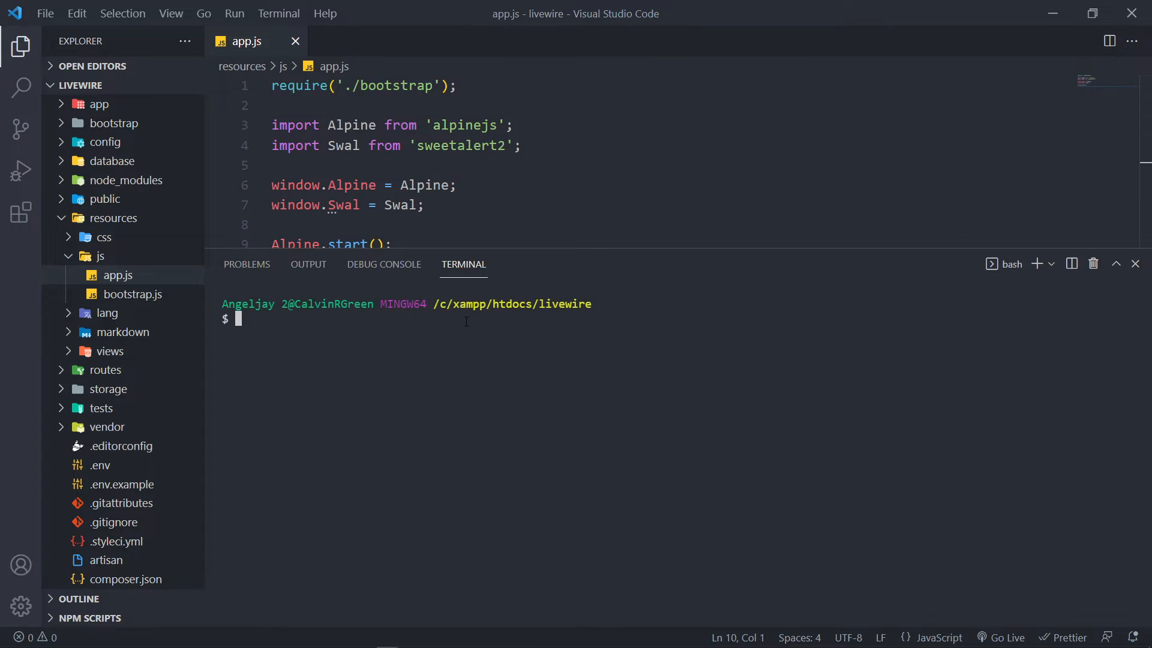
Run npm run dev to compile the assets with Laravel Mix
text(npm)
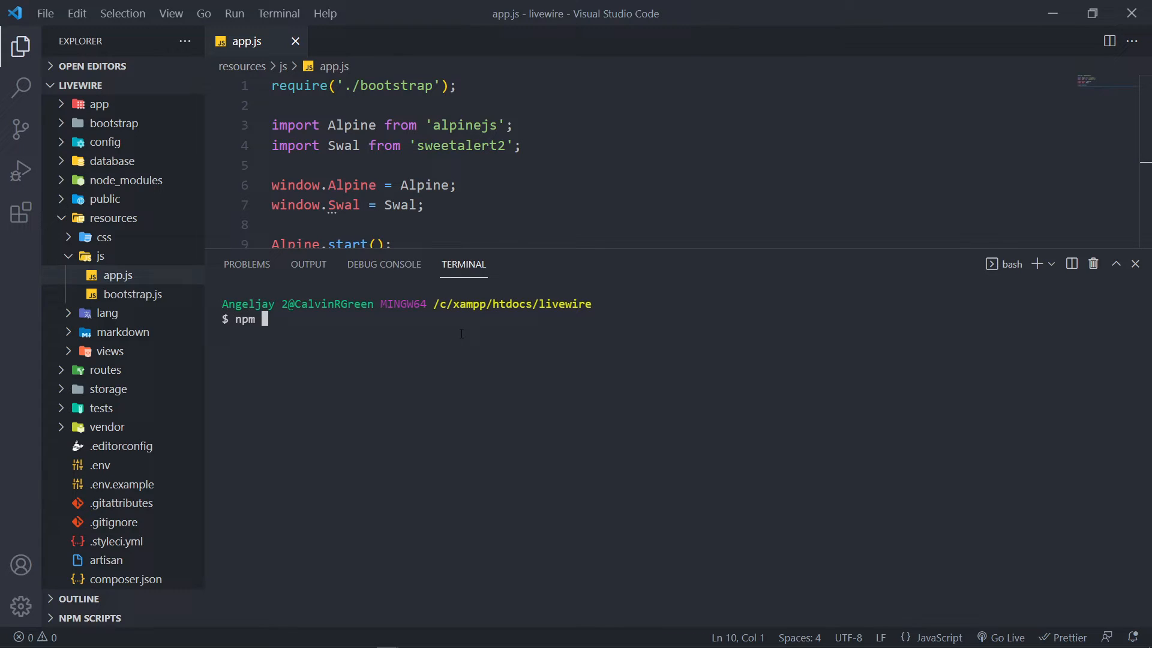
text(run)
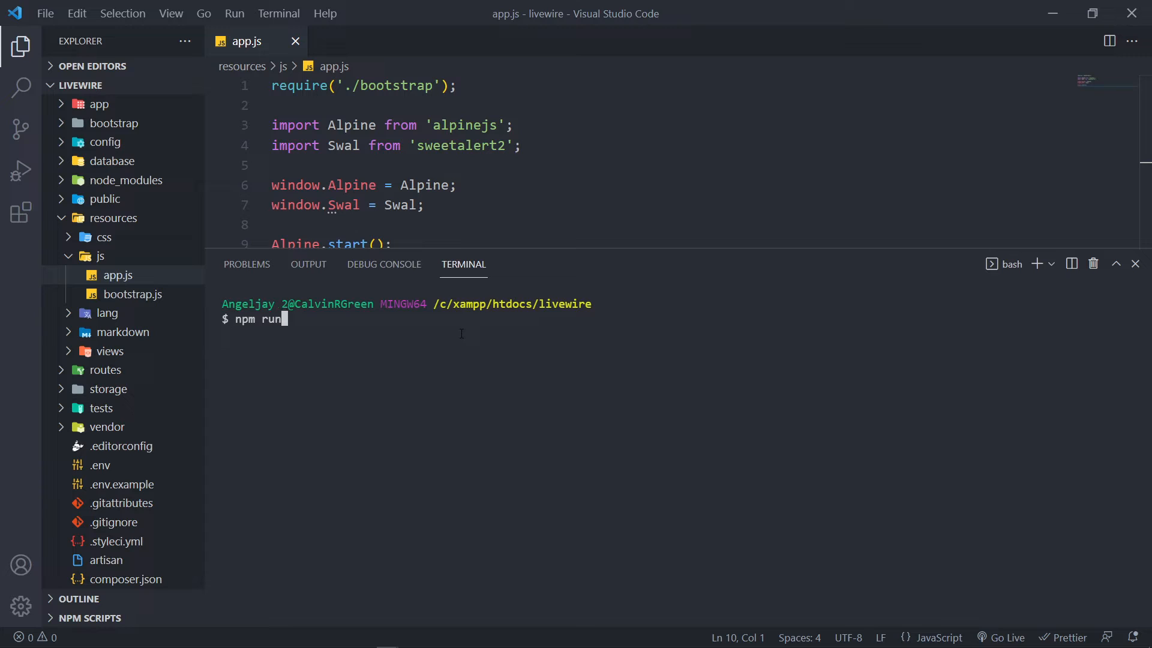
text(dev)
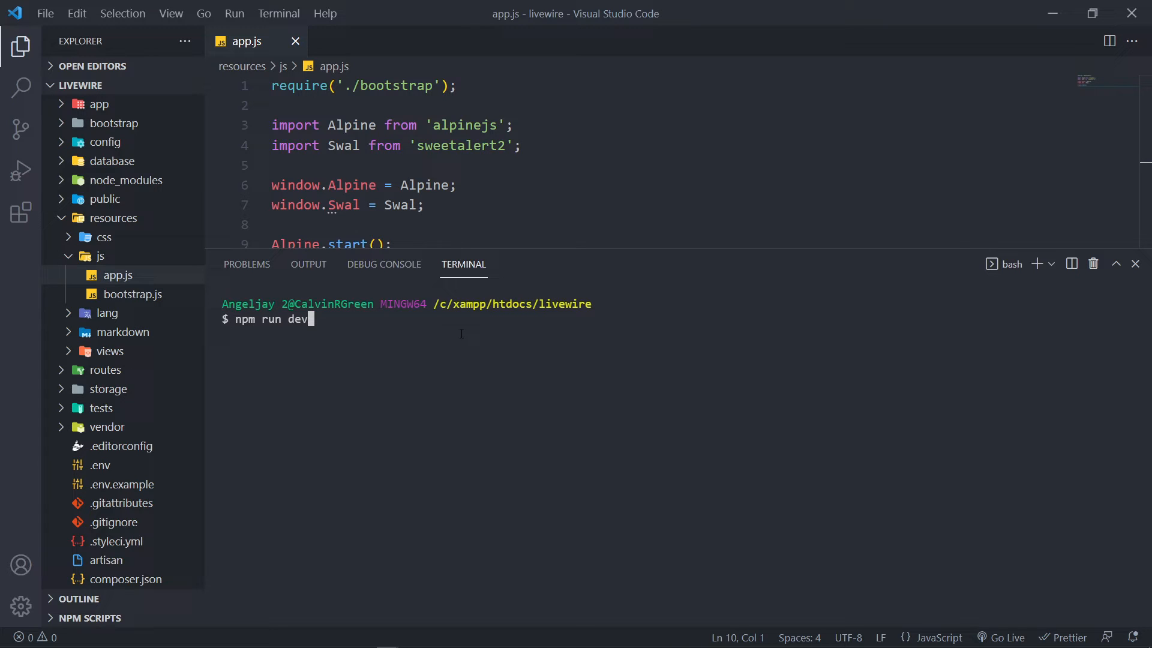
key(Return)
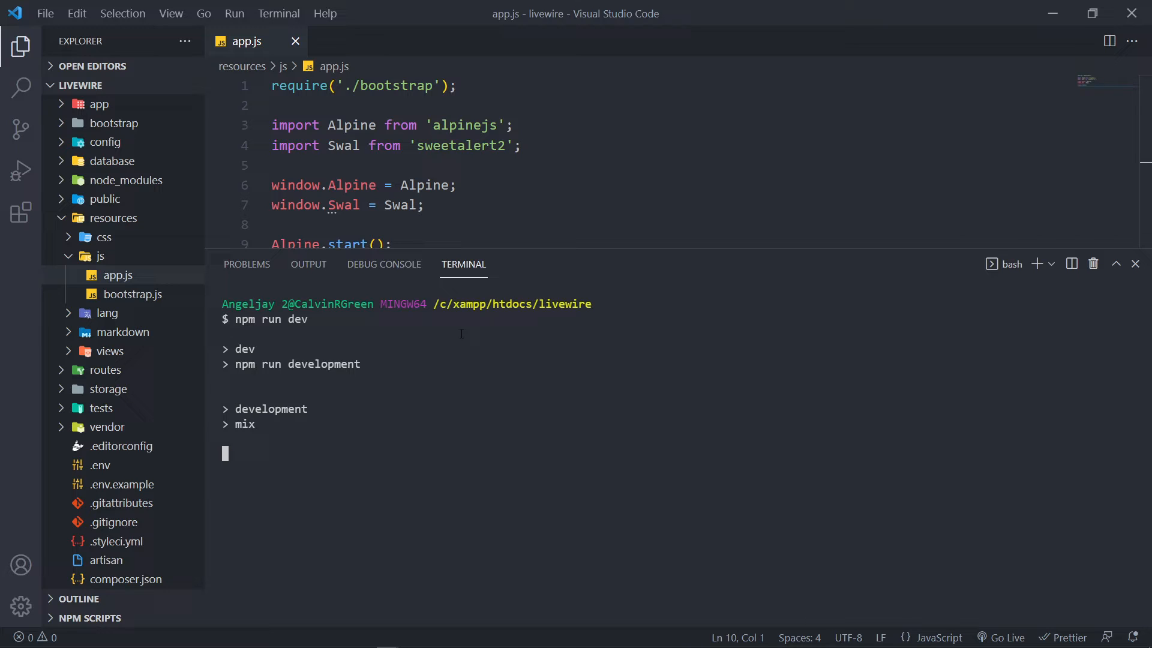
click(514, 125)
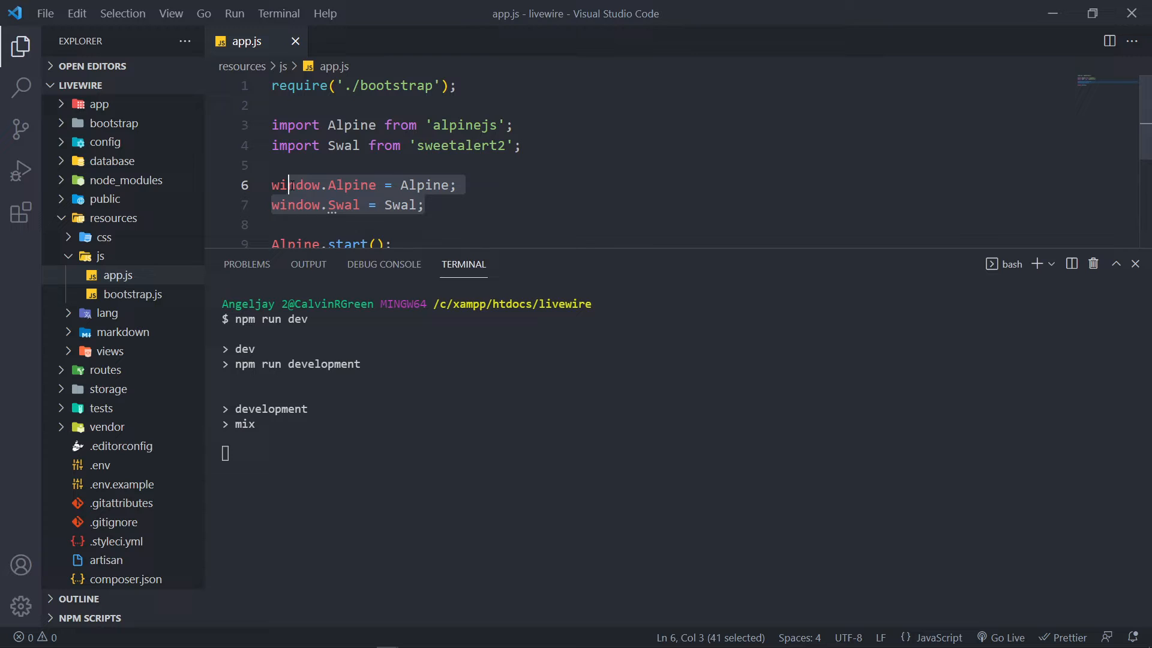
key(Return)
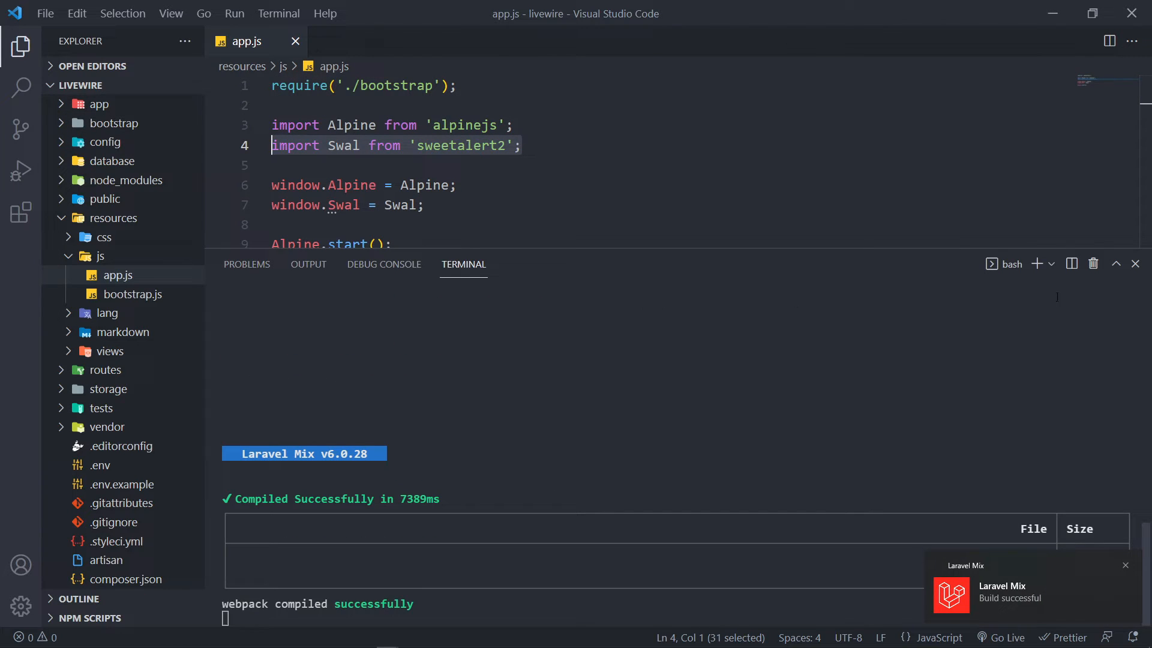
Hide the terminal and expand public/js to find the compiled app.js
click(1134, 264)
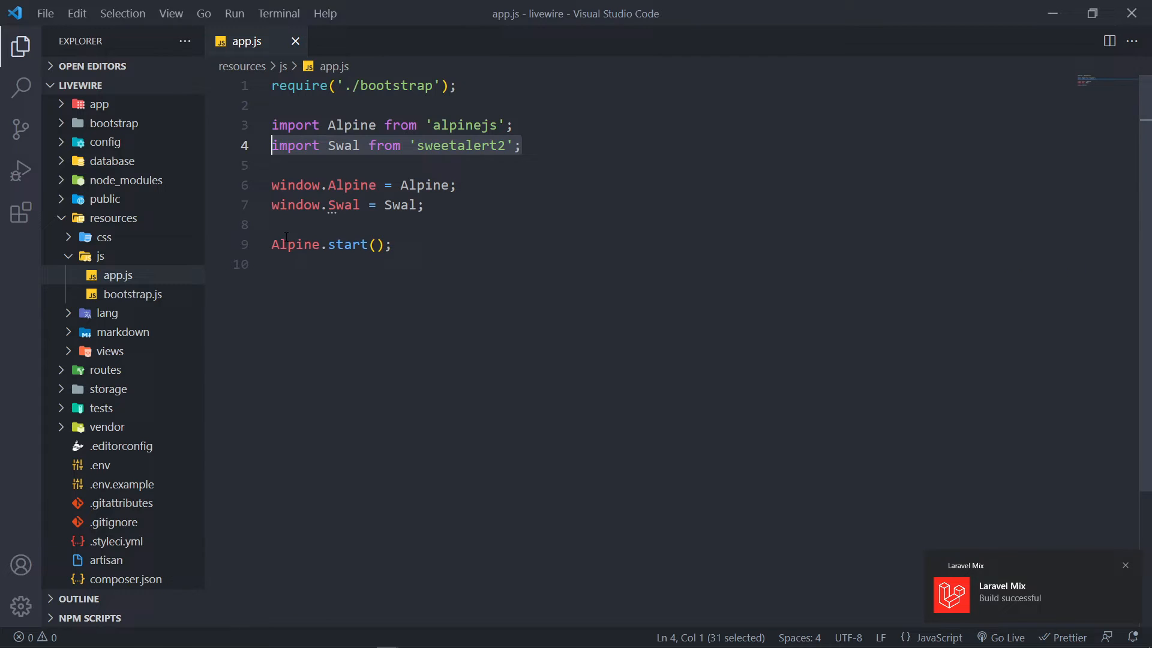
mouse_move(114, 219)
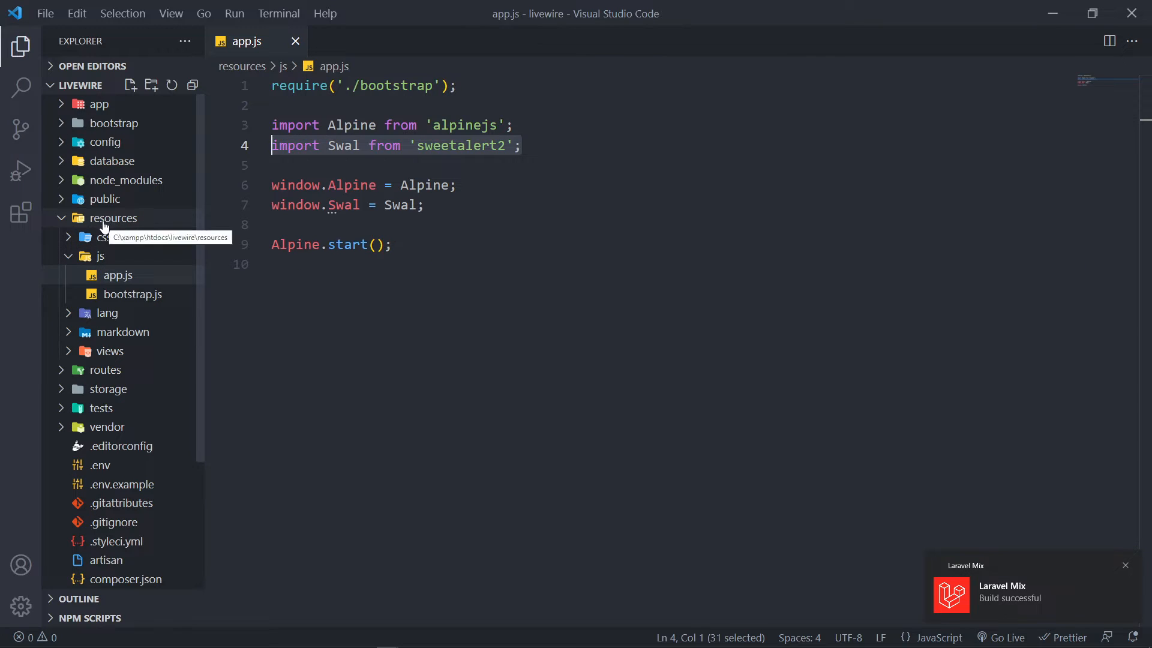
click(105, 198)
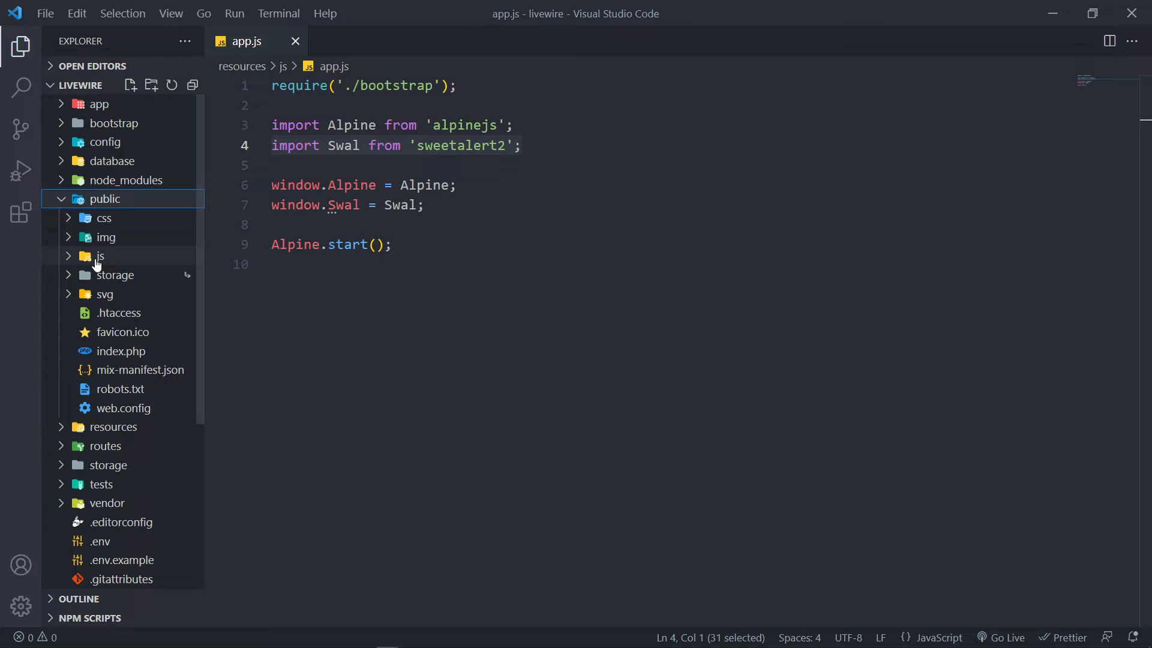
click(99, 256)
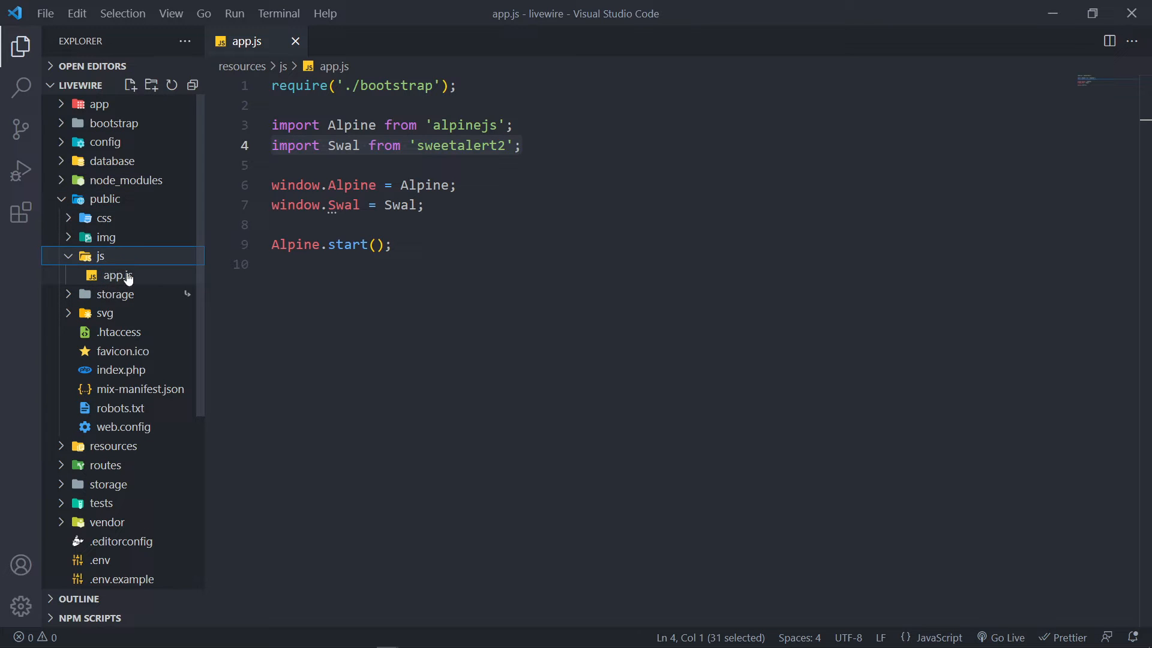
mouse_move(118, 274)
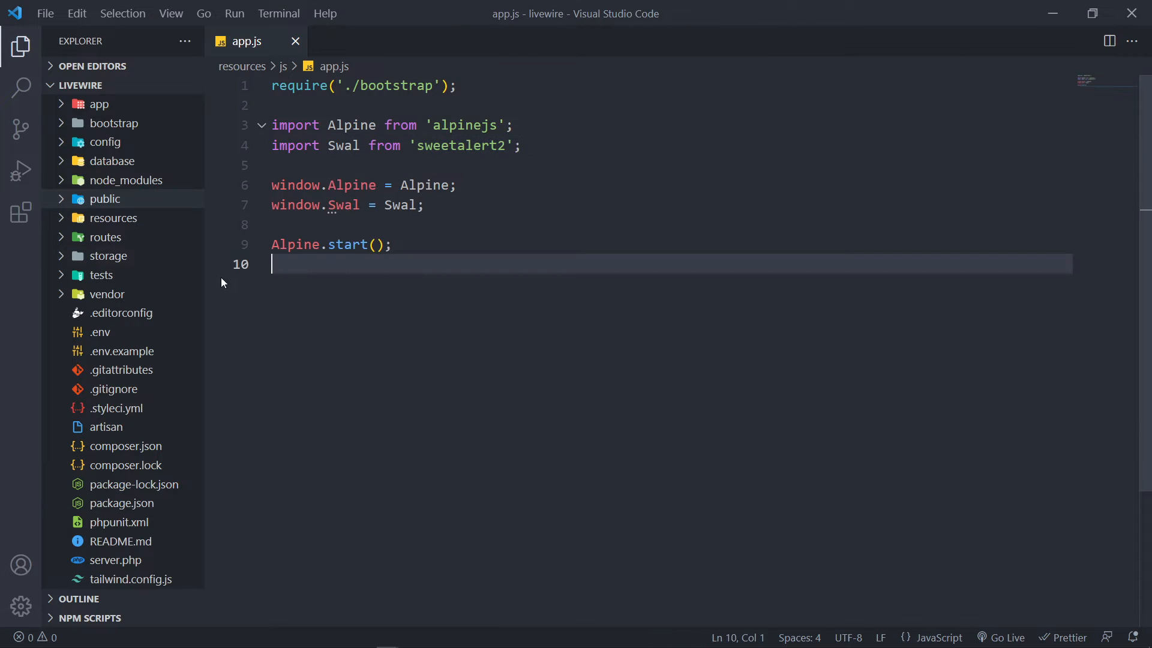
mouse_move(107, 236)
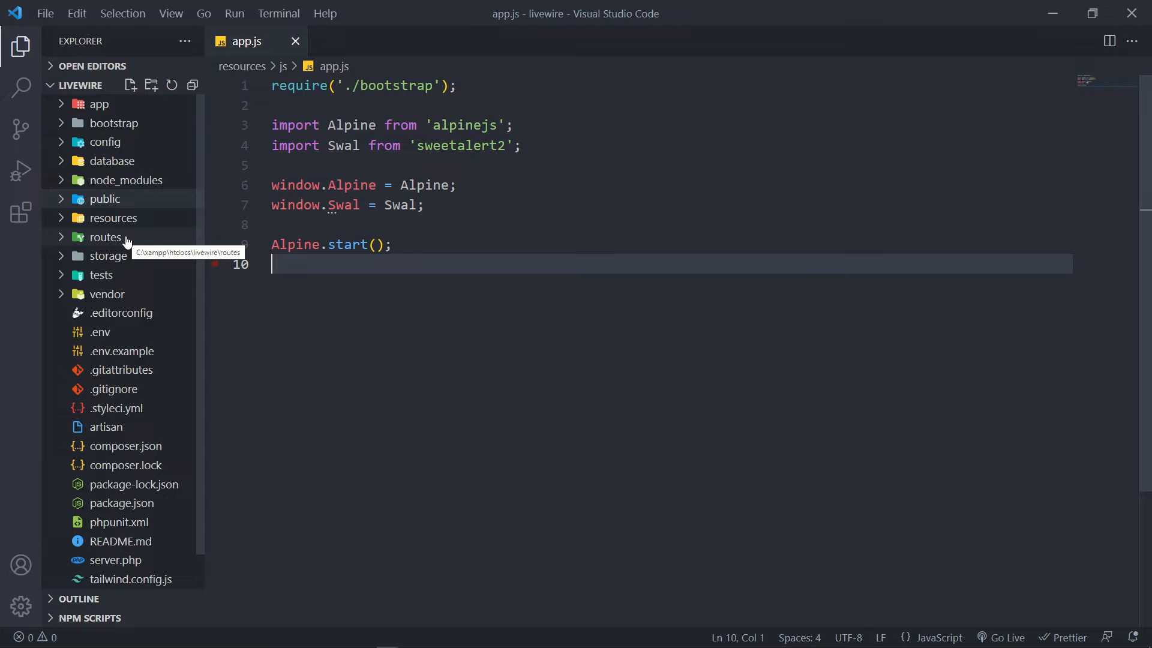
Expand resources > css and open app.css
click(113, 217)
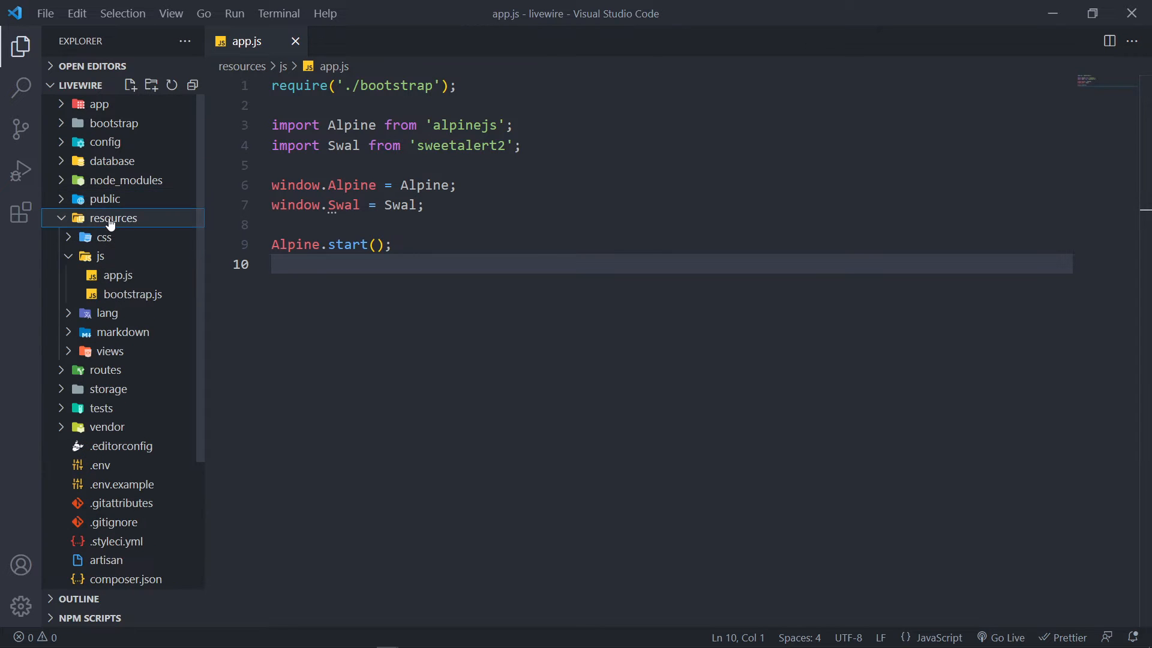
click(105, 236)
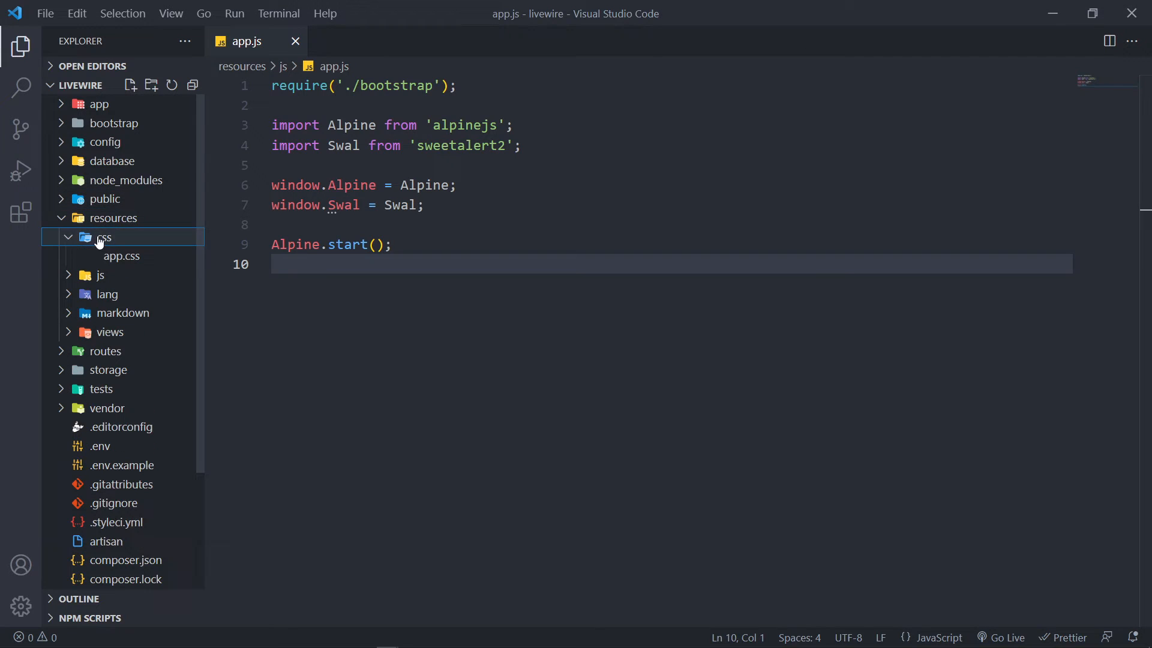
click(121, 255)
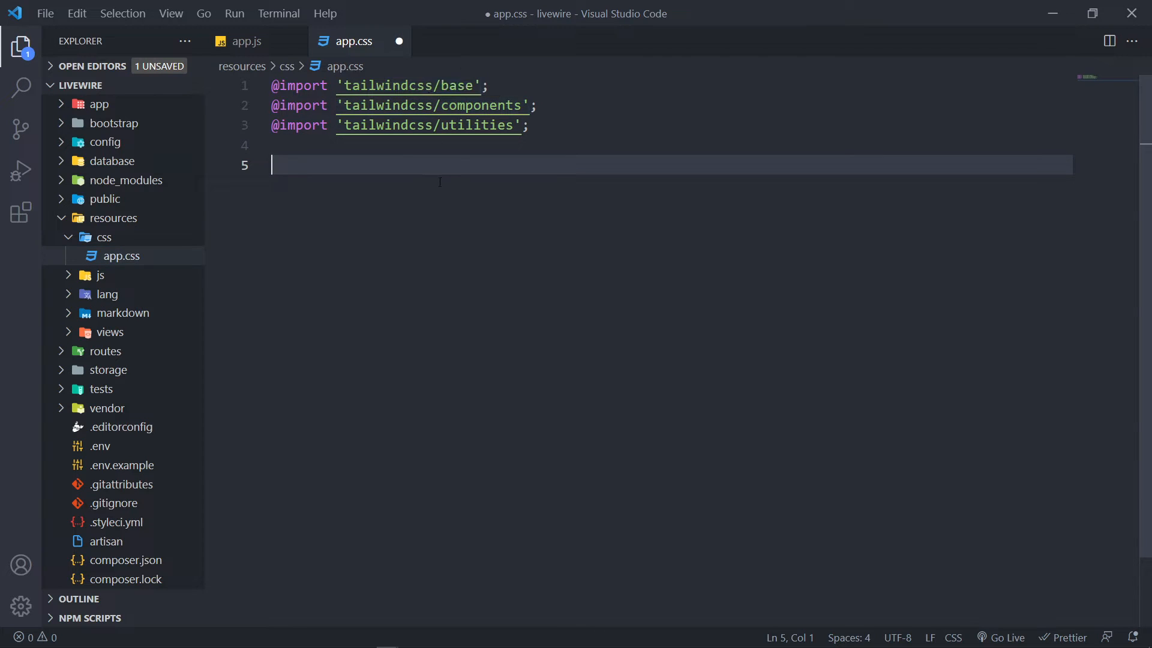
text(@)
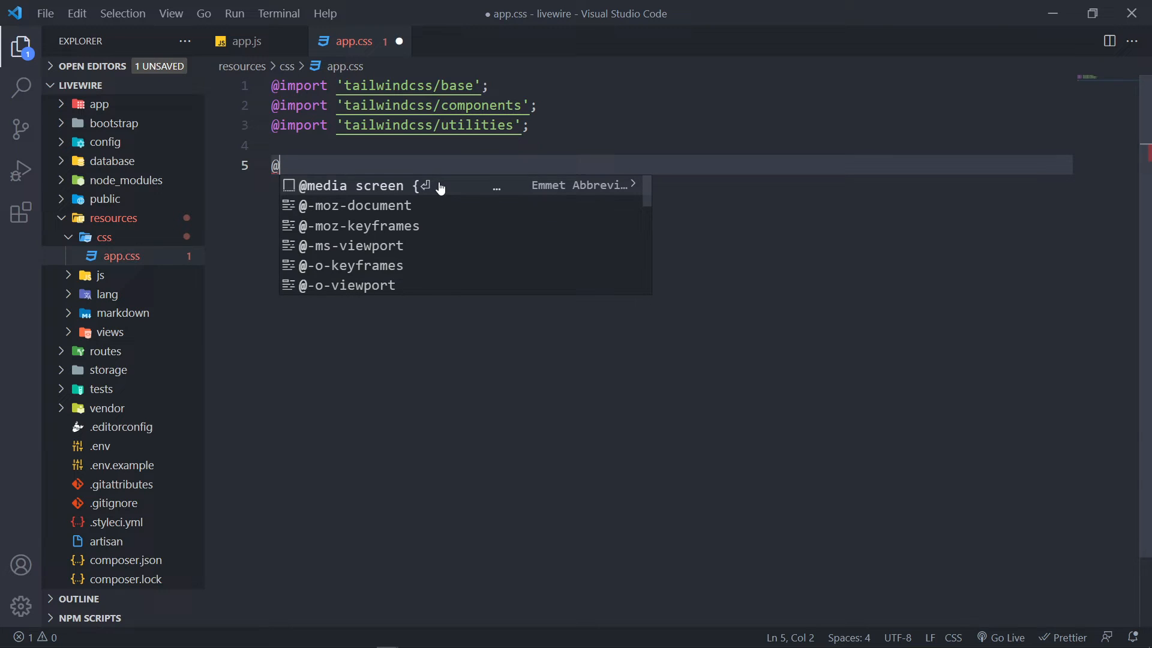
text(layer)
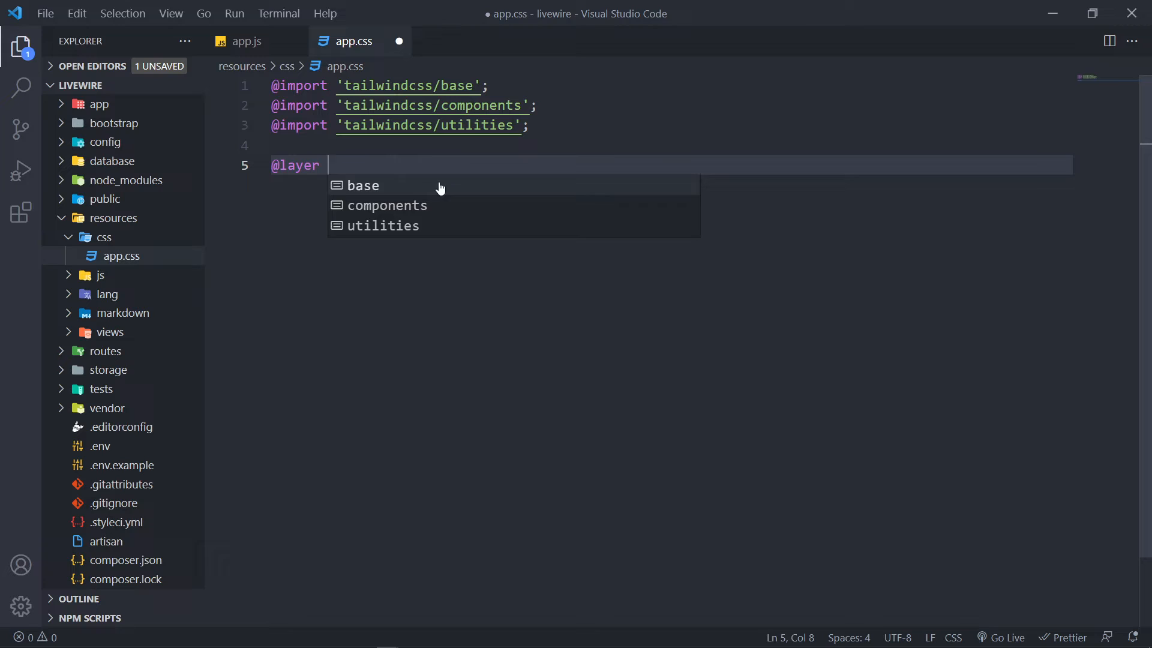
click(363, 185)
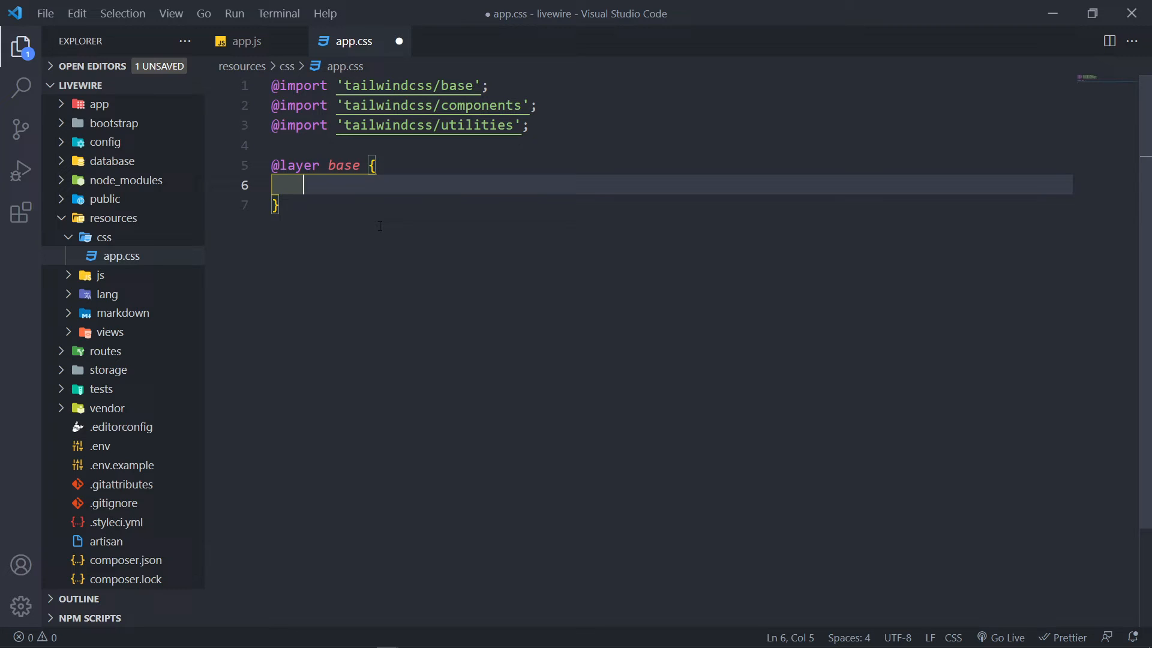
Inside the block, add an empty .swal2-toast.swal2-icon-success rule
text(.)
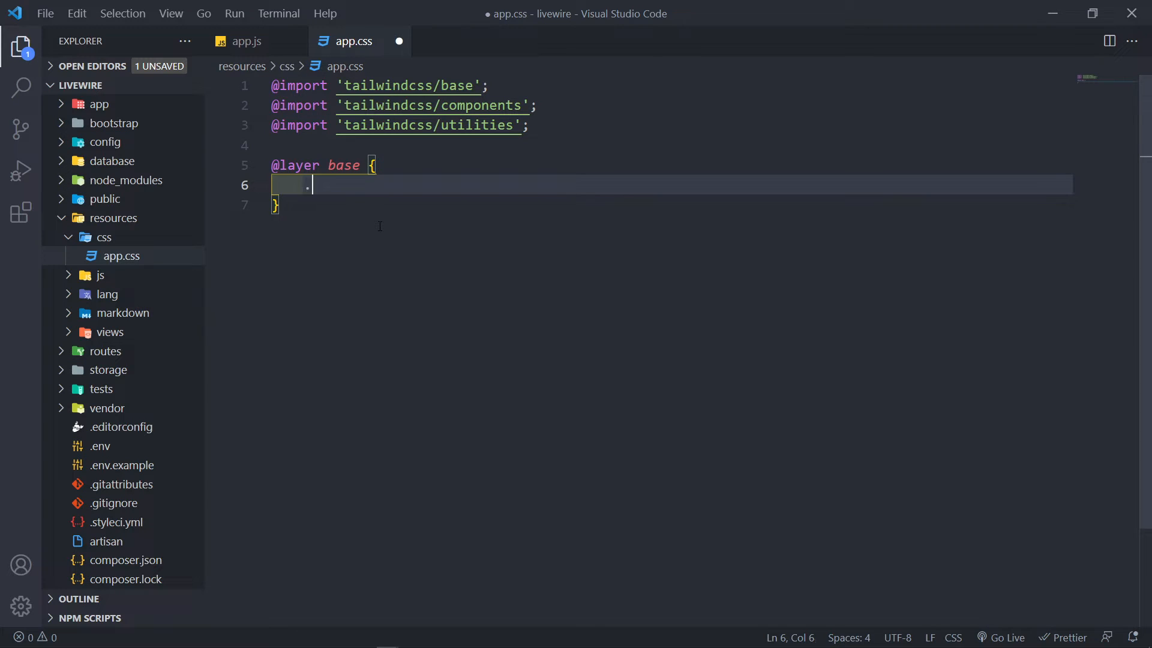
text(.swal)
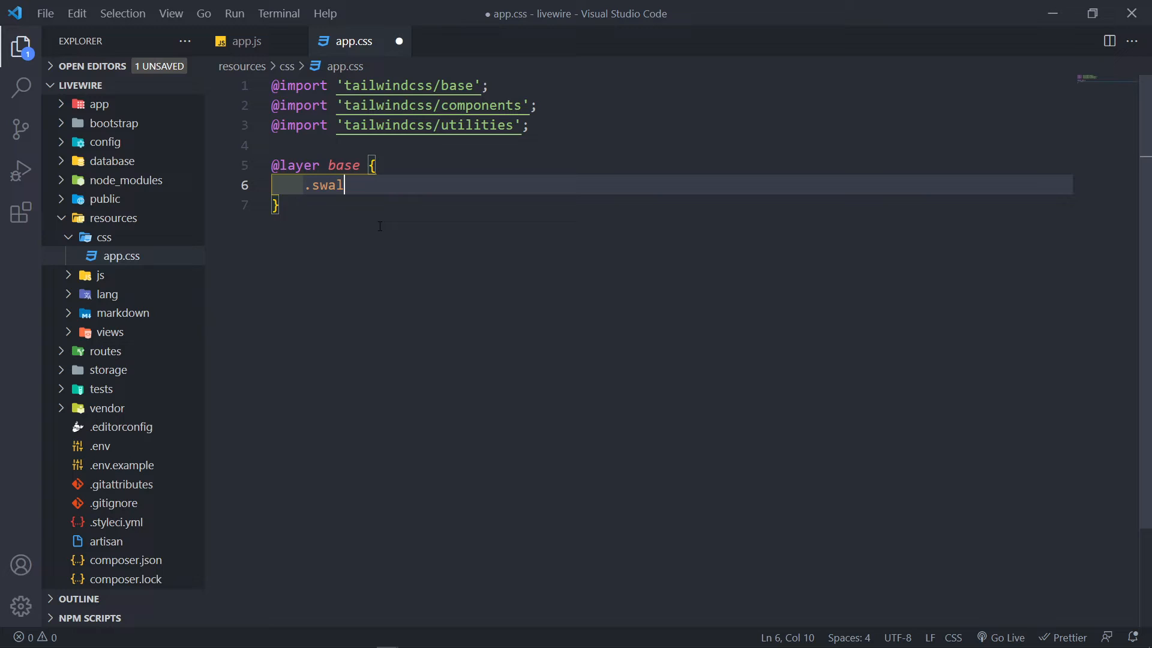
text(2)
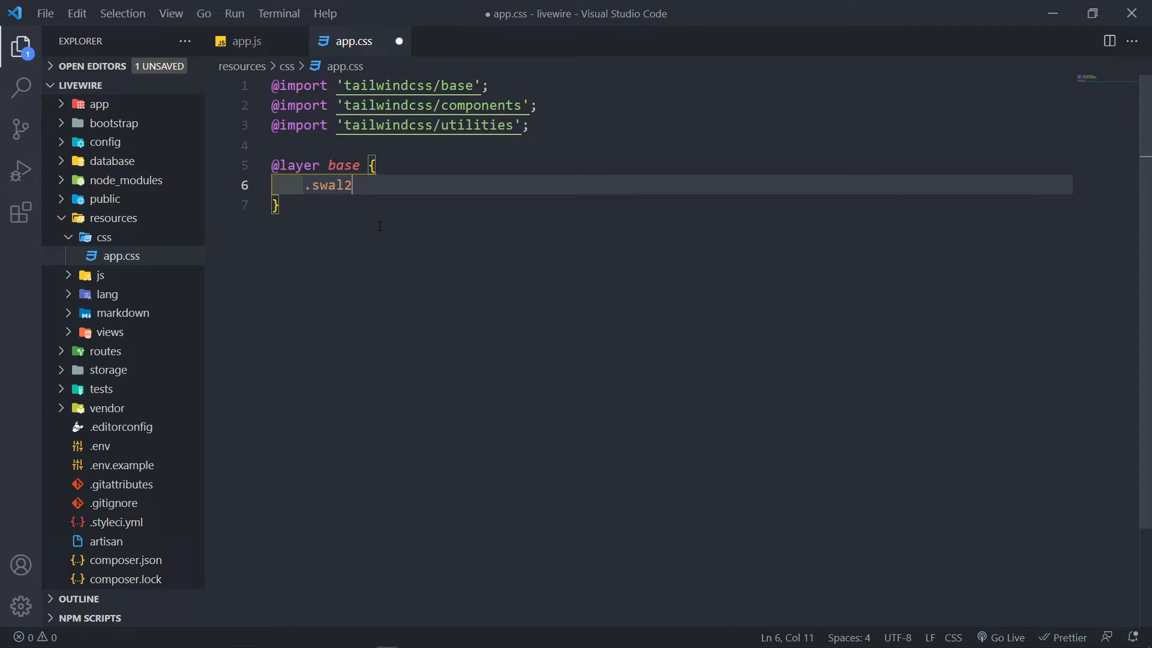
text(-toas)
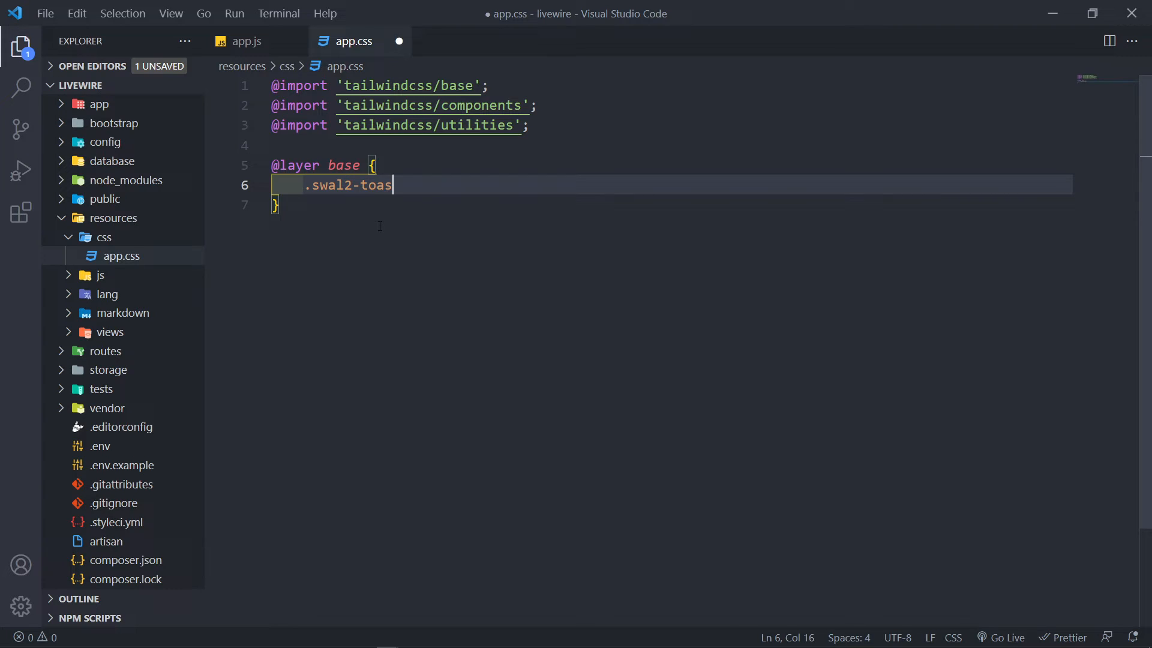
text(t)
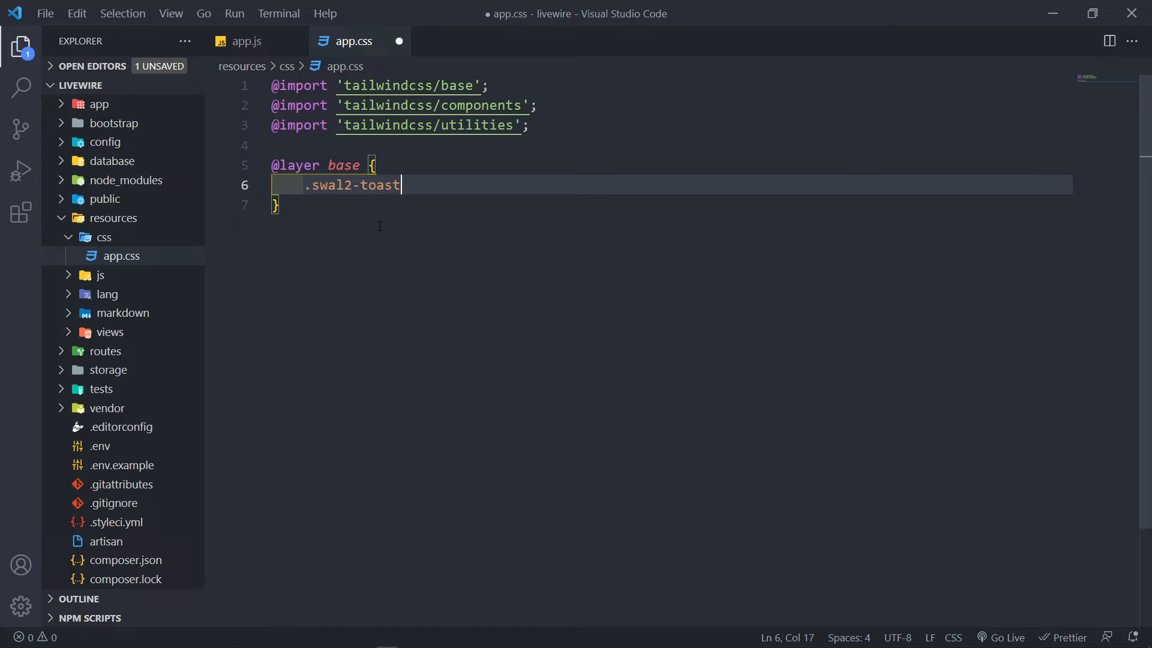
text(.sw)
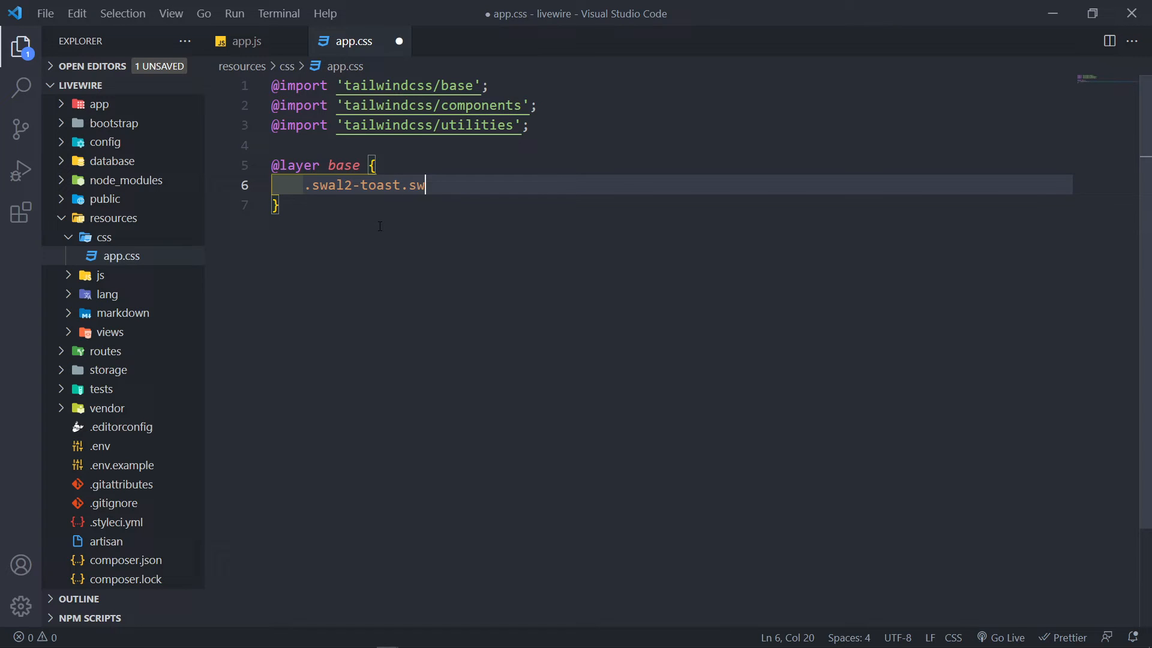
text(al2-)
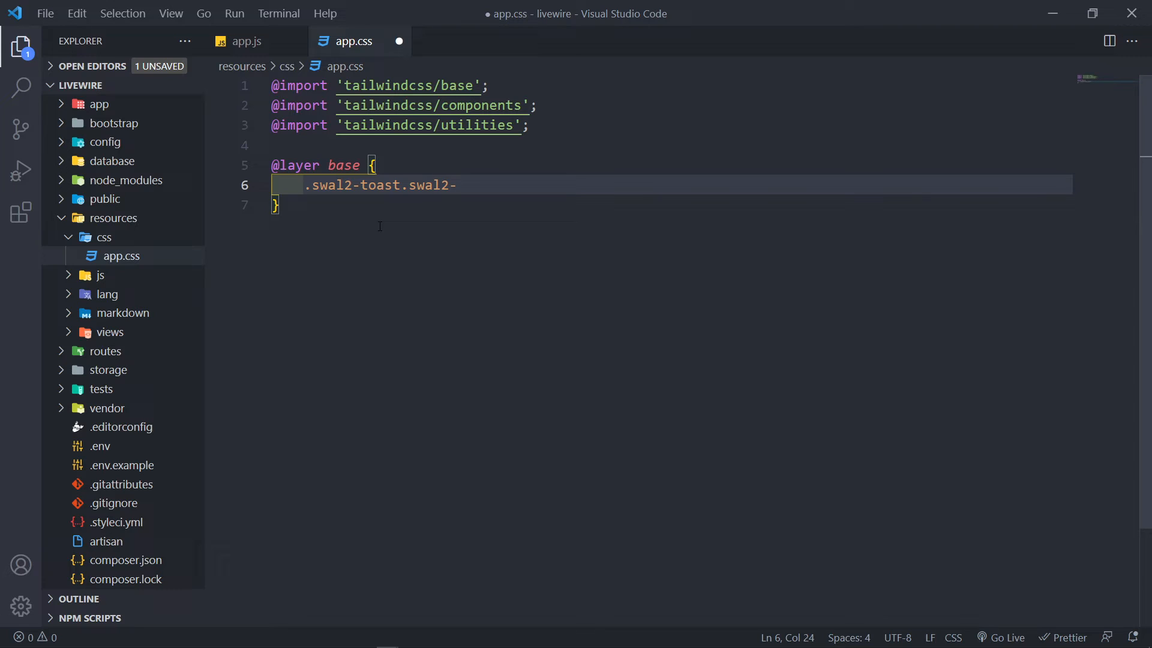
text(icon)
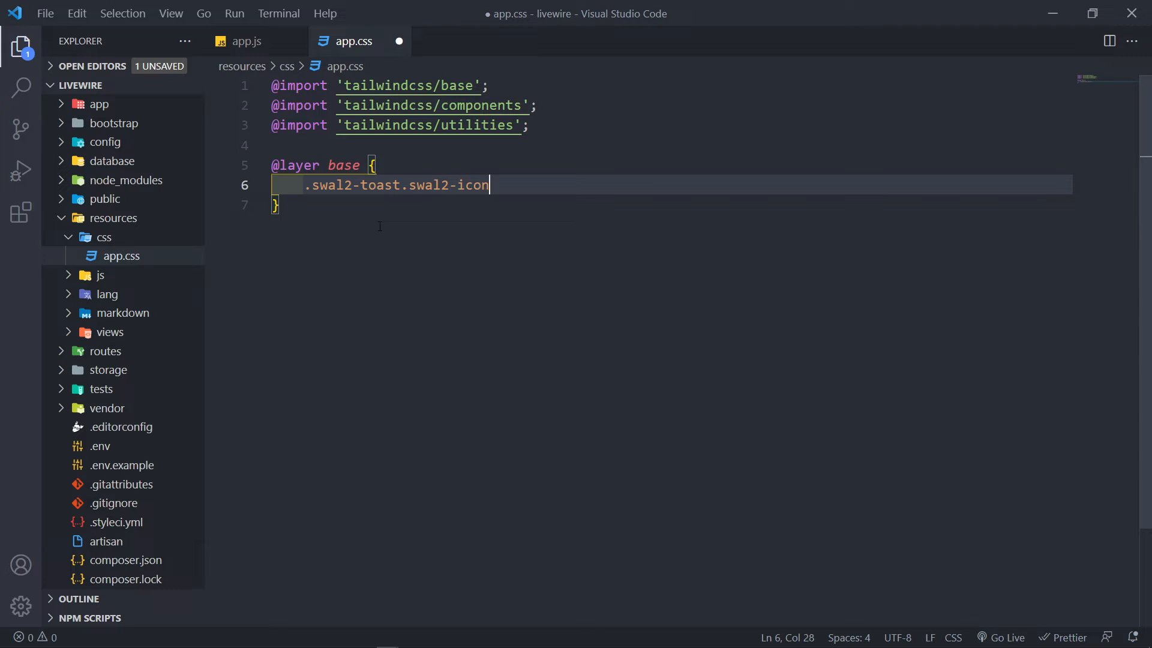
text(-succ)
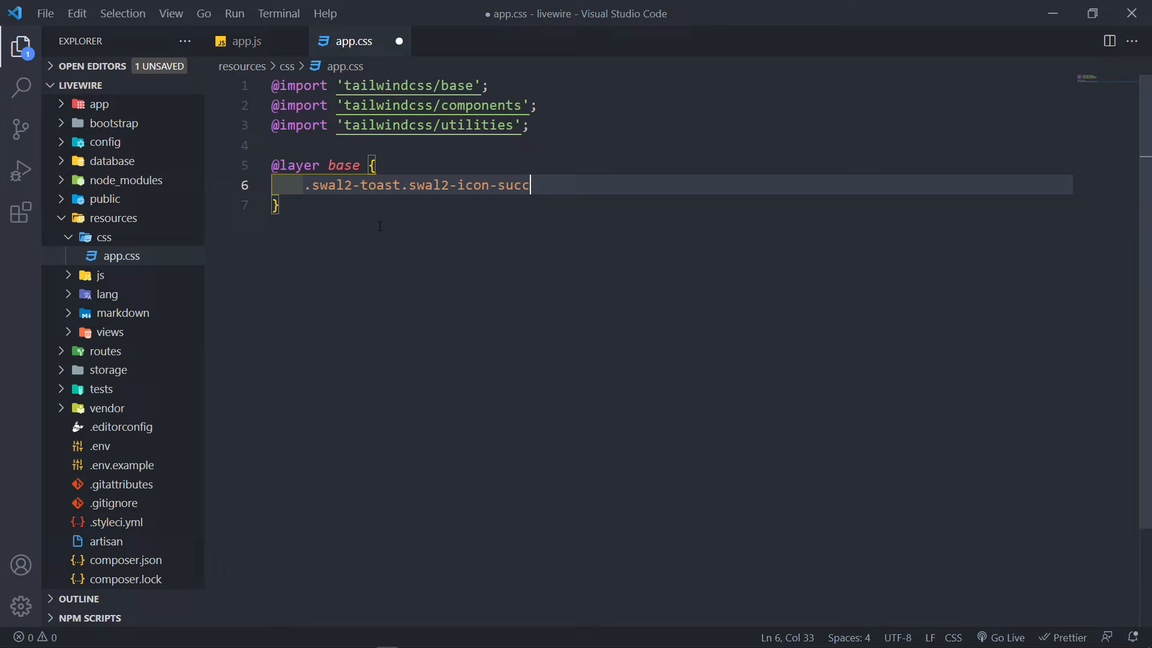
text(ess {)
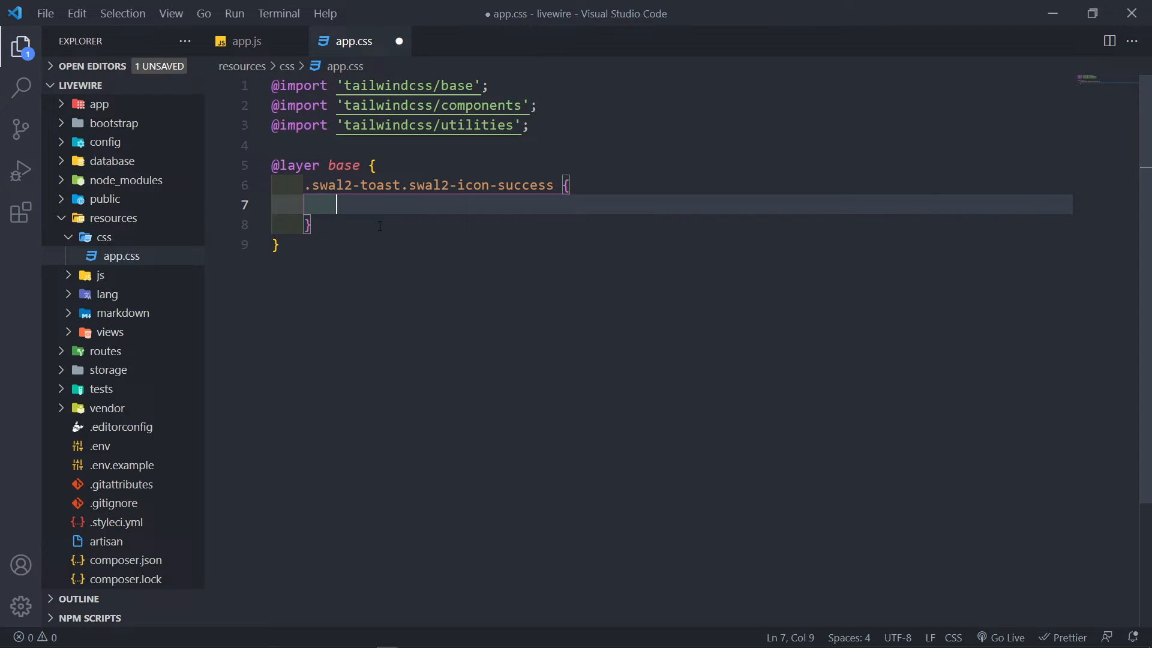
Apply bg-blue-300 !important to the success toast rule, save app.css, and view the terminal
text(@apply)
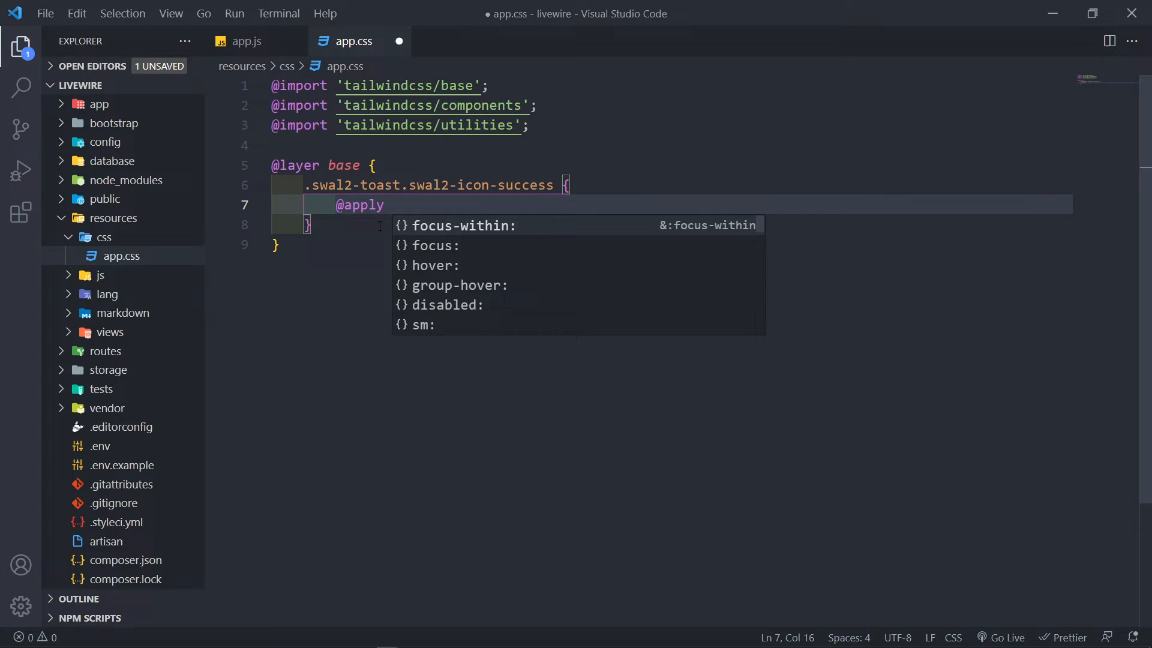
text(bg)
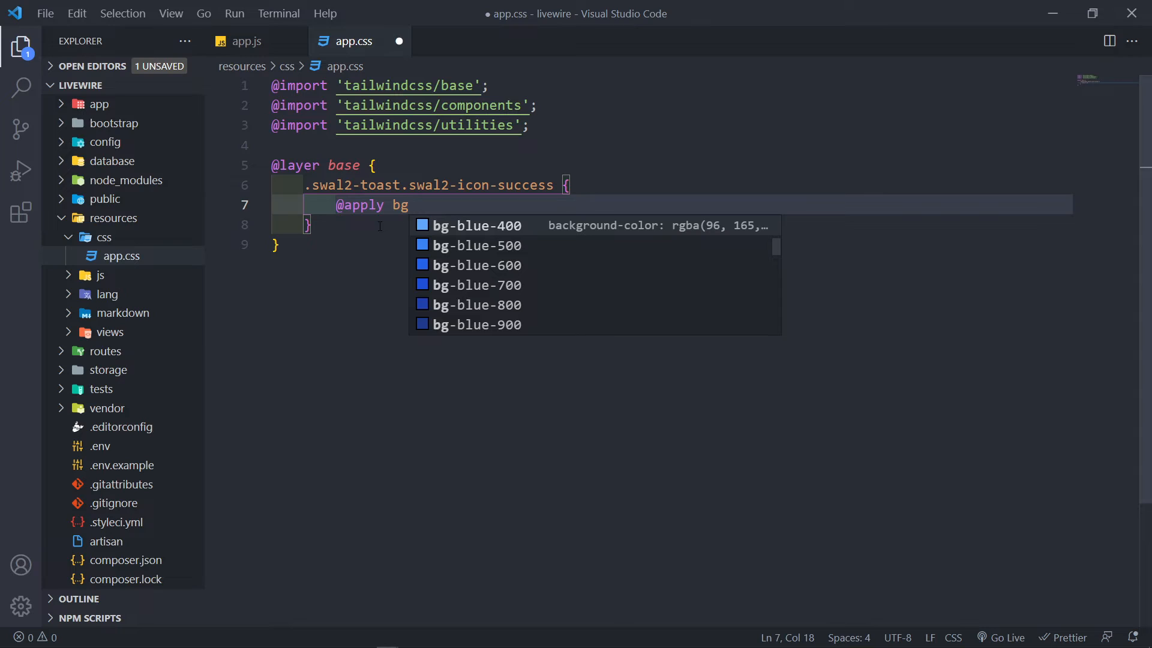
scroll(up, 3)
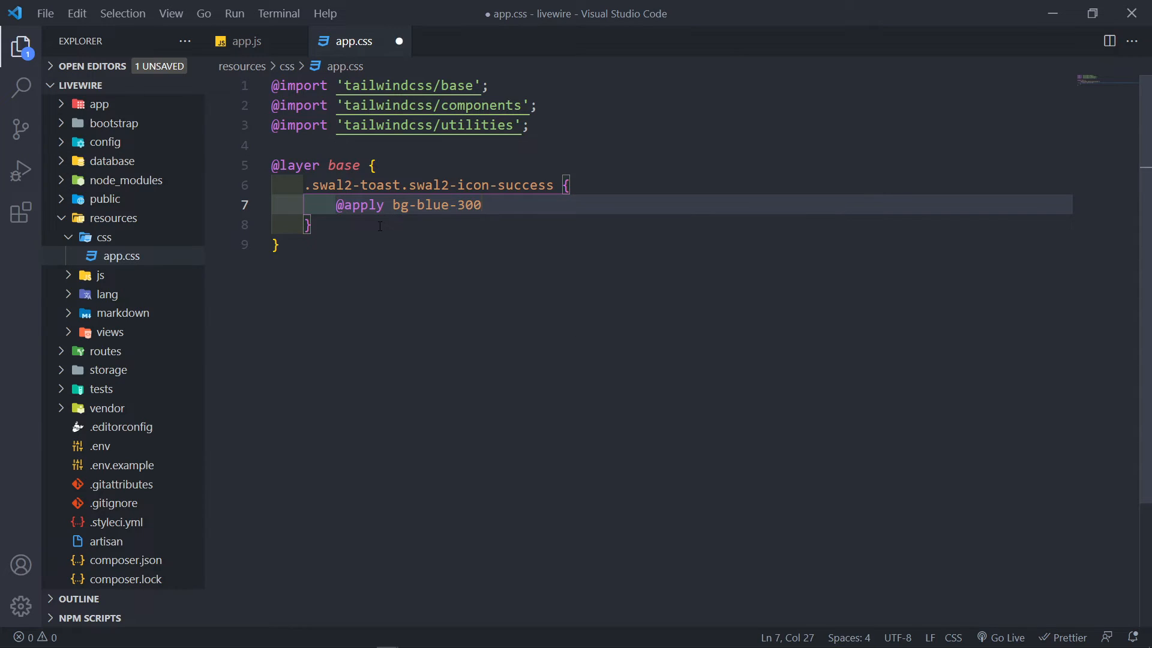
text(!)
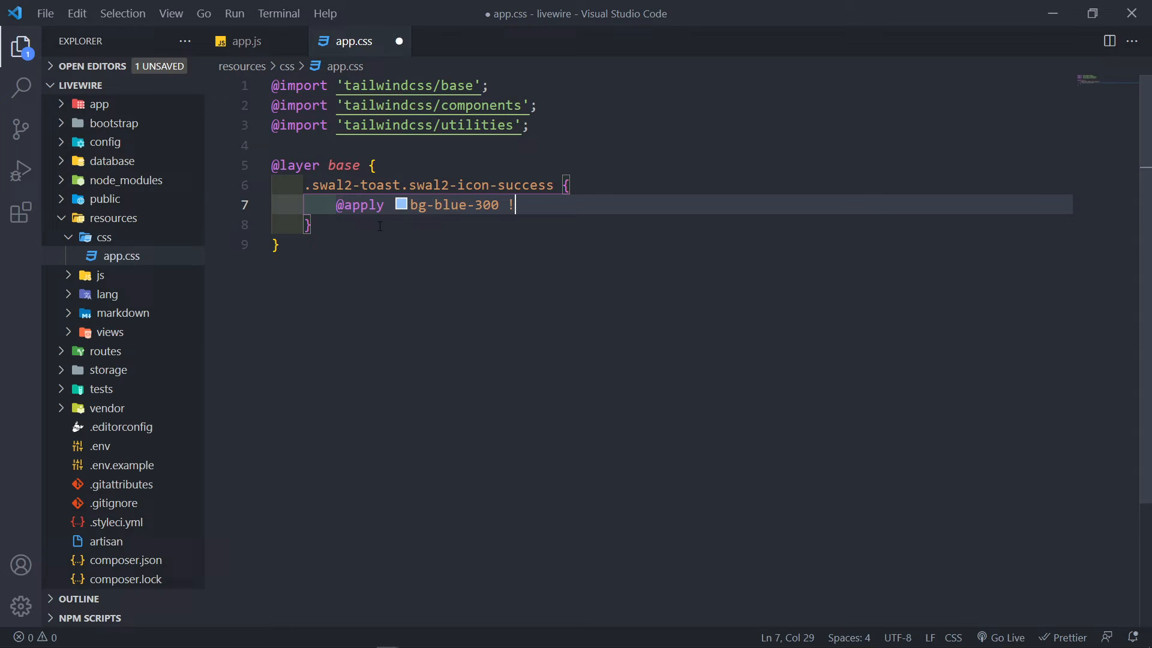
text(im)
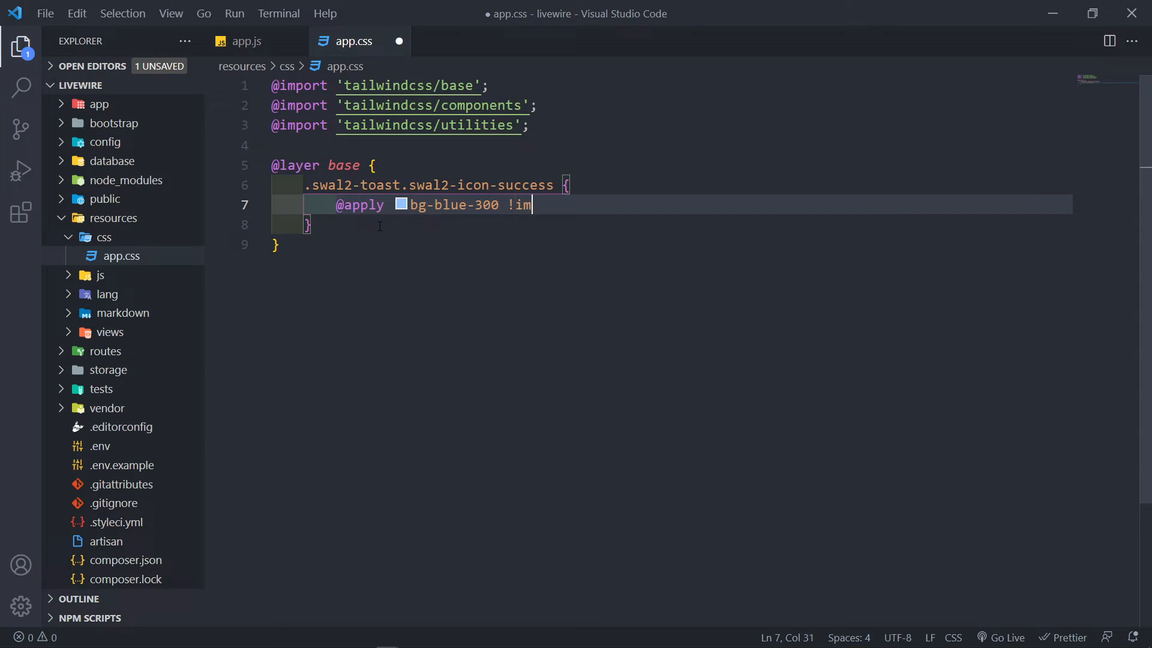
text(porant)
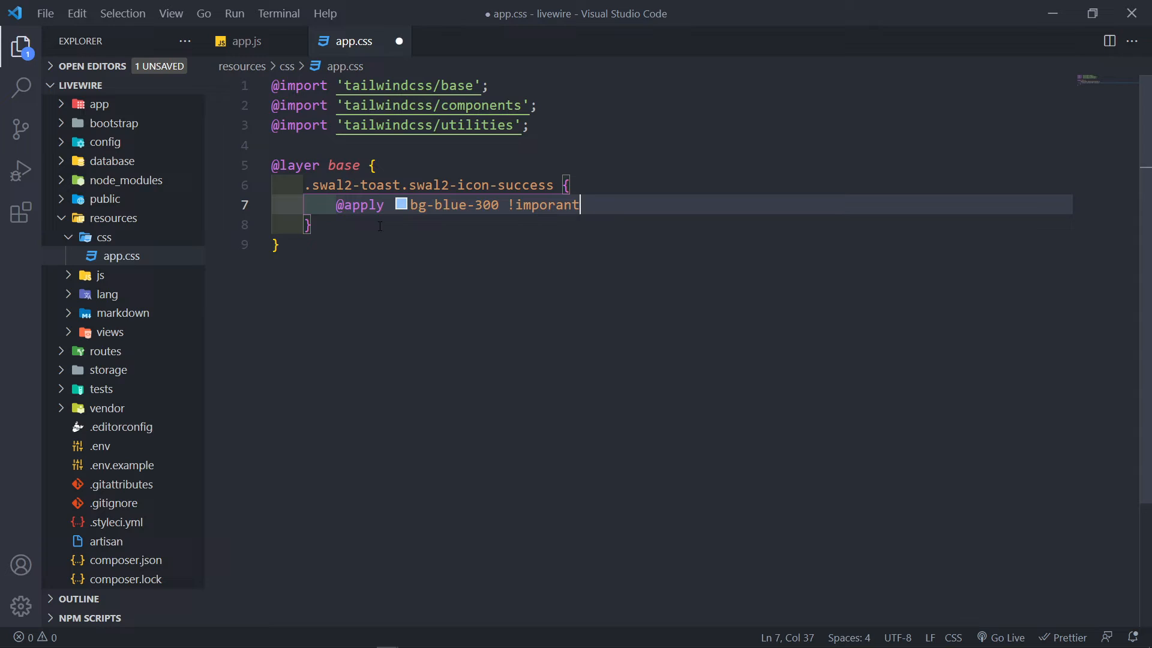
text(;)
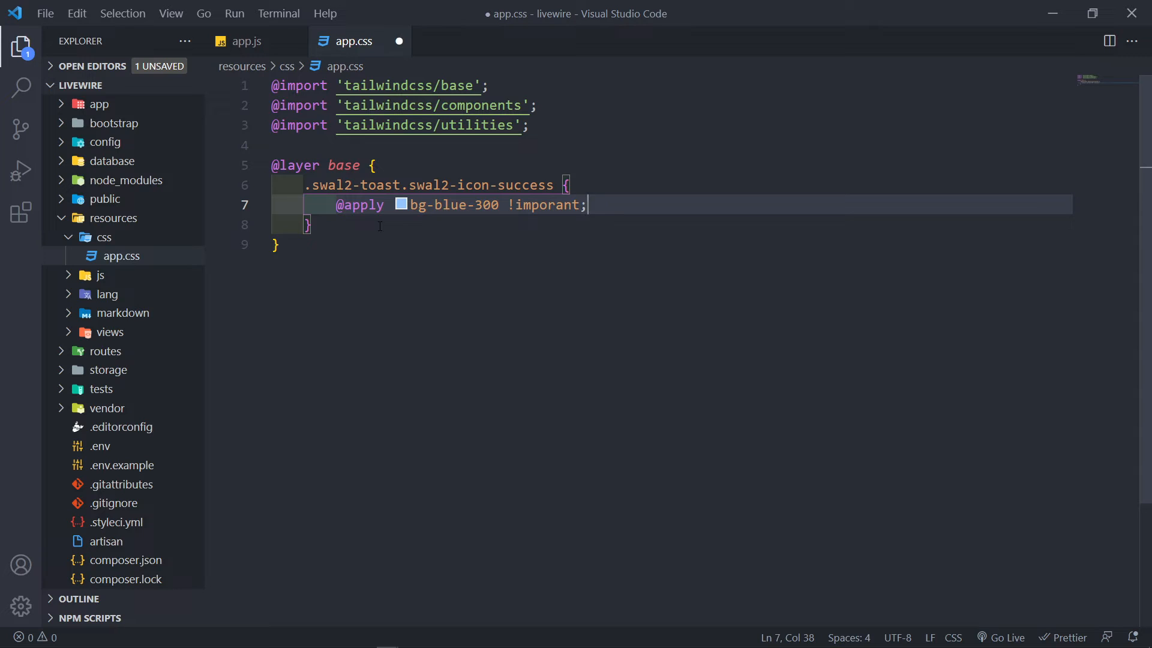
key(ctrl+s)
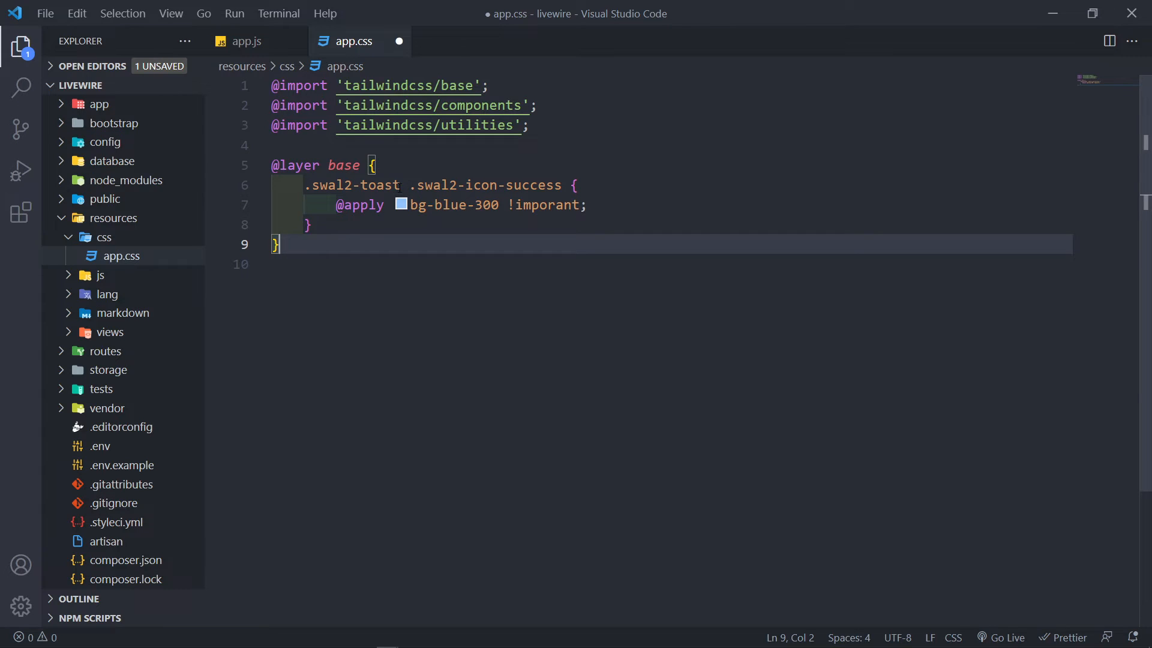
key(ctrl+s)
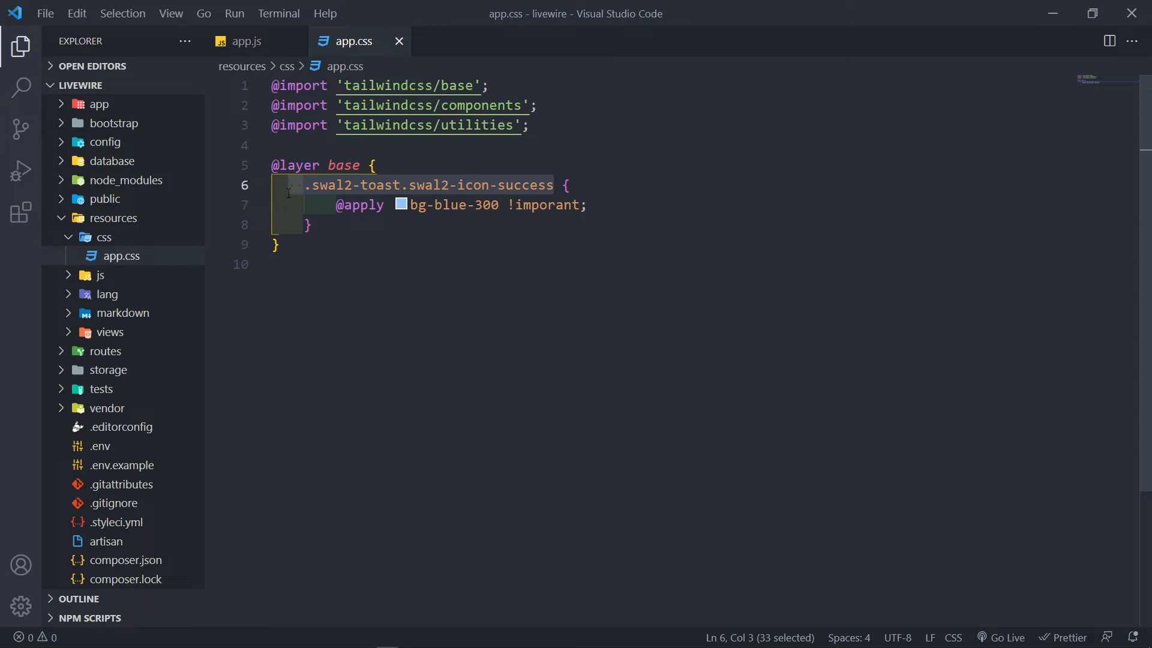
click(468, 265)
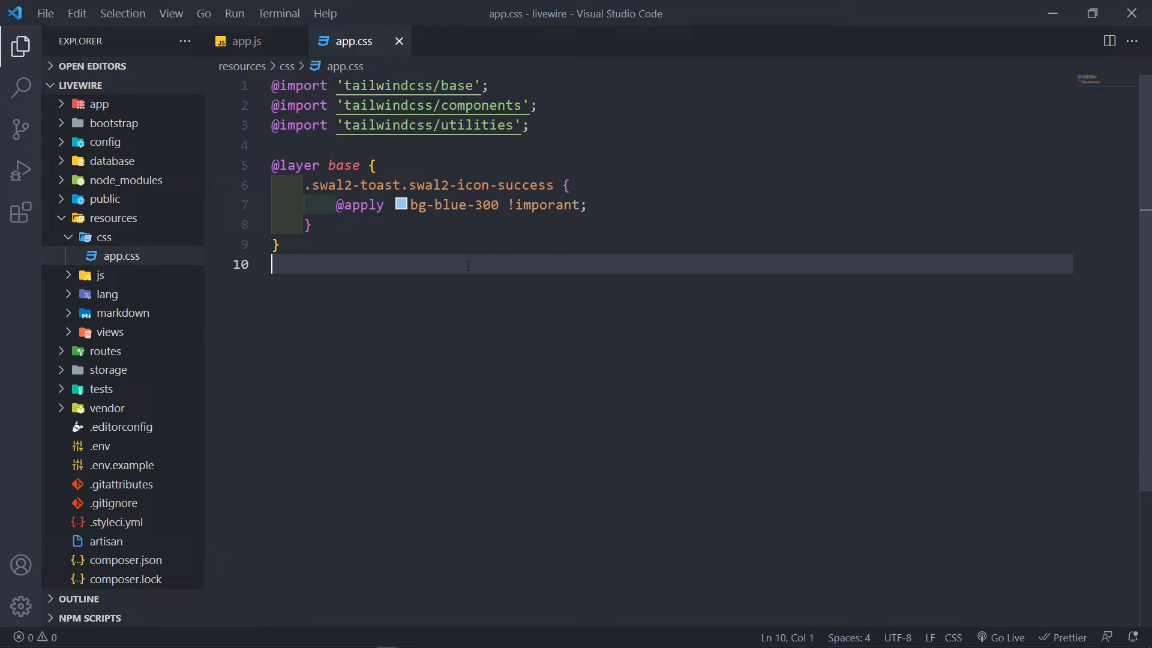
click(464, 264)
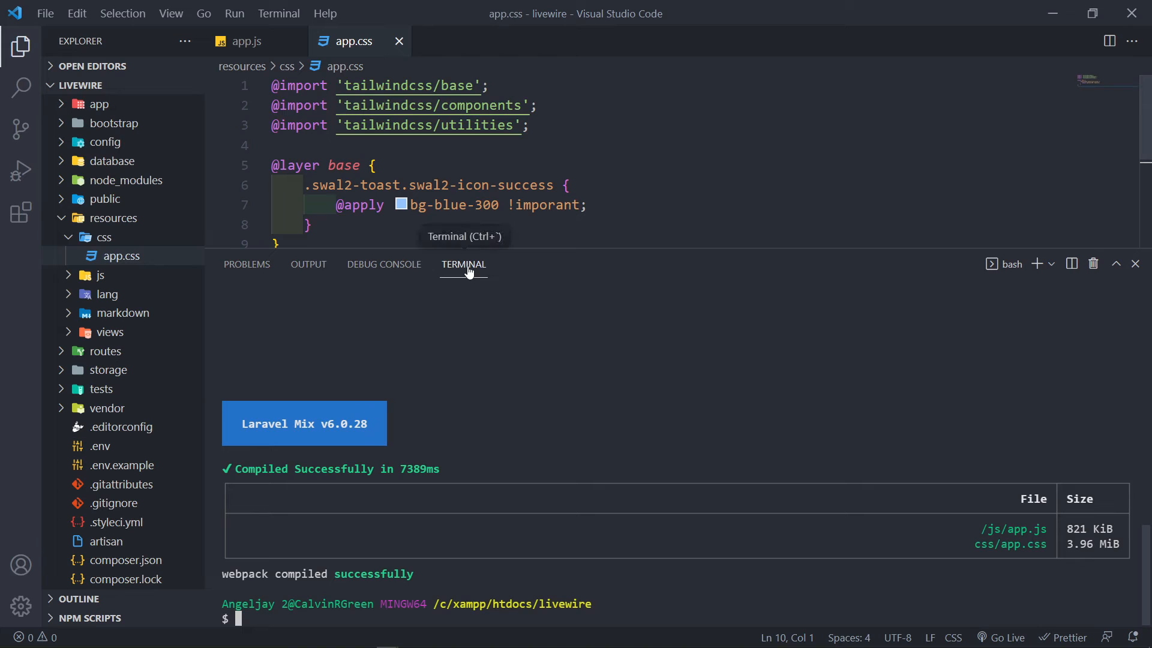
Rerun npm run dev, then close the terminal panel and all open editors
text(npm run dev)
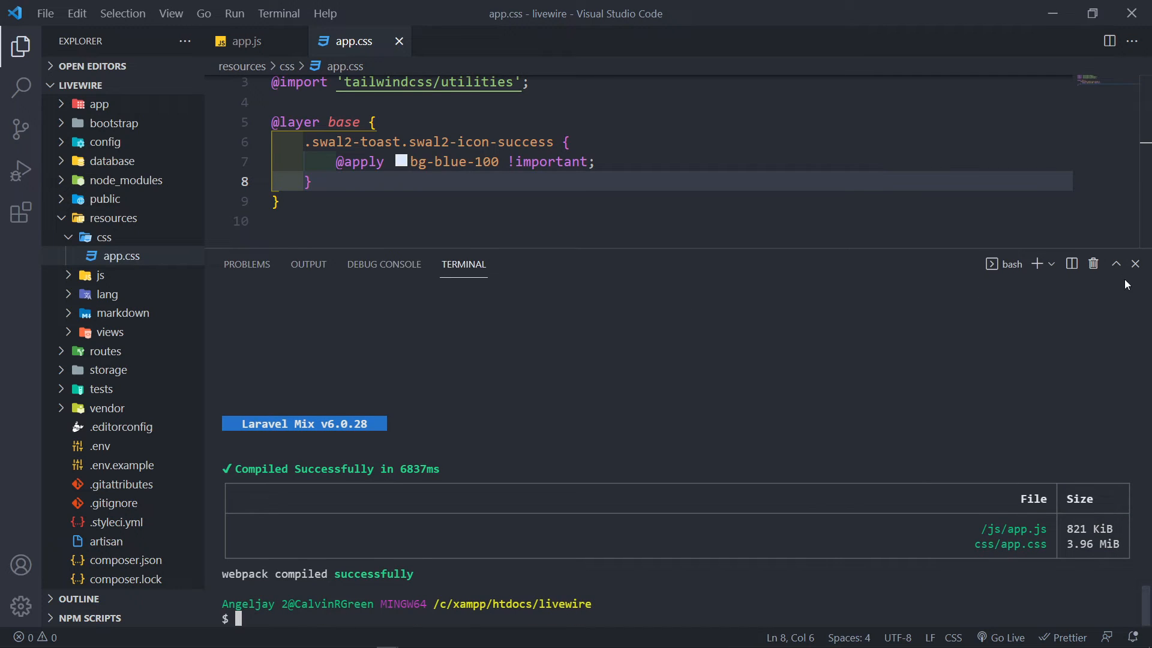
click(1135, 264)
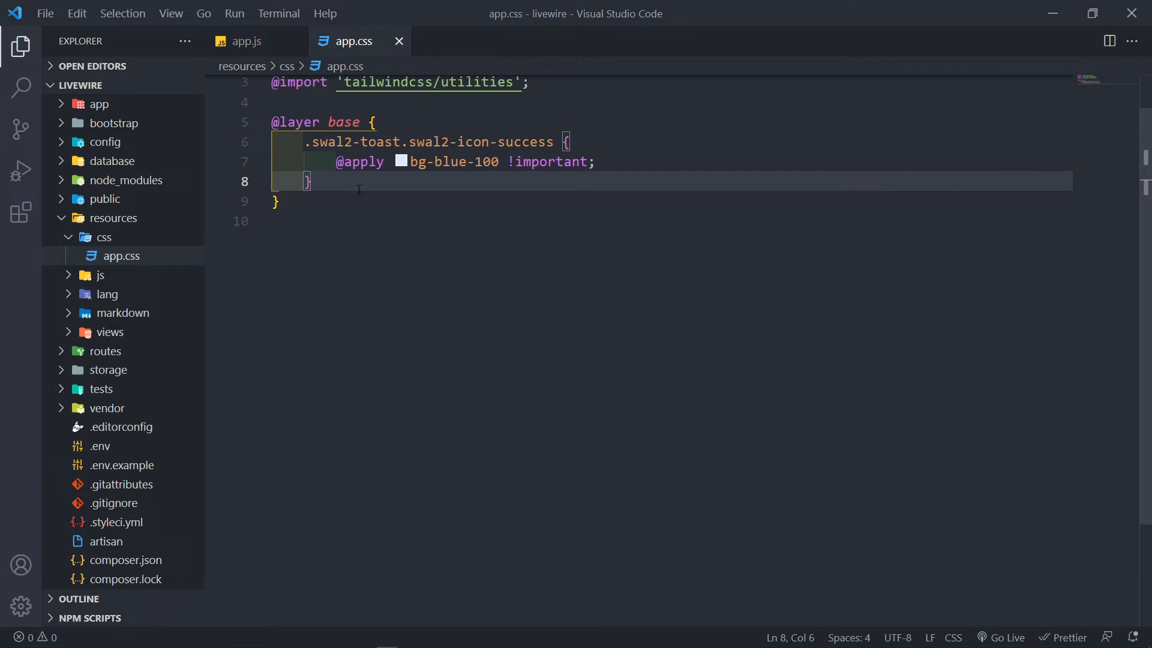
click(398, 42)
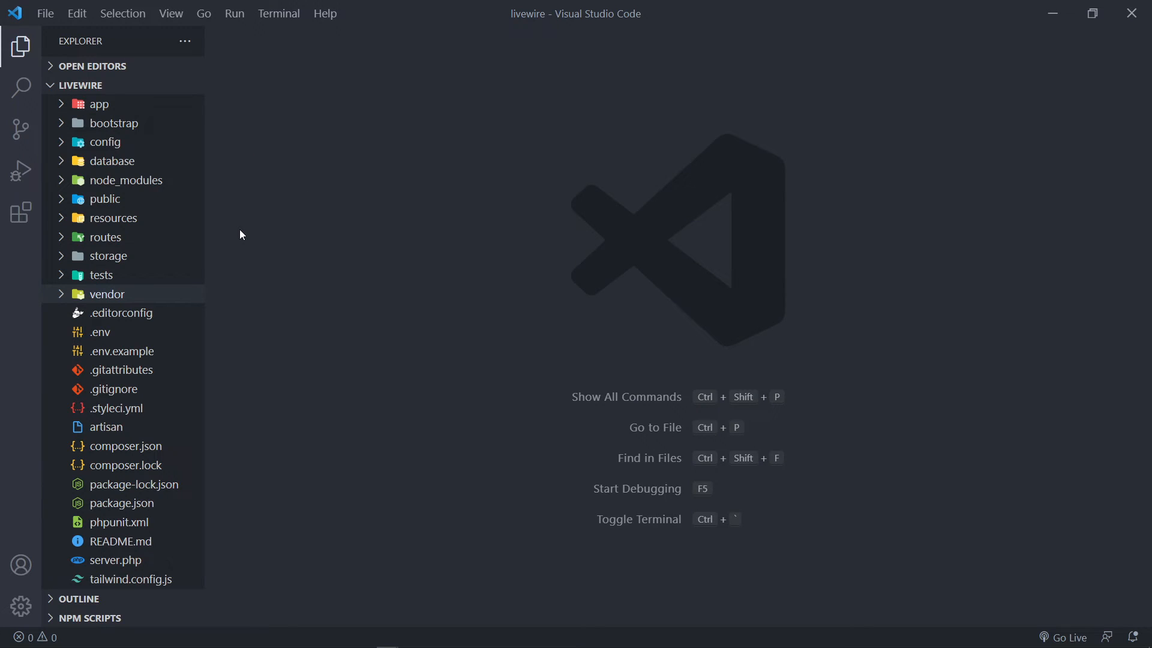
mouse_move(278, 245)
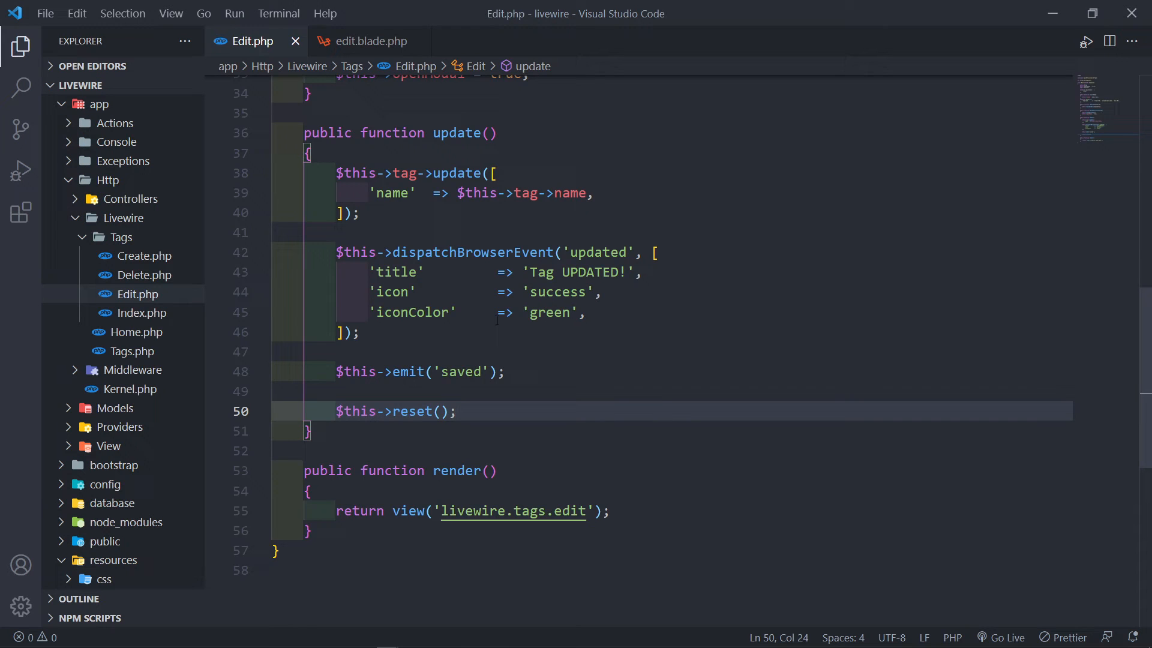
In Edit.php's update(), add a session()->flash line, then delete it with Ctrl+Shift+K
key(Enter)
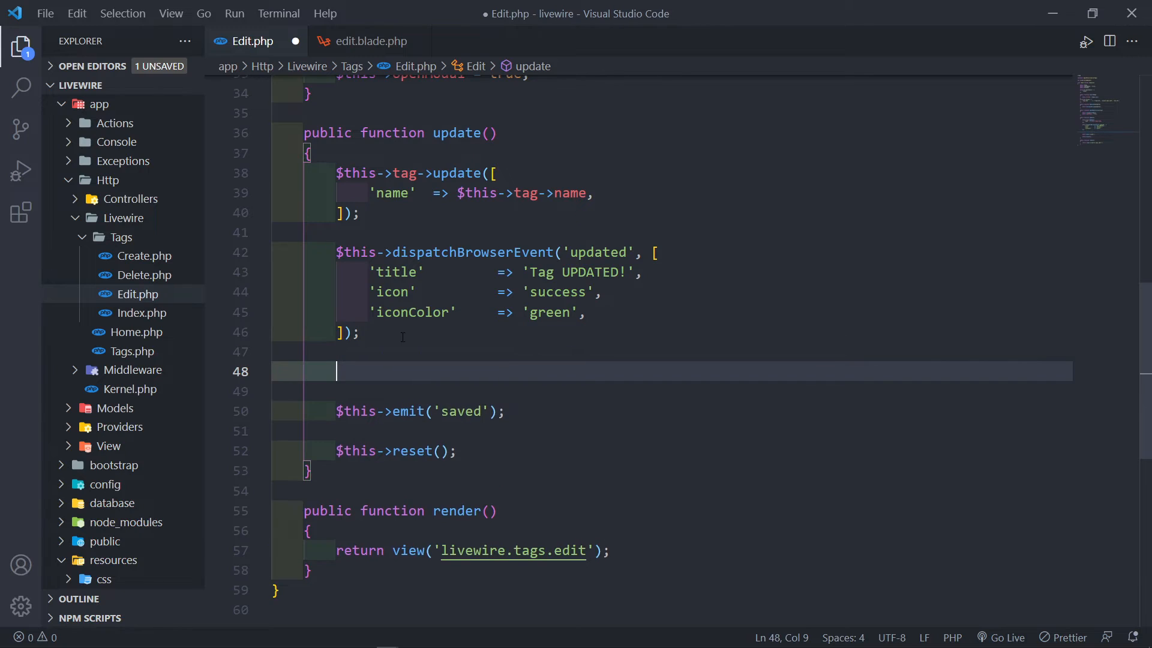
text(session()-)
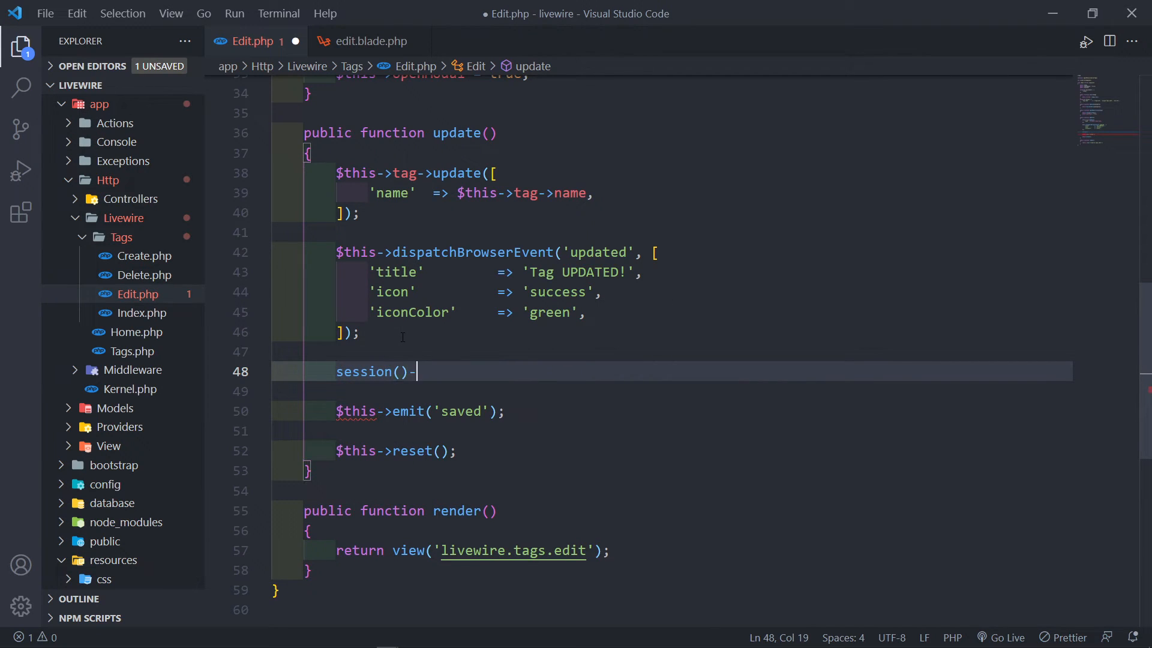
text(flas)
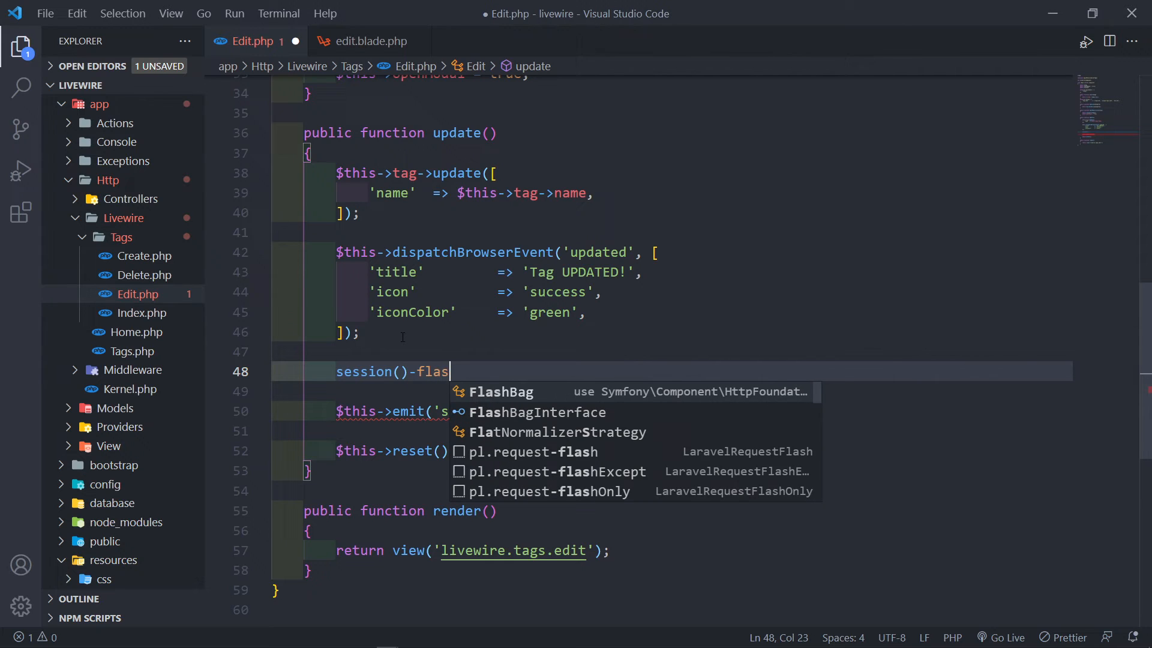
text(success', 'Tag Updated!');)
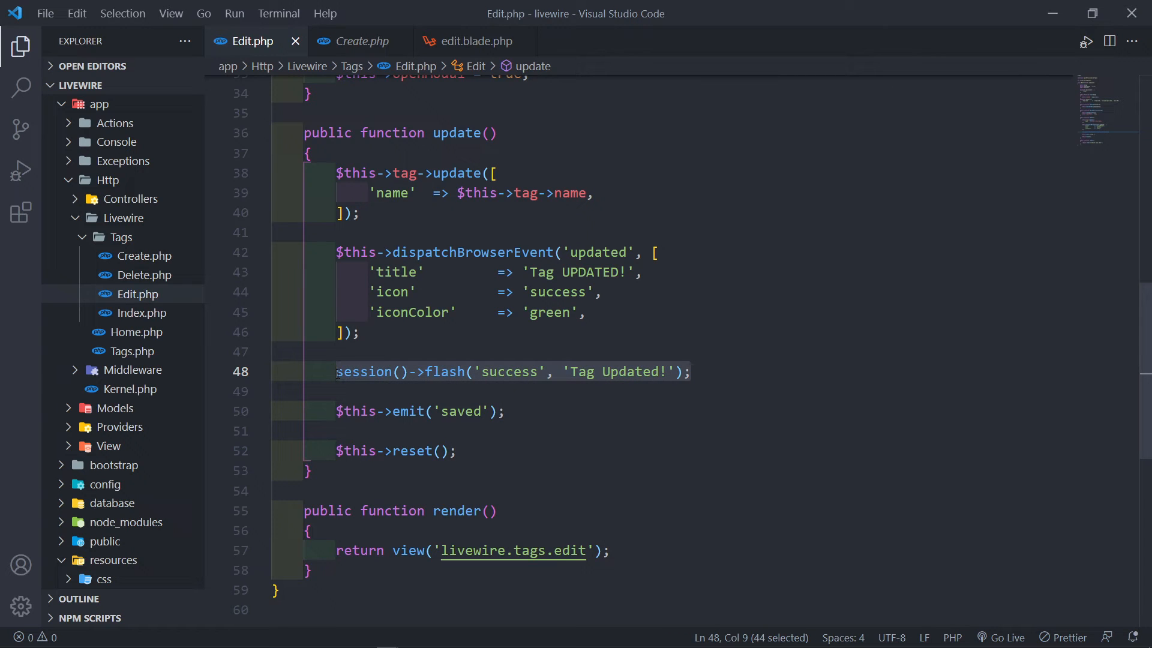
click(467, 370)
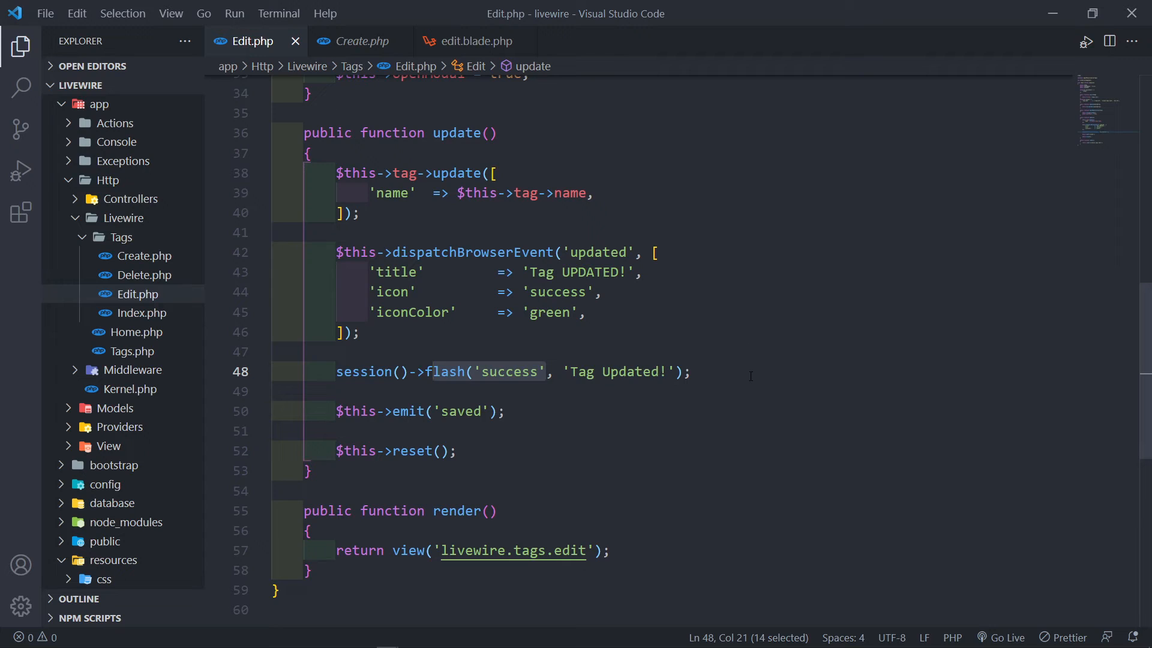
click(488, 370)
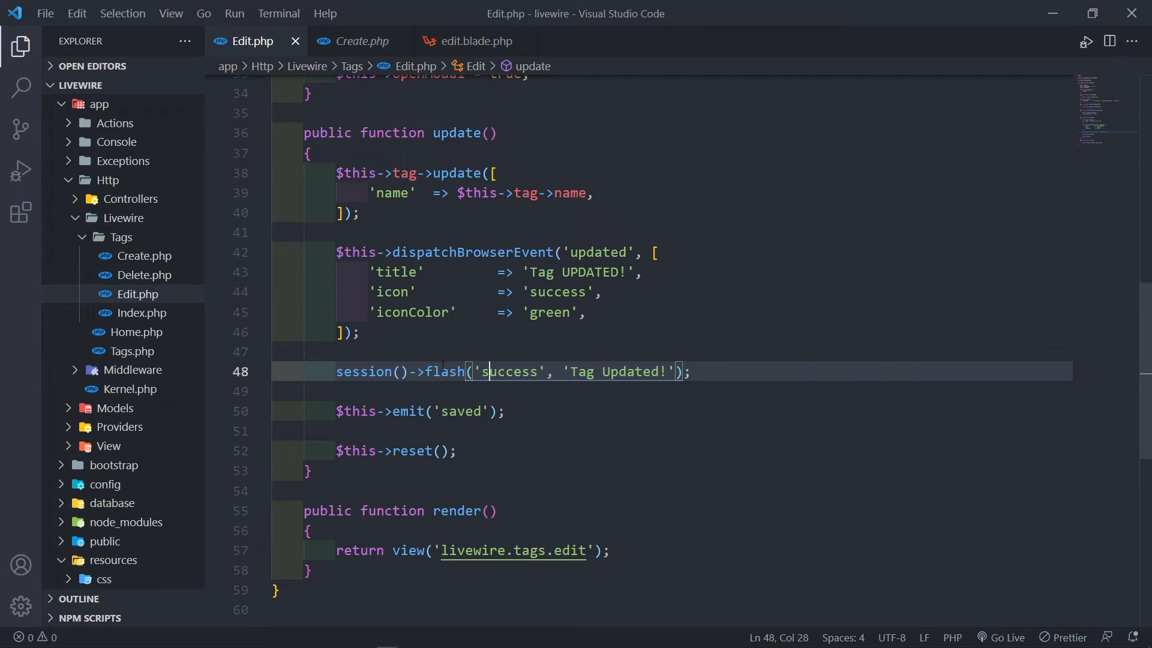
key(Ctrl+Shift+K)
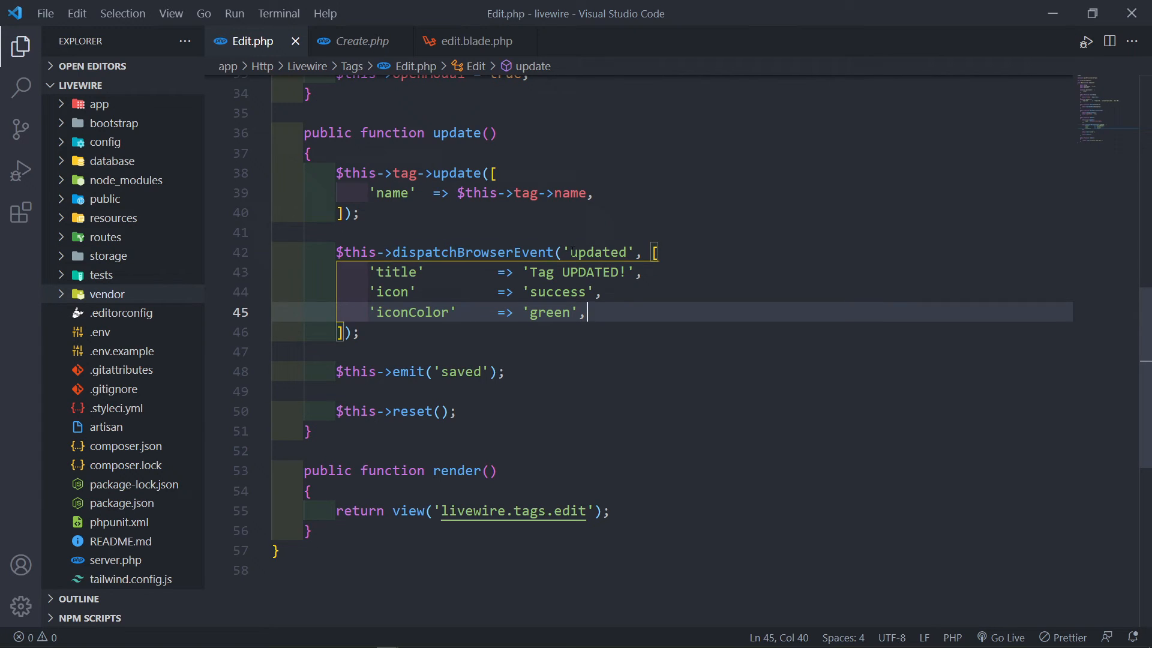
double_click(597, 252)
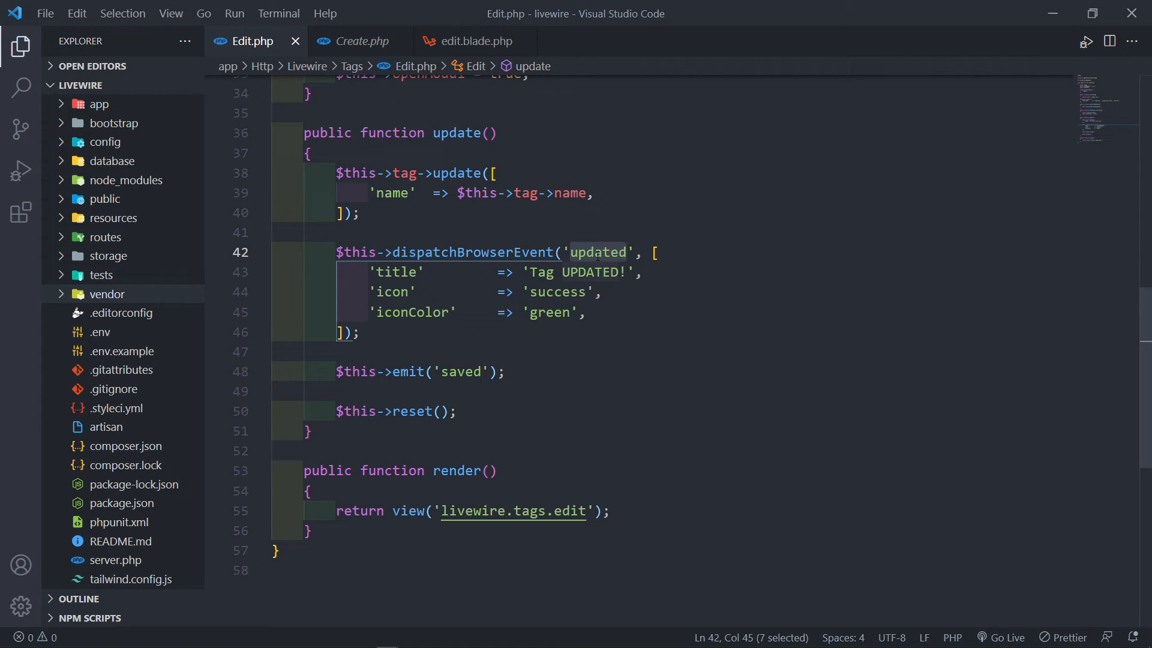
click(359, 332)
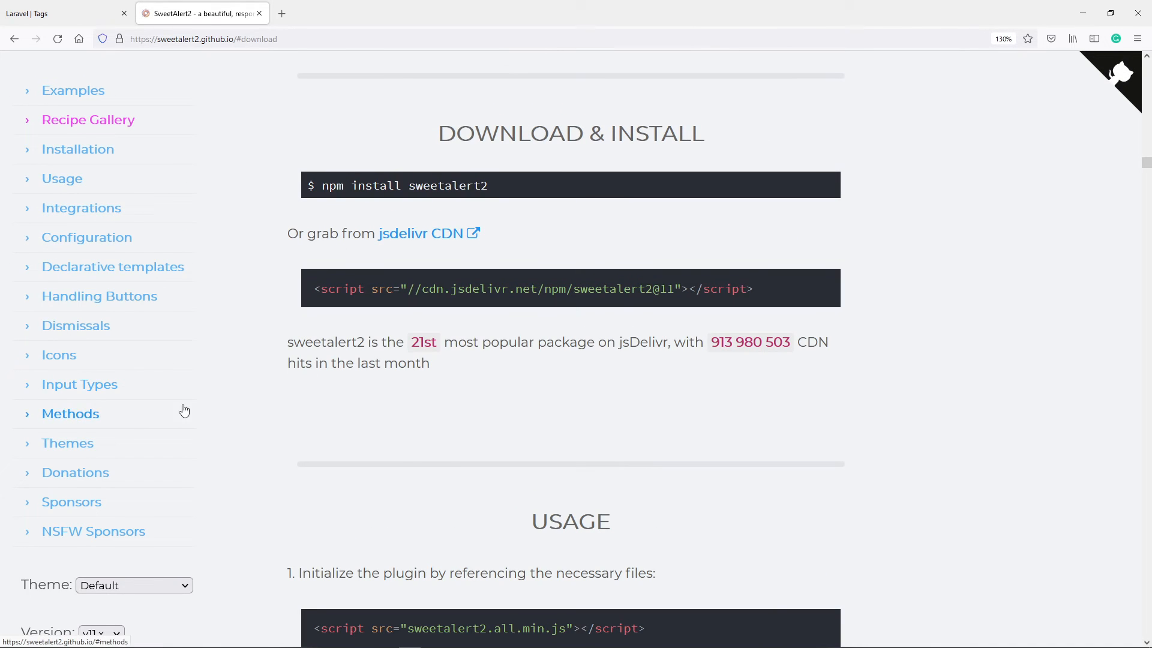
mouse_move(58, 354)
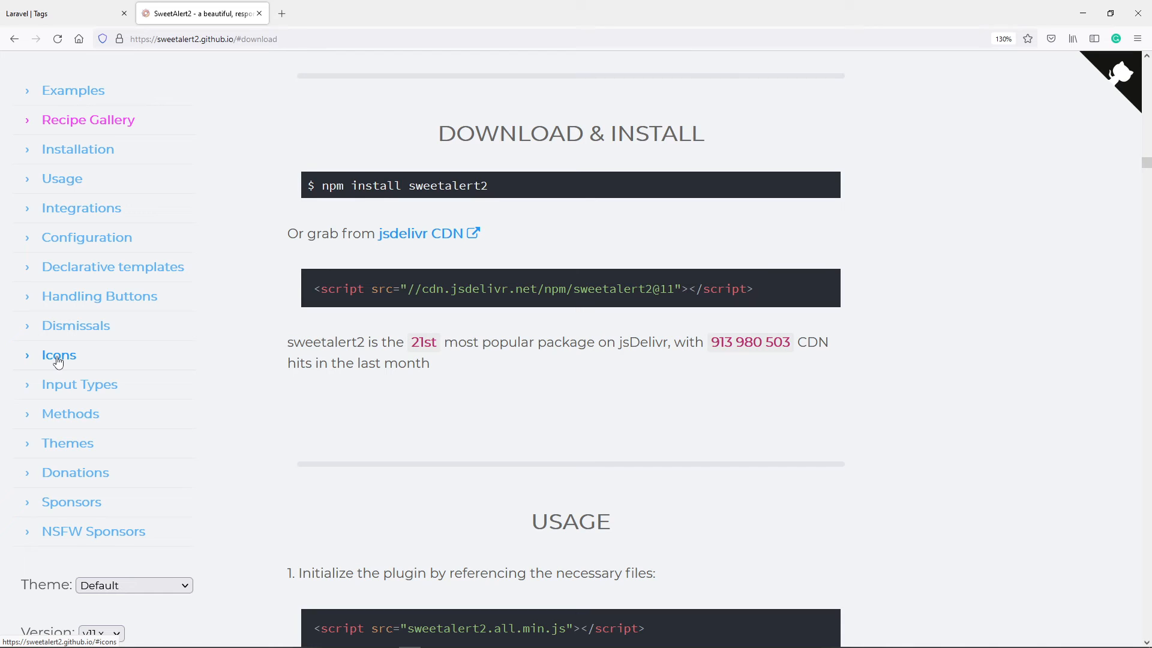
Show the SweetAlert2 docs' Icons section: success, error, warning, info and question icons
click(59, 354)
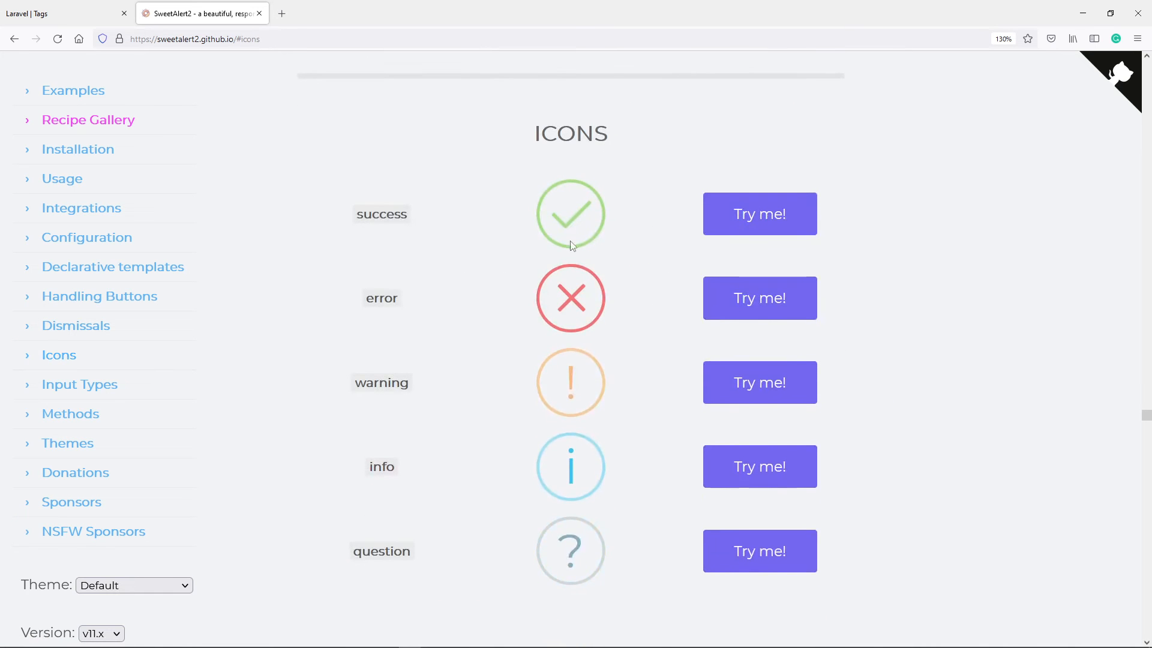
mouse_move(582, 200)
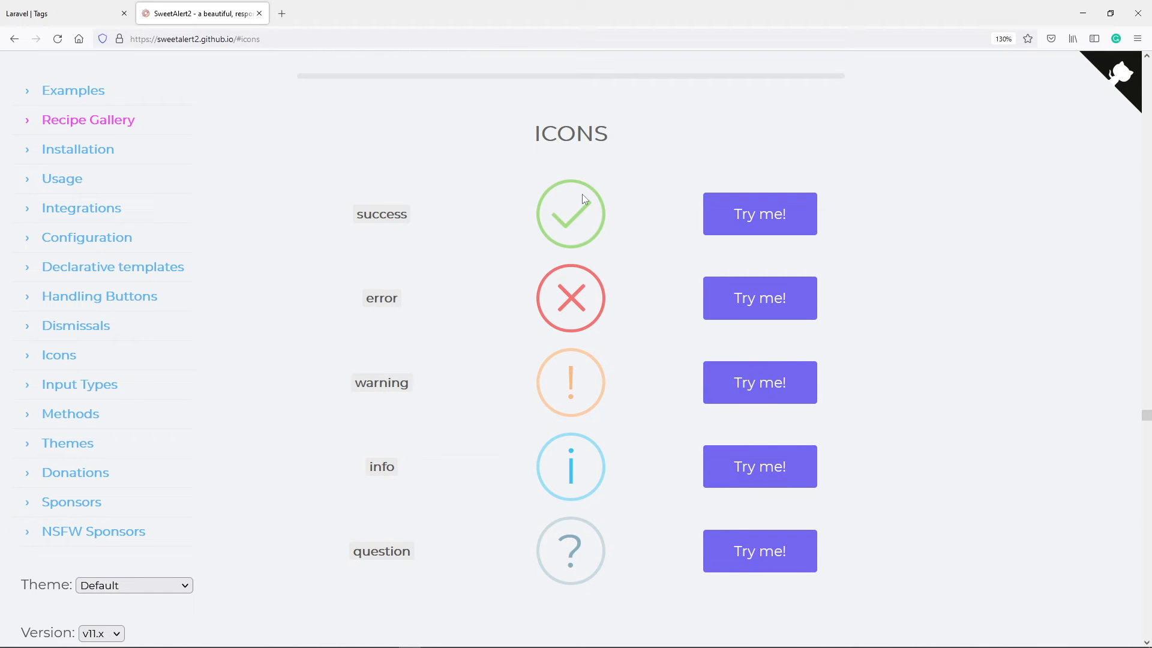
mouse_move(575, 396)
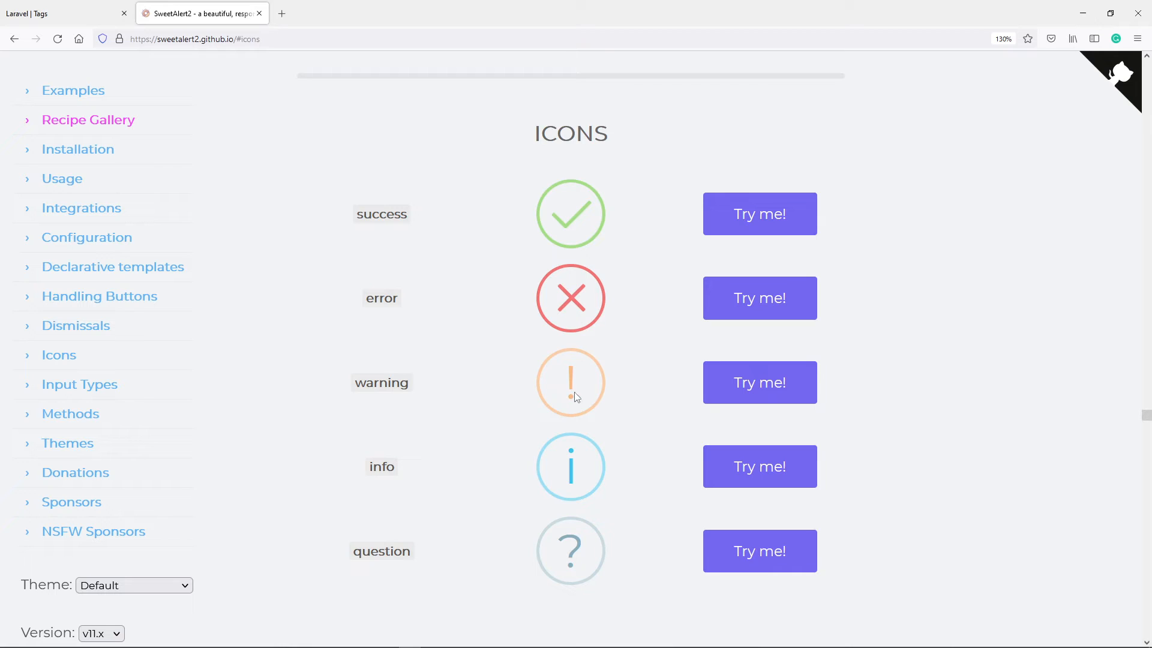
mouse_move(577, 526)
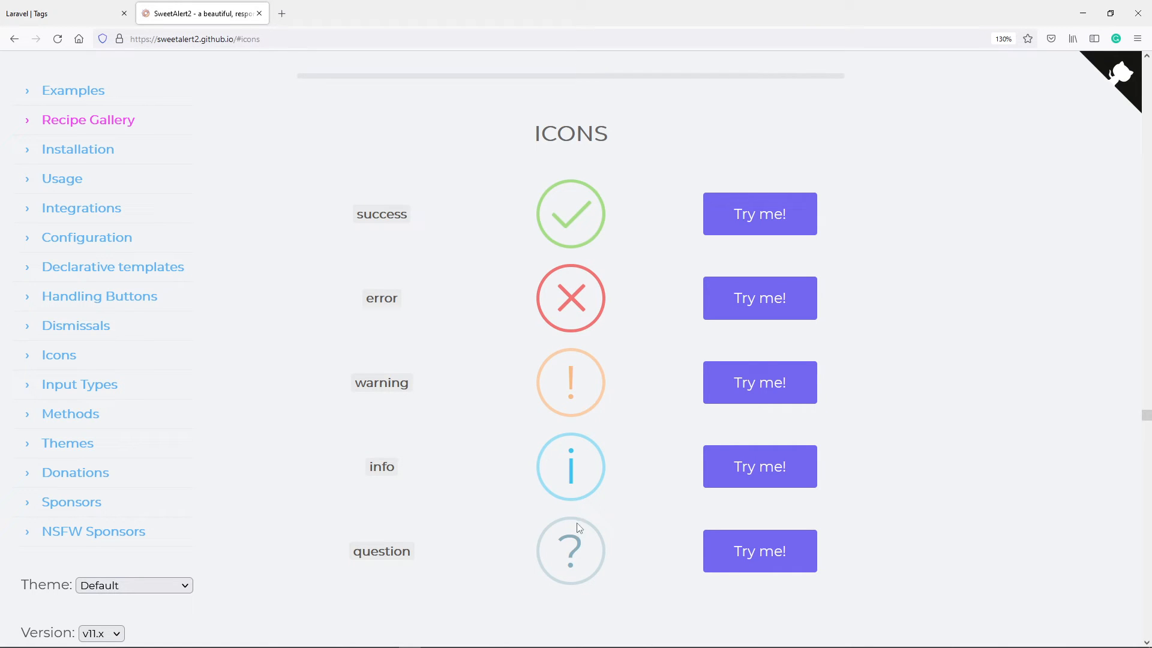
mouse_move(367, 213)
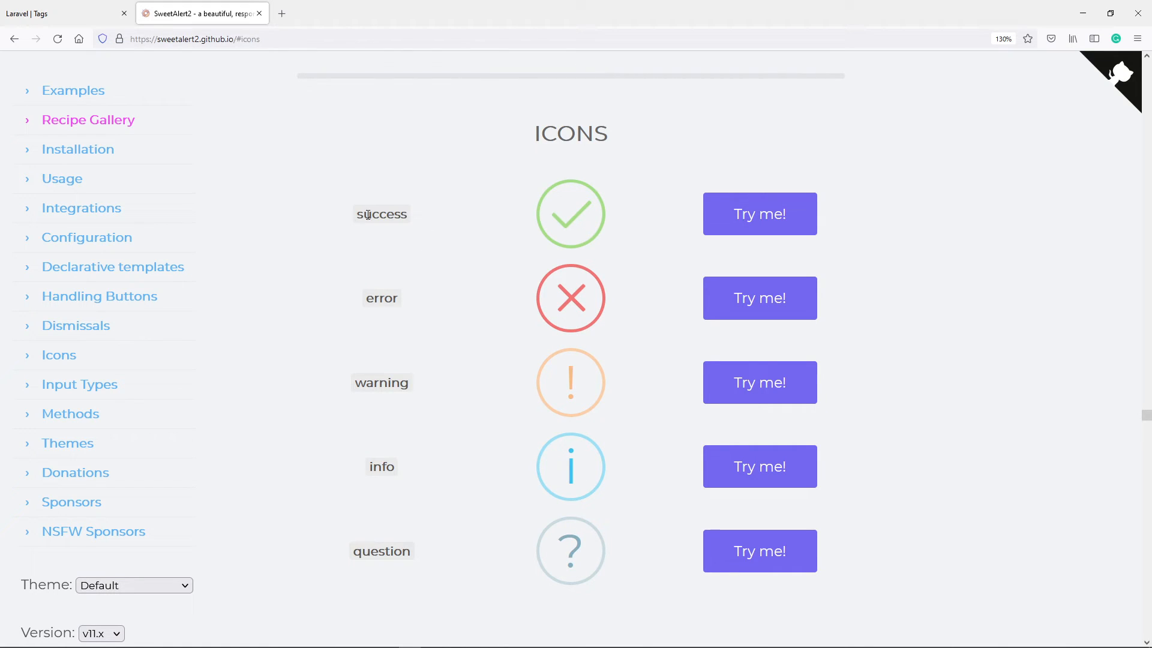
mouse_move(449, 221)
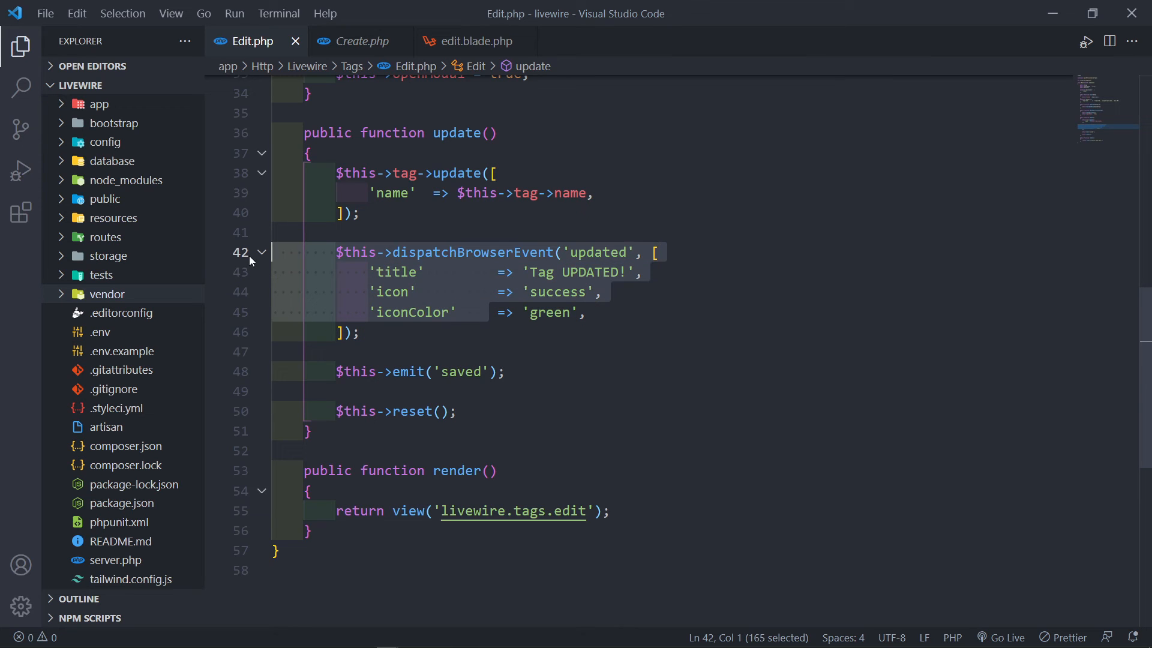
mouse_move(402, 41)
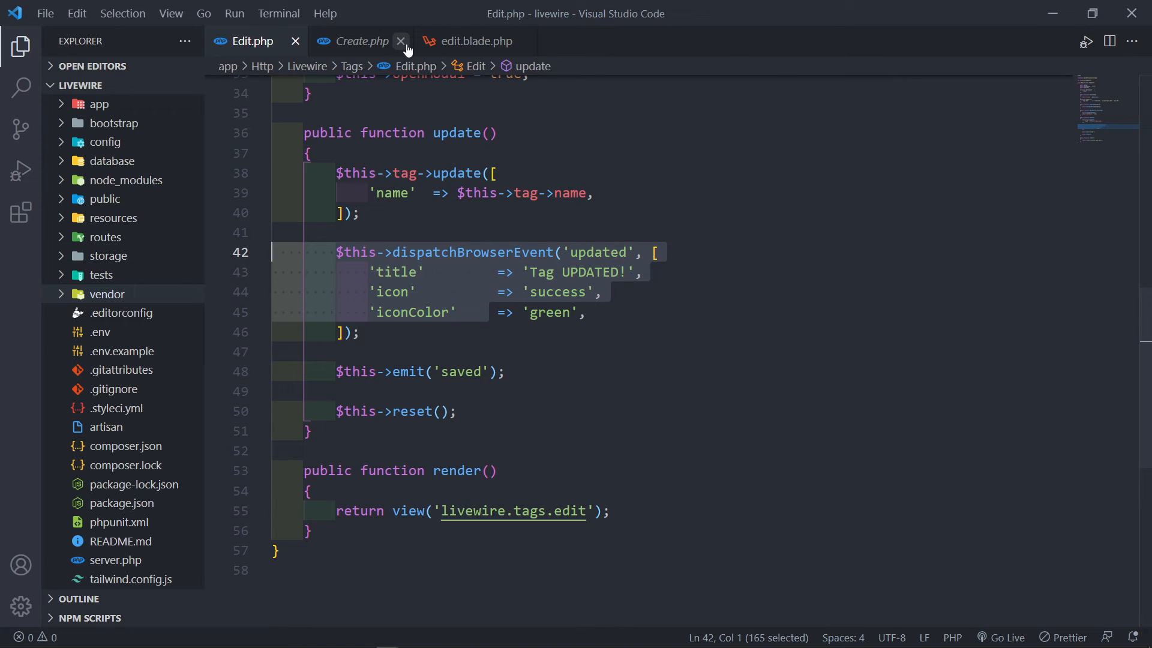
Close the Create component and review edit.blade.php's addEventListener, Swal.fire and title option
click(401, 41)
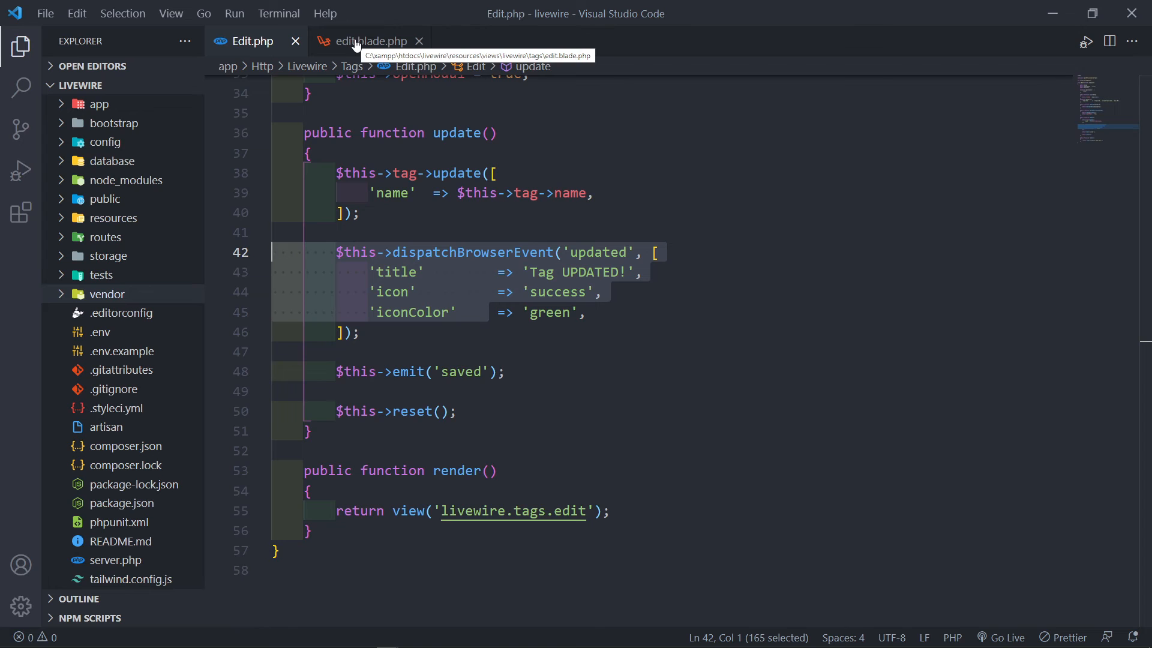
click(363, 41)
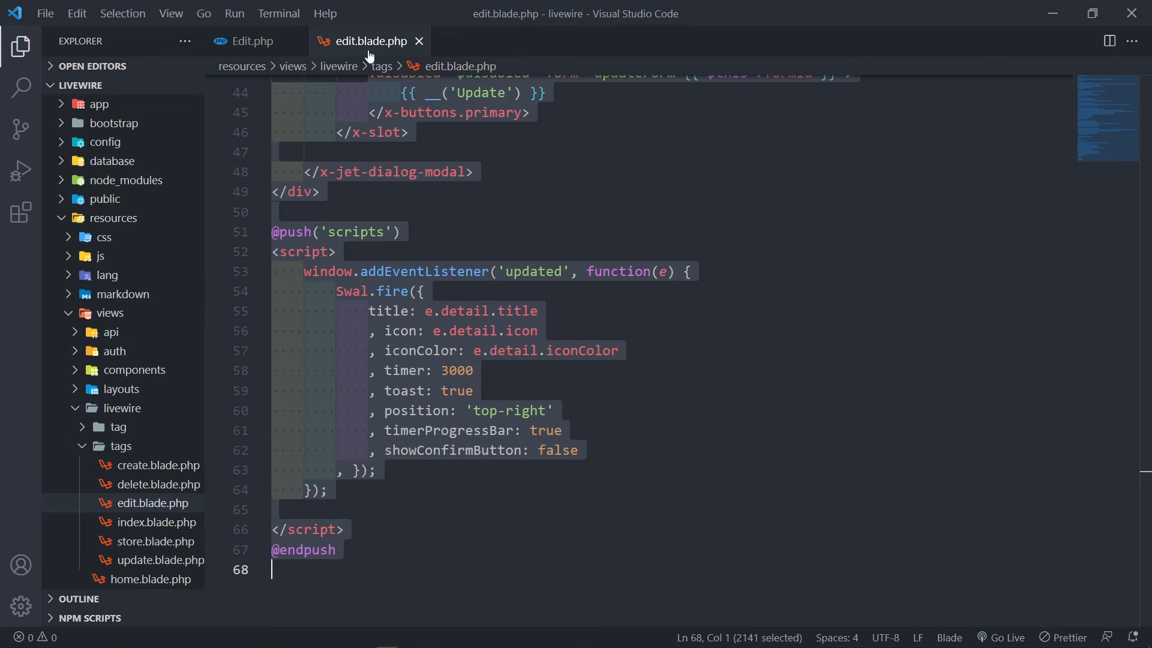
click(273, 212)
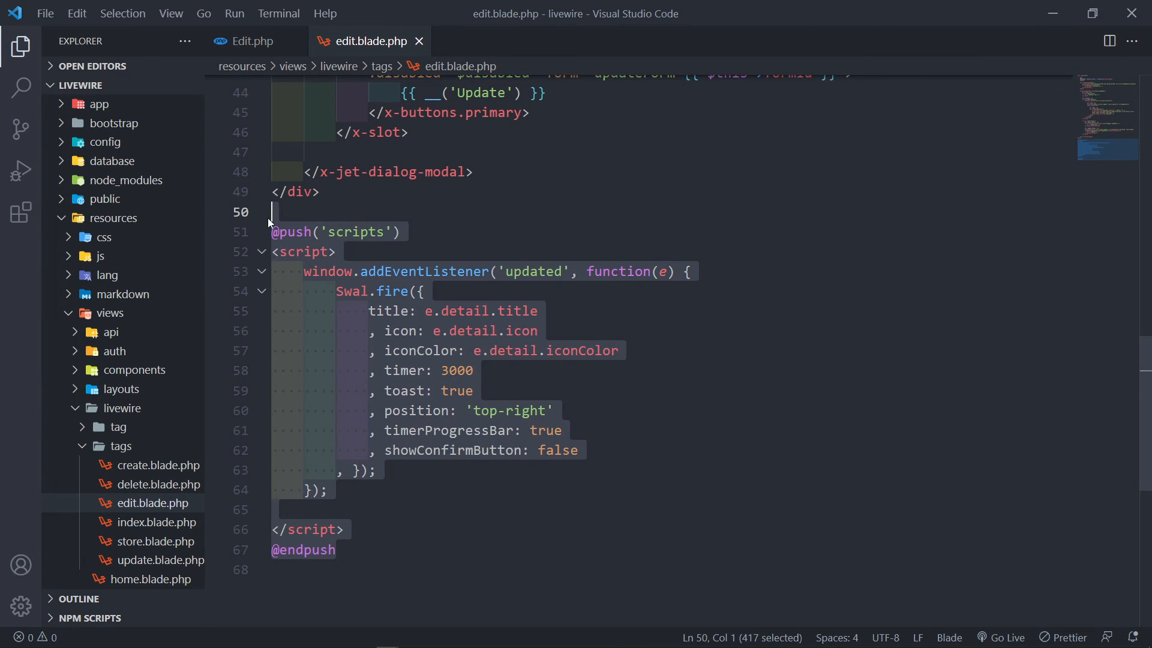
click(465, 227)
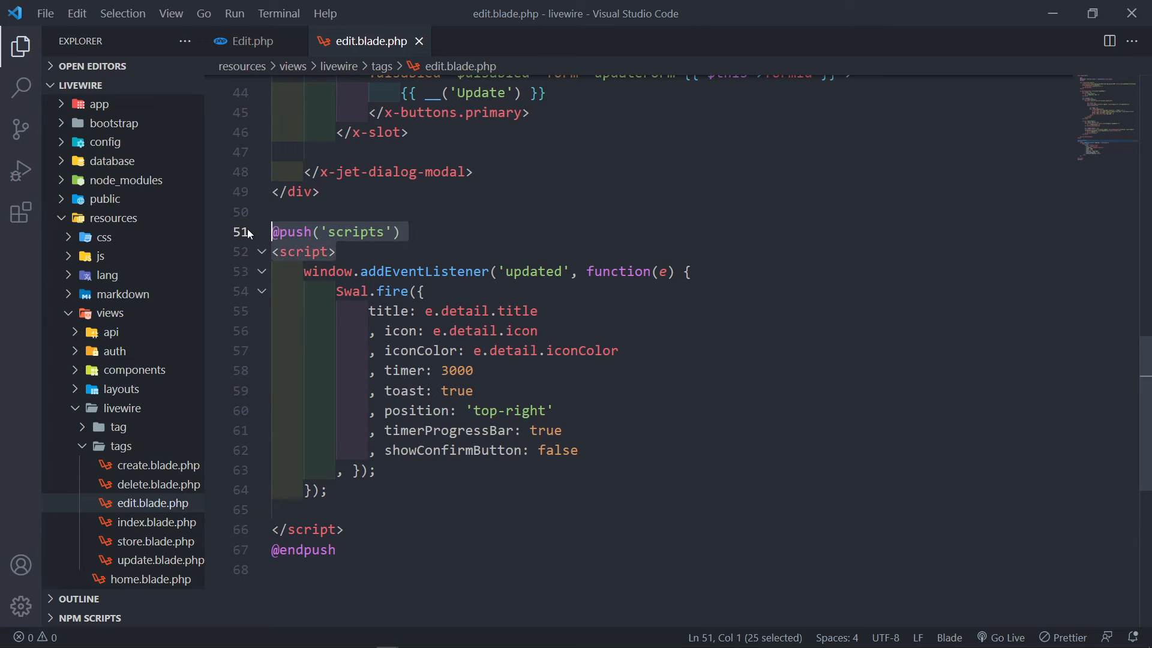
click(334, 251)
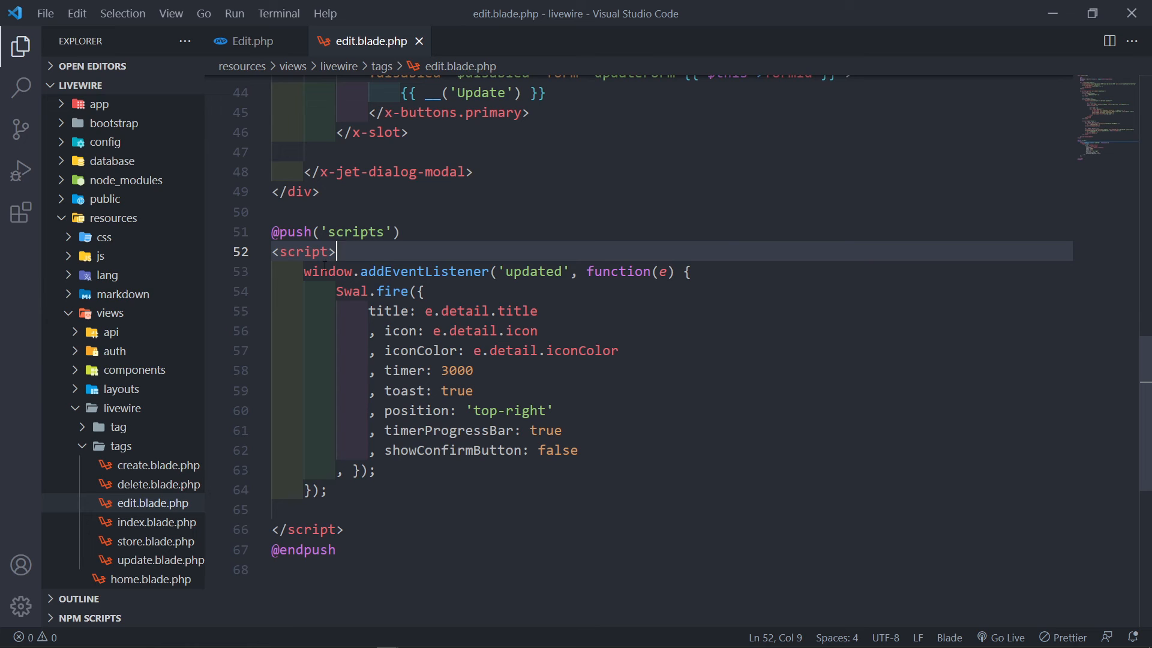
double_click(421, 272)
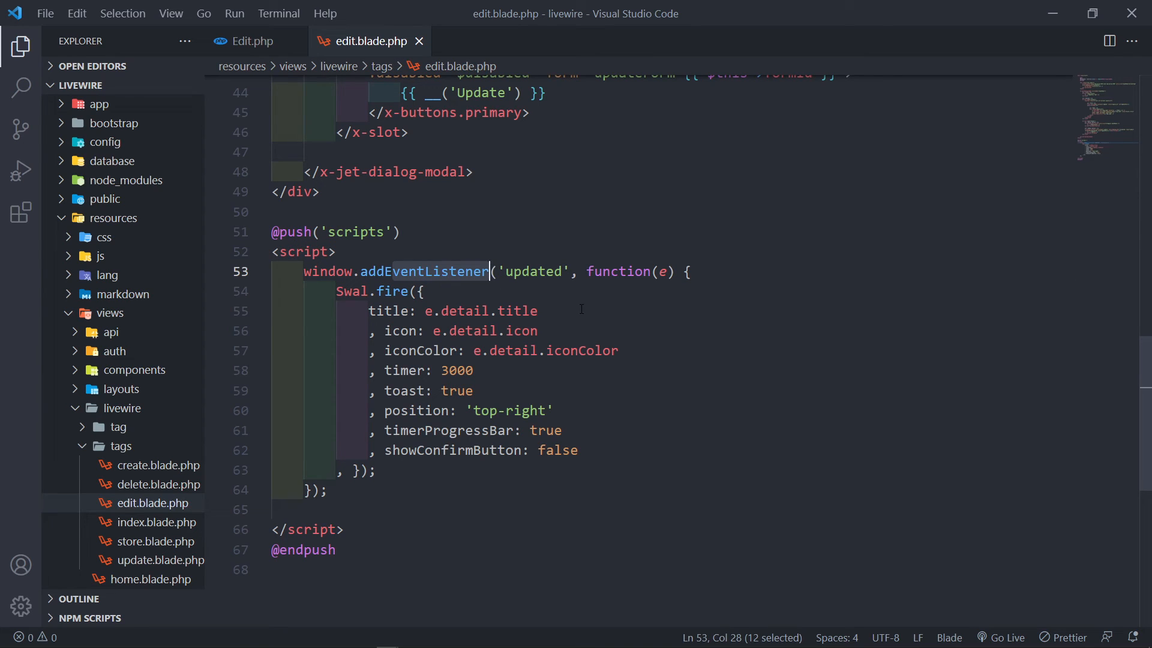
double_click(530, 271)
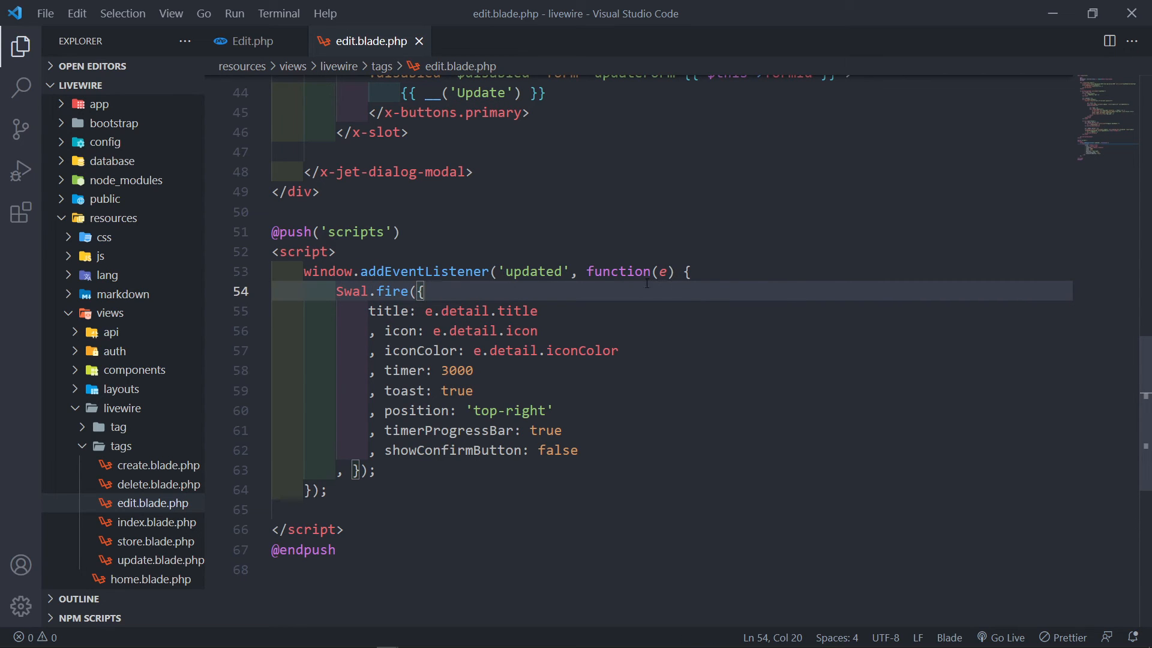
double_click(393, 291)
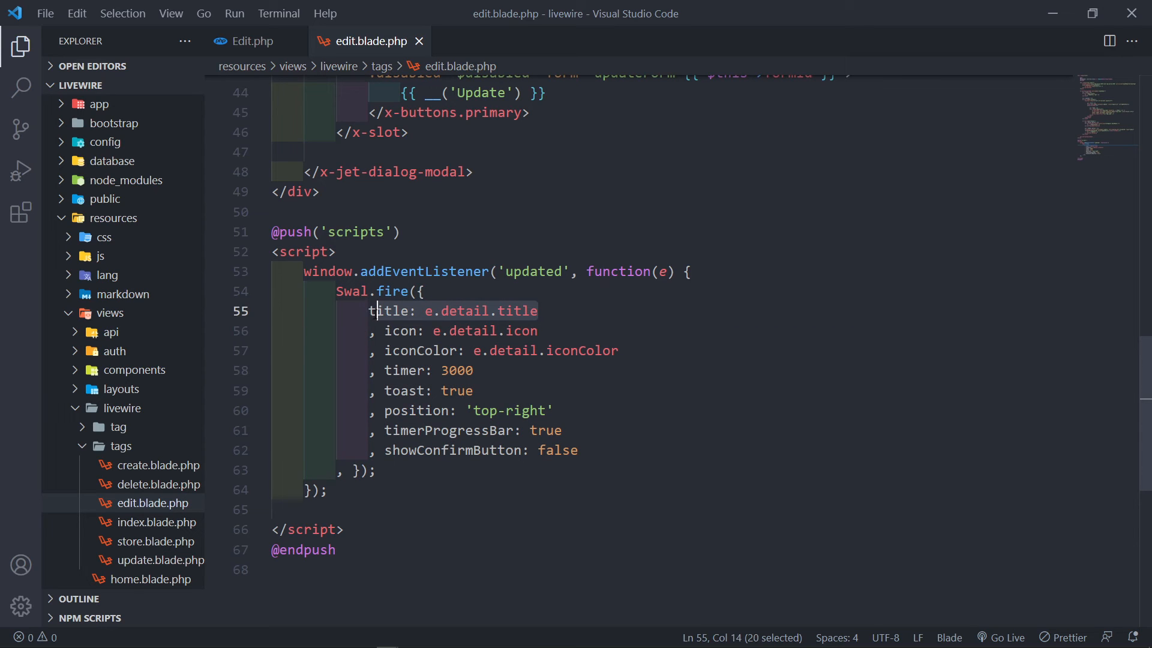
click(252, 41)
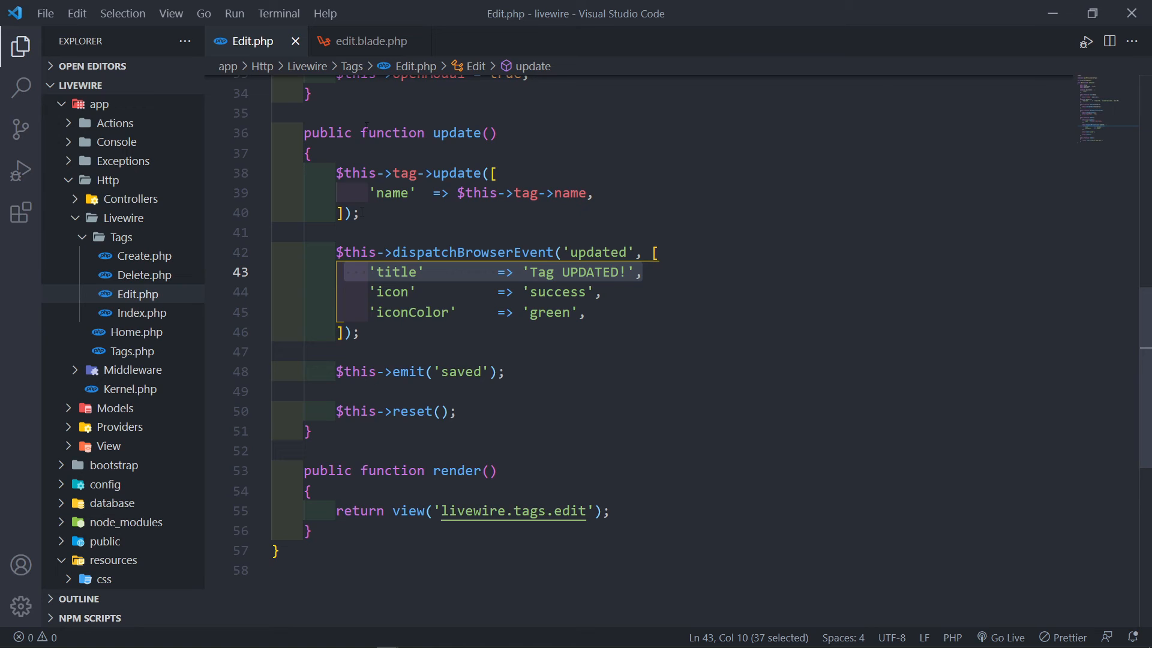
click(369, 40)
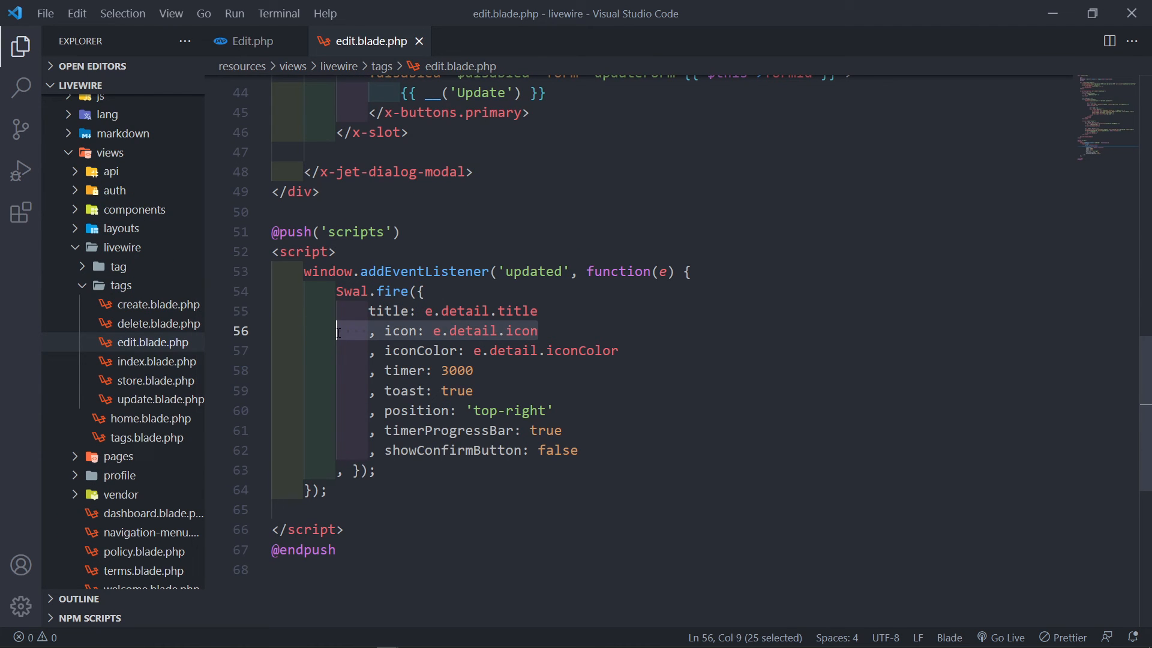
click(251, 41)
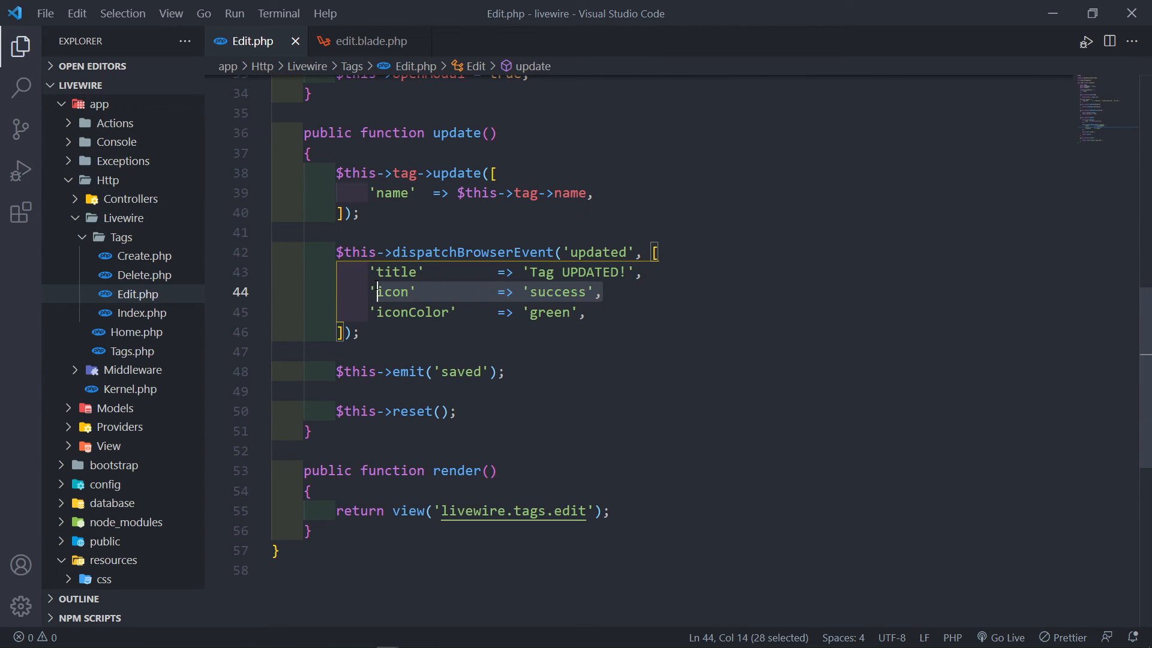
click(369, 41)
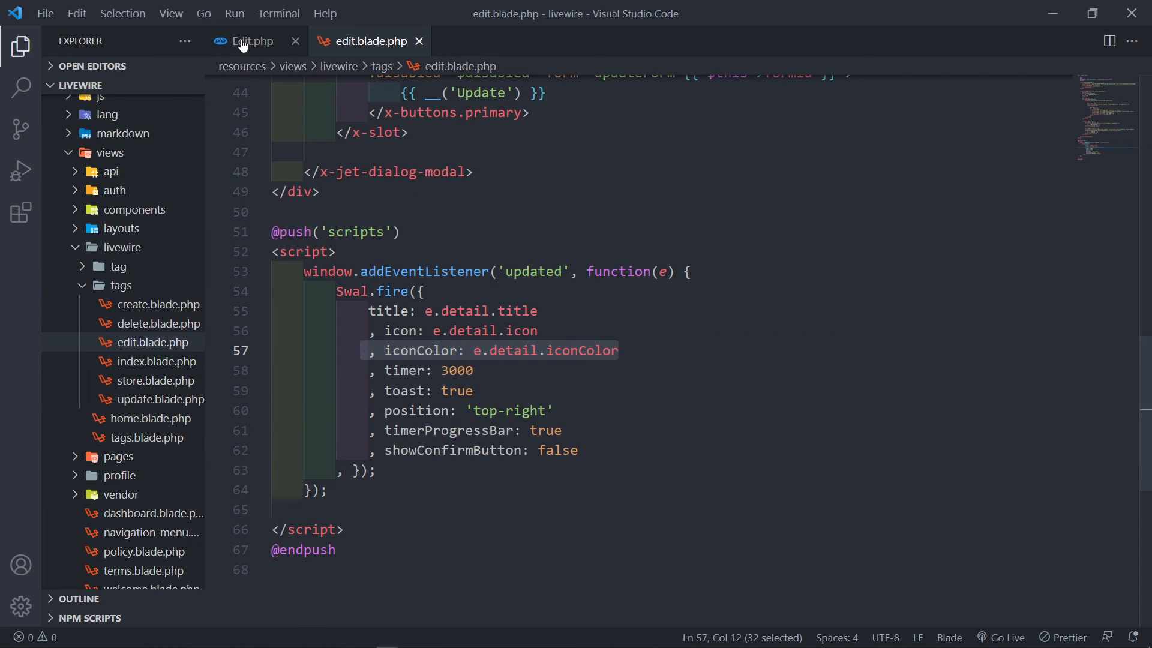
click(252, 40)
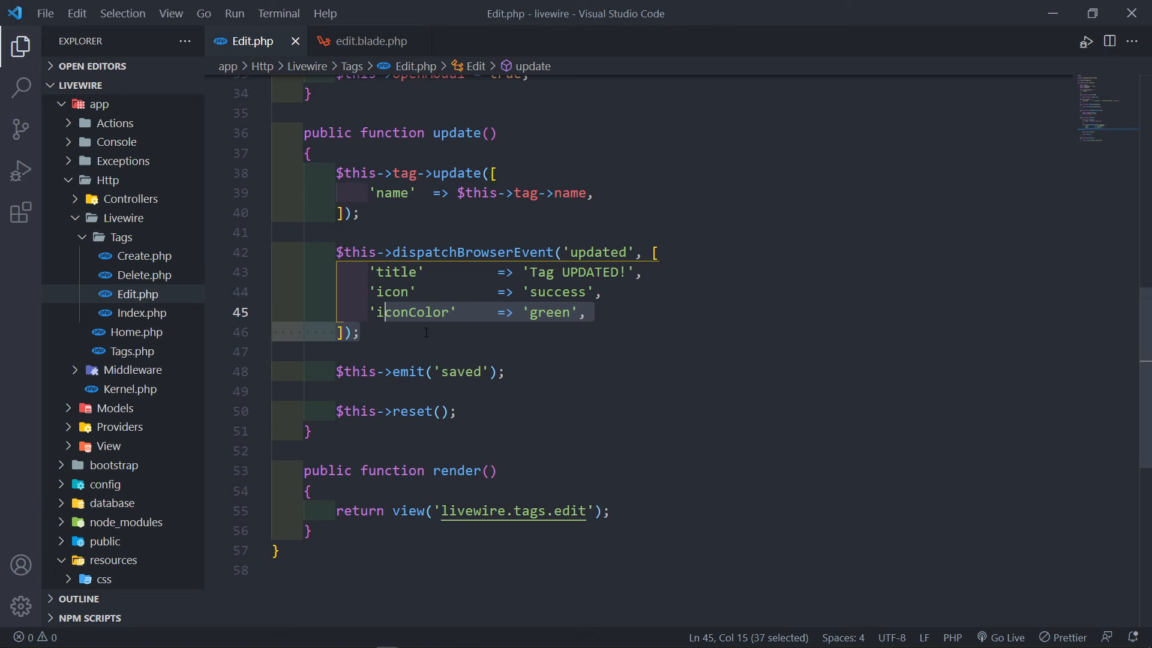
click(367, 40)
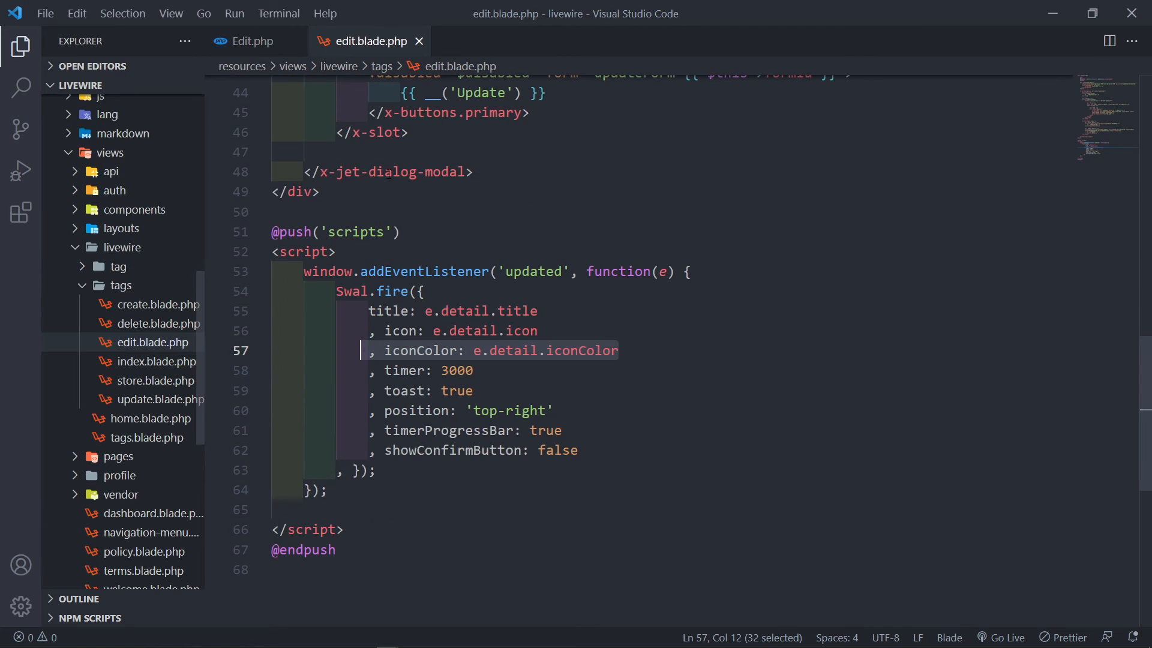
click(523, 369)
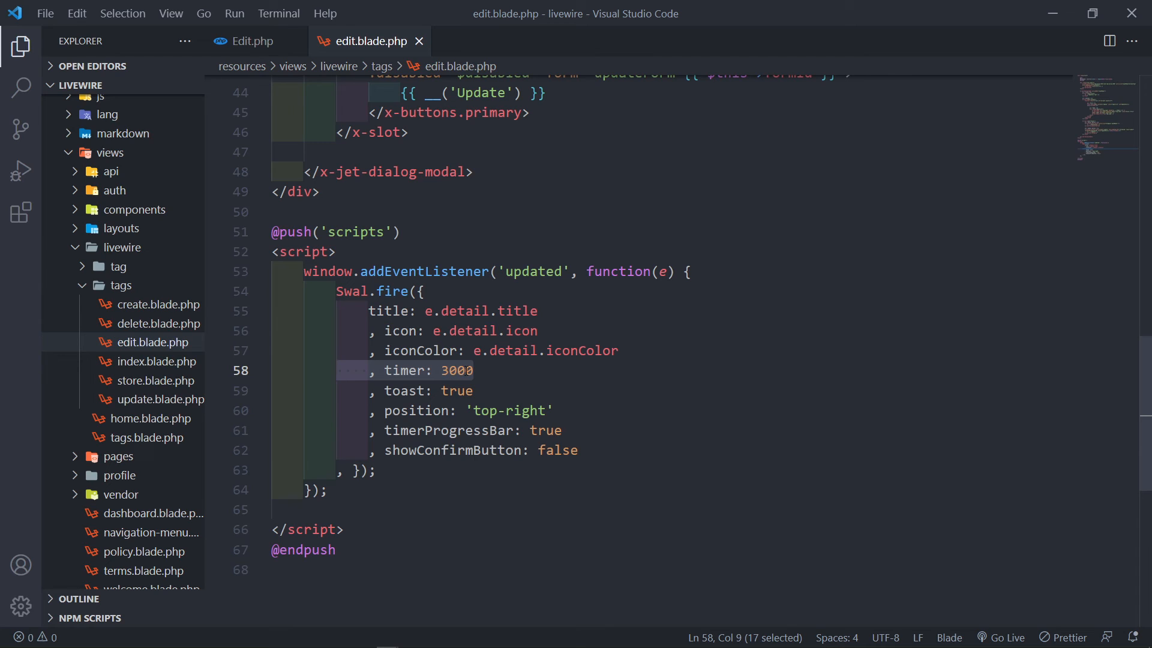
click(477, 370)
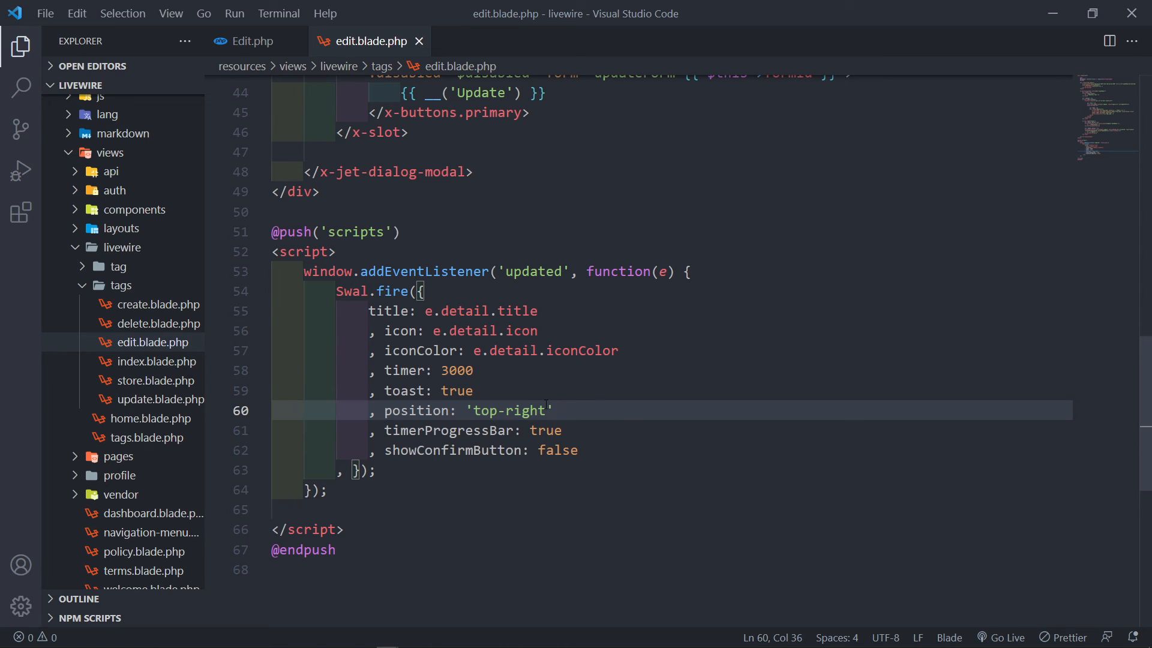
click(473, 370)
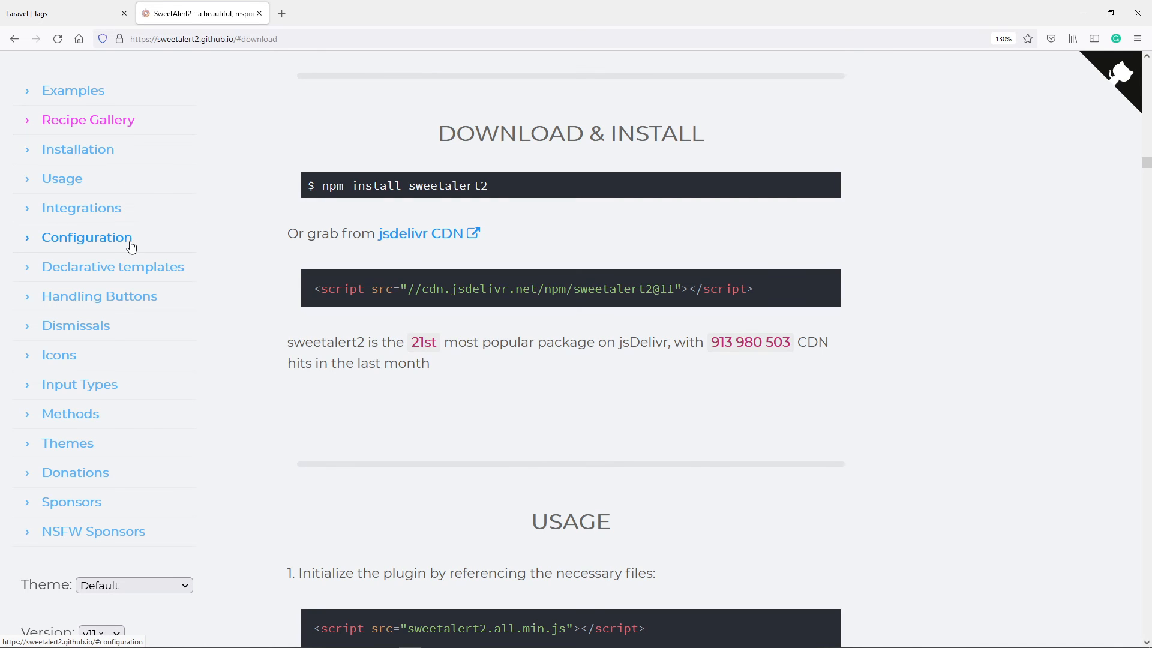
mouse_move(70, 239)
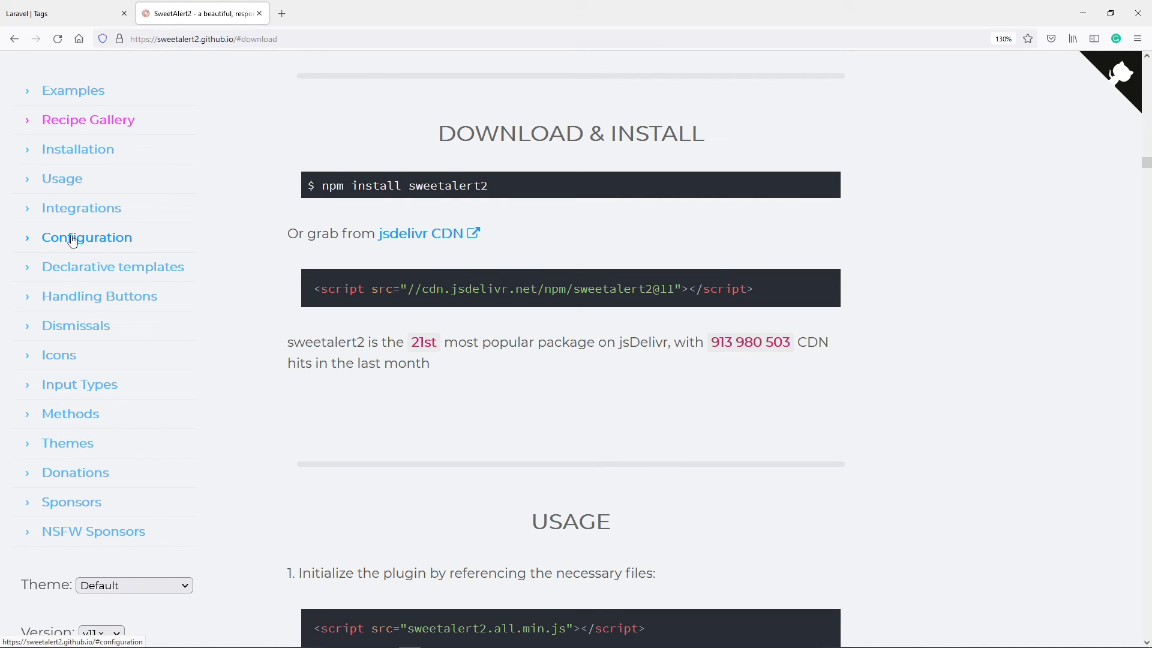
Show the SweetAlert2 Configuration table at the position option ('top', 'top-end', 'bottom-end')
click(86, 237)
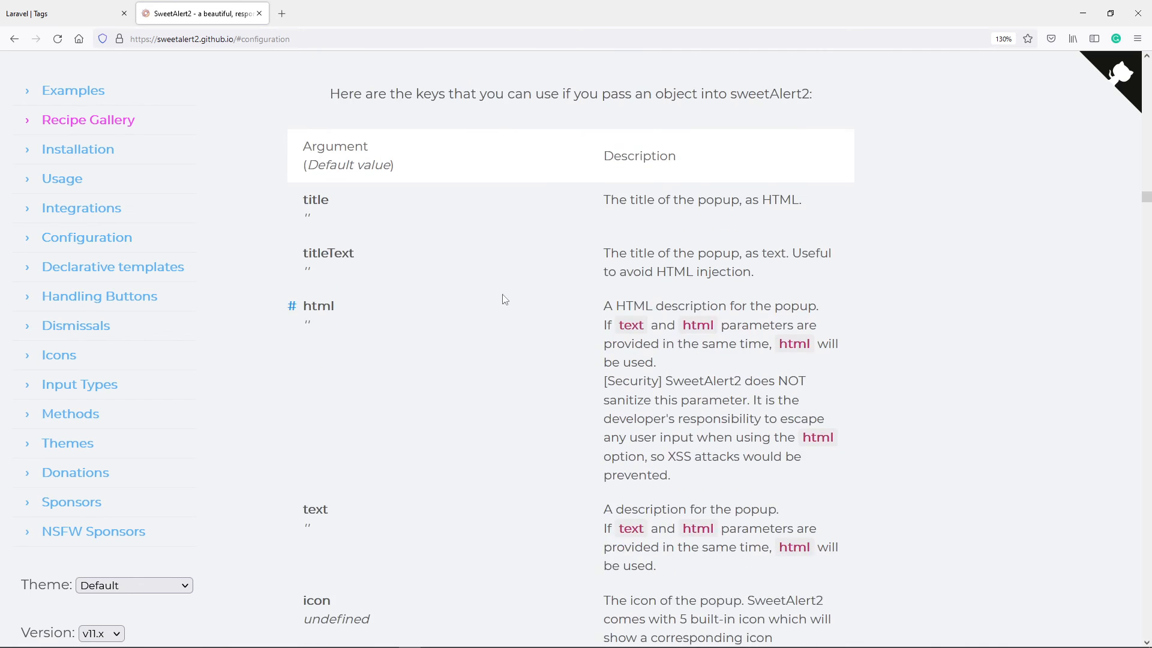
scroll(down, 3)
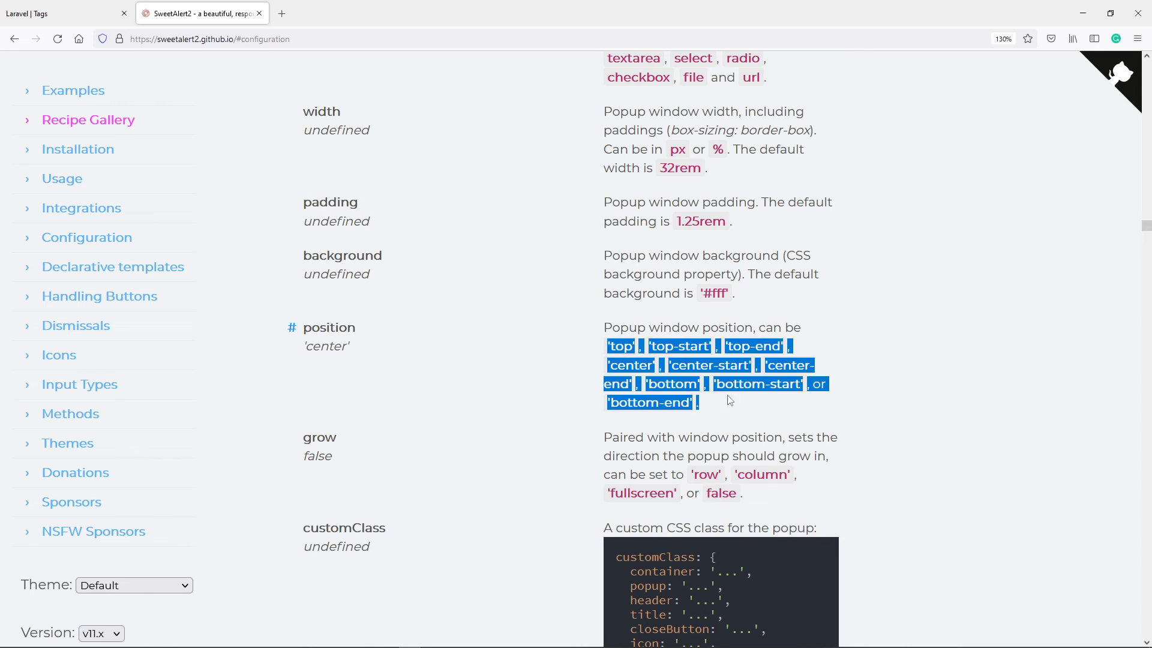
click(648, 366)
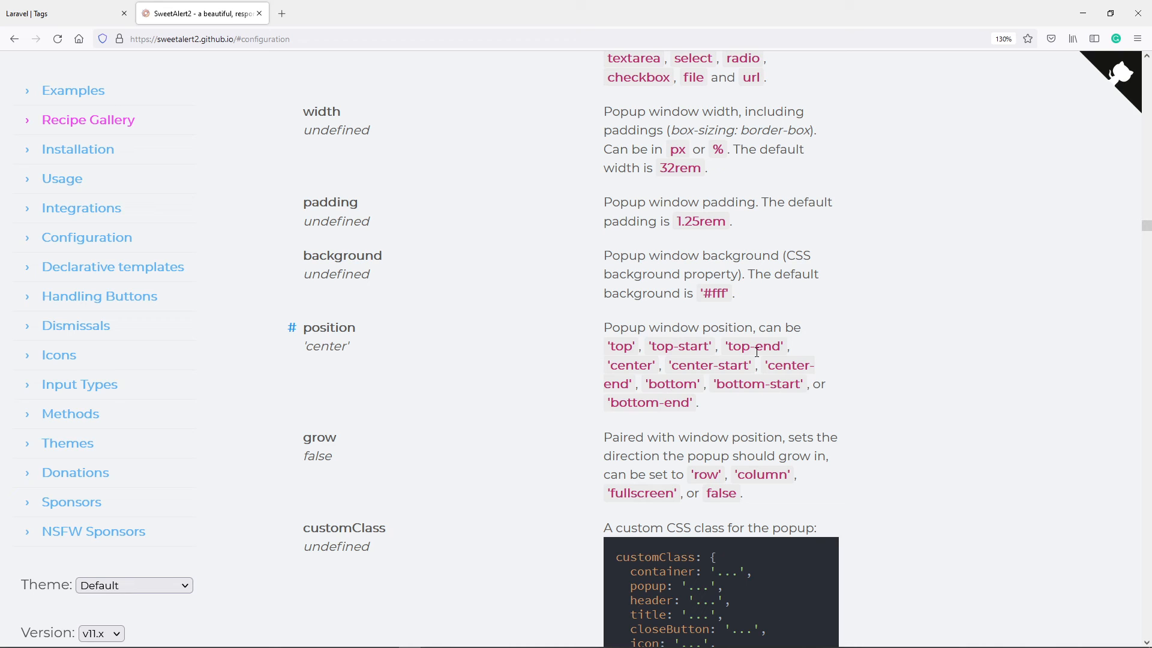
mouse_move(746, 412)
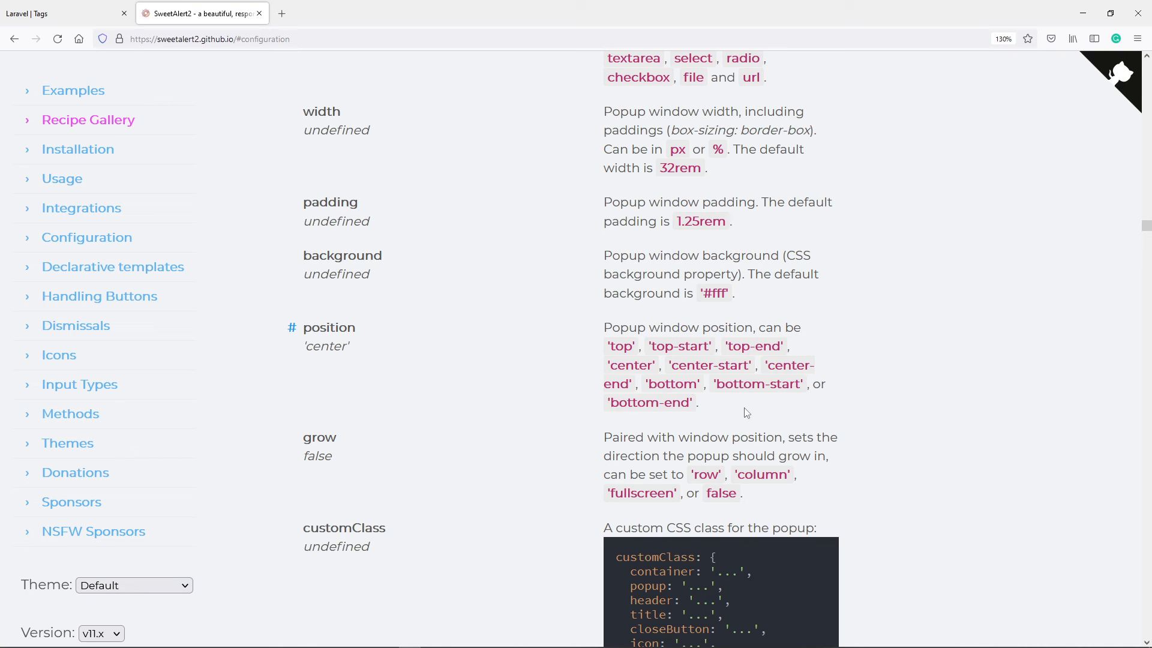
mouse_move(533, 350)
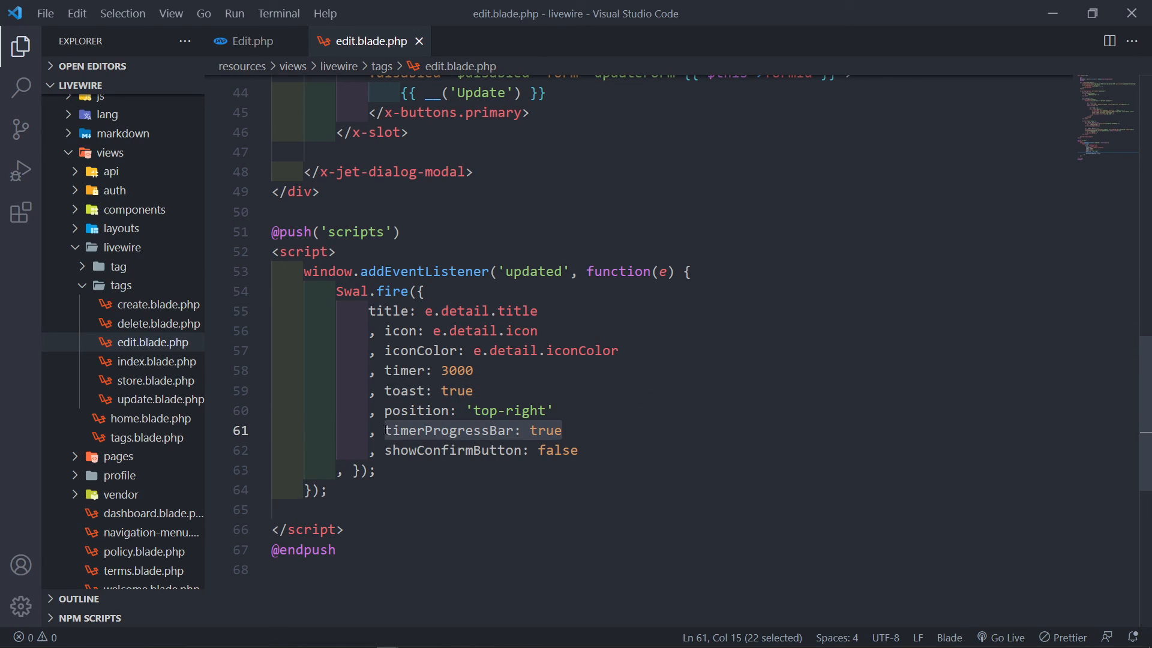
Review the timerProgressBar and showConfirmButton options, then close edit.blade.php to return to Edit.php
click(562, 430)
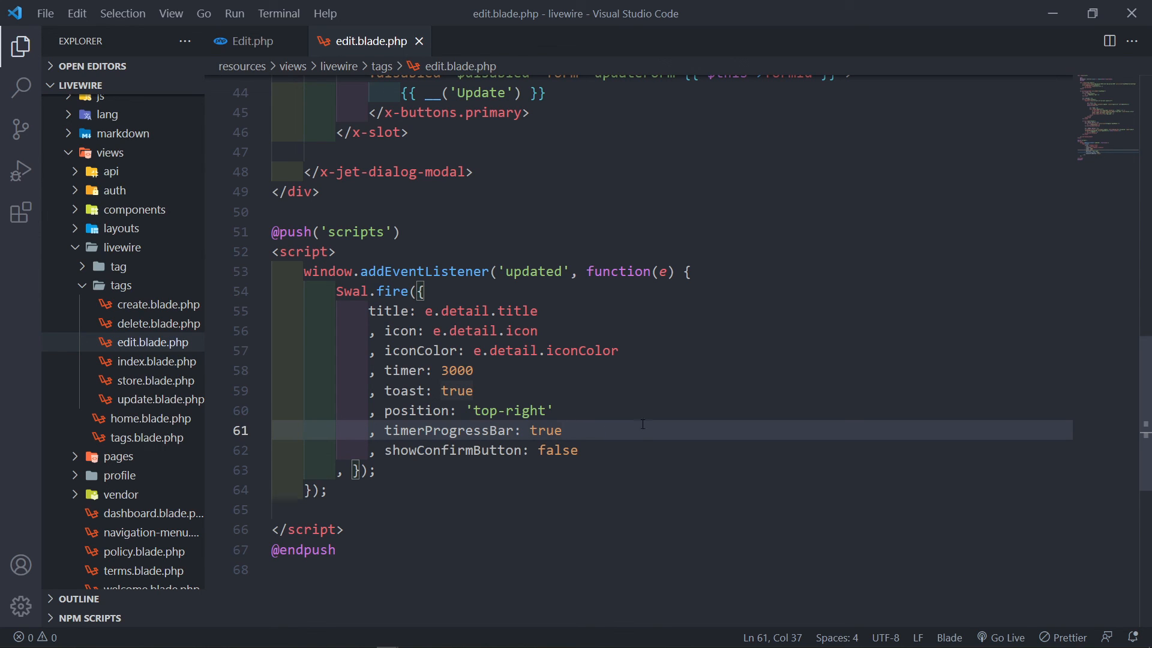
mouse_move(601, 404)
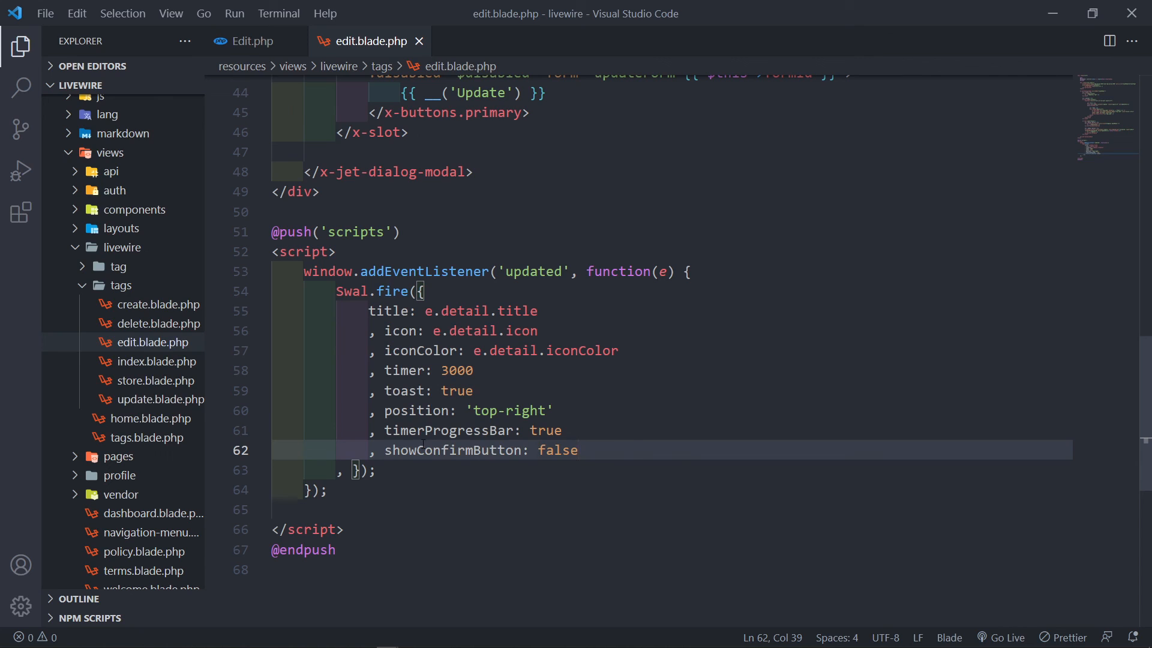
mouse_move(608, 454)
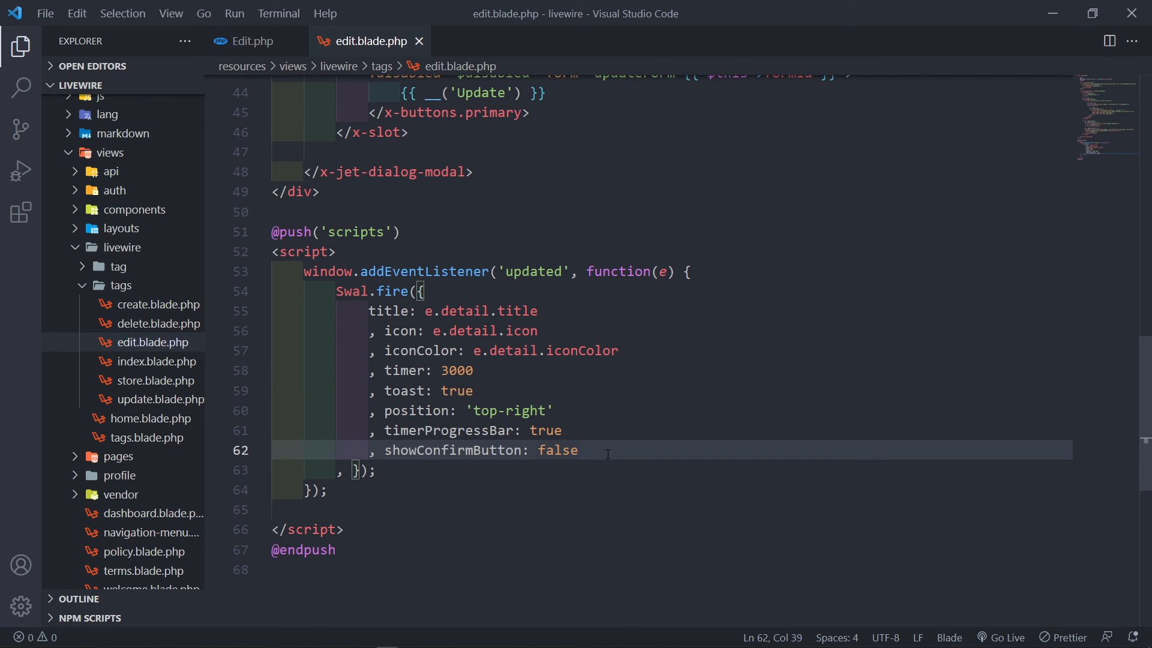
click(569, 449)
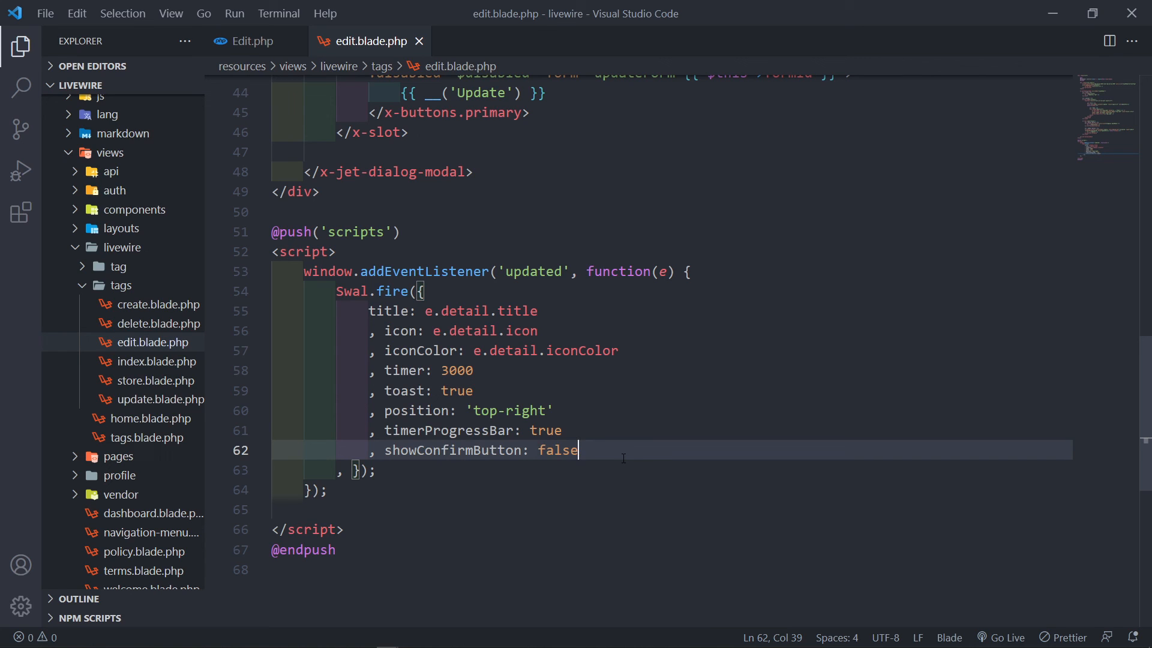
mouse_move(590, 419)
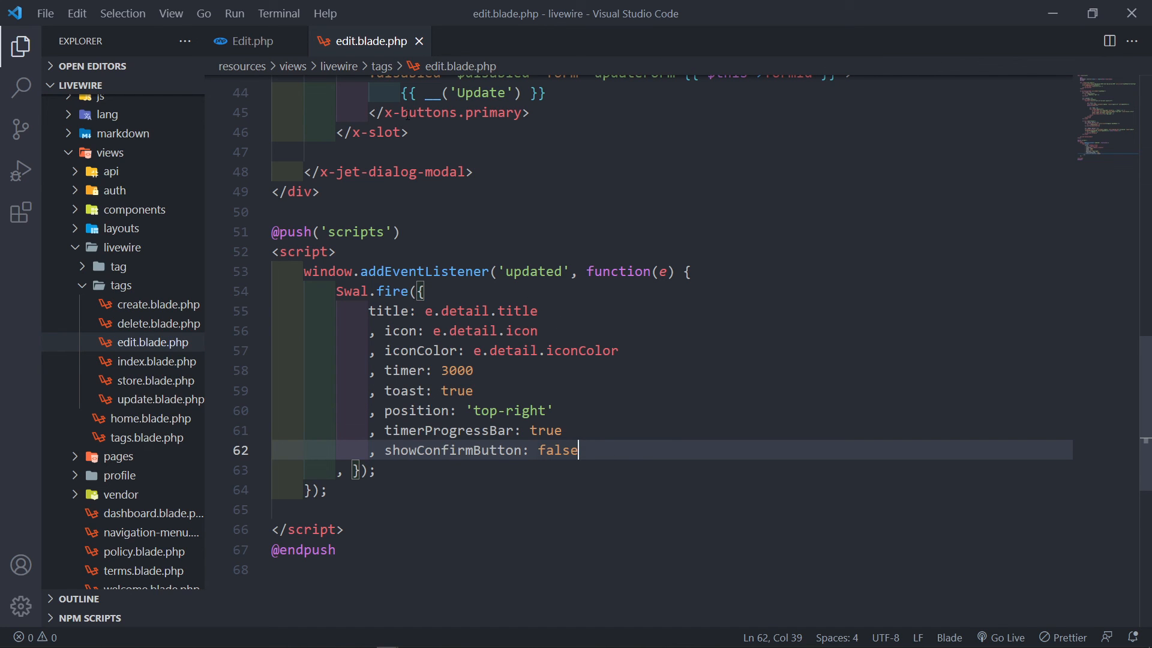
click(252, 40)
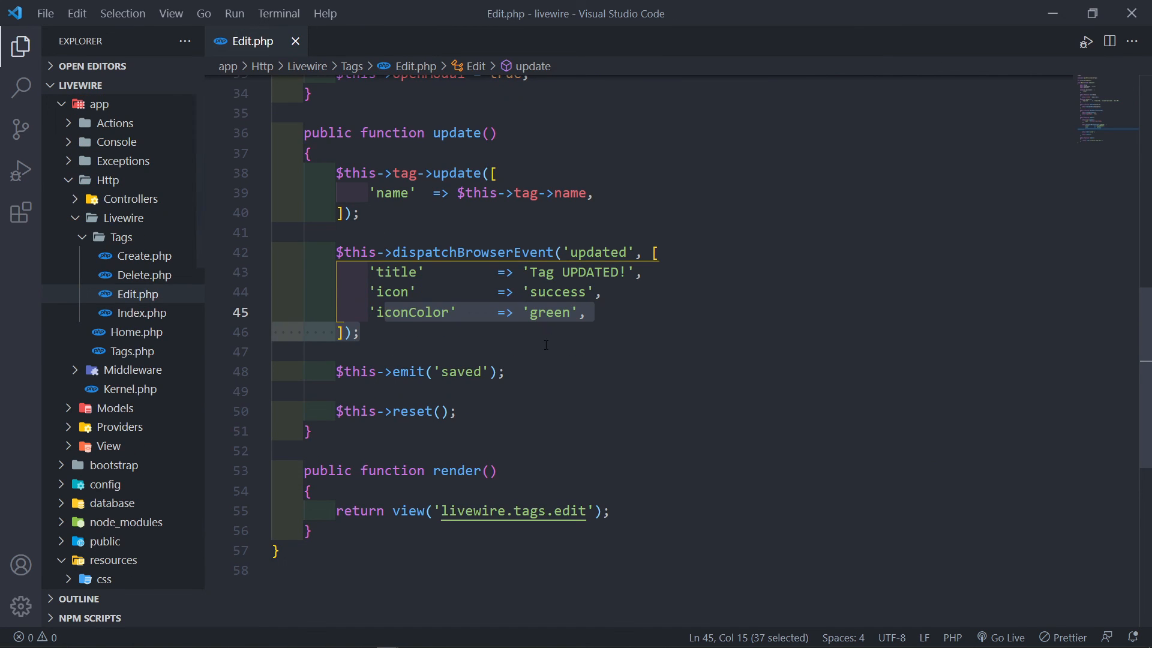
Clear the selection in Edit.php, collapse the Explorer folders and close the Edit.php tab
click(547, 350)
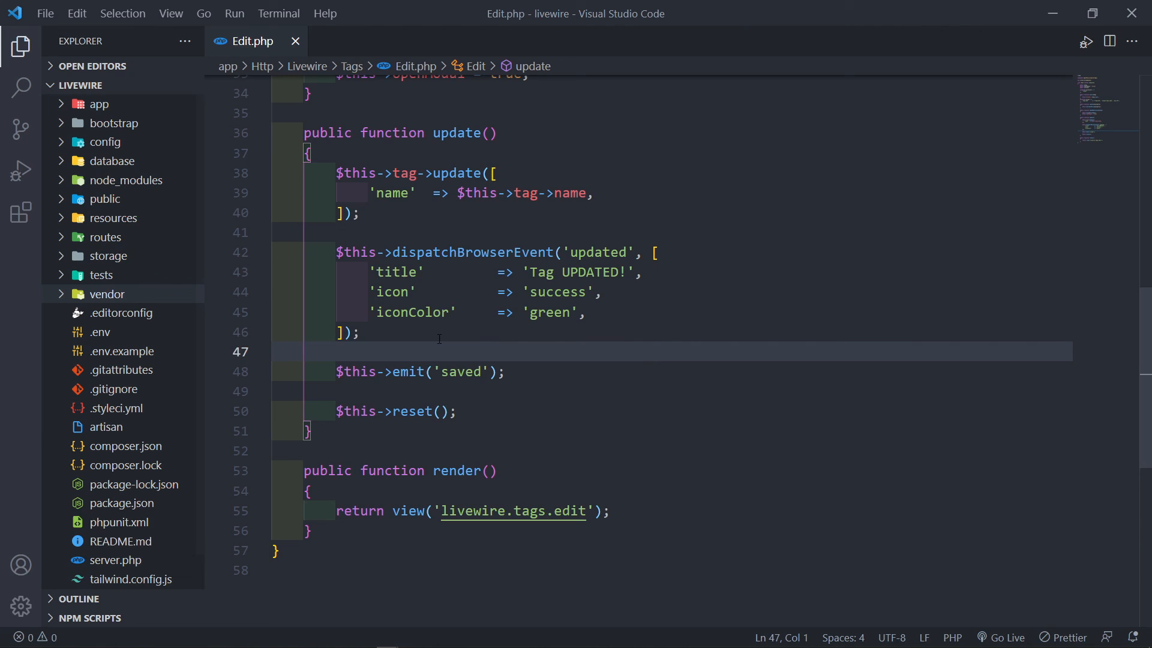
click(360, 332)
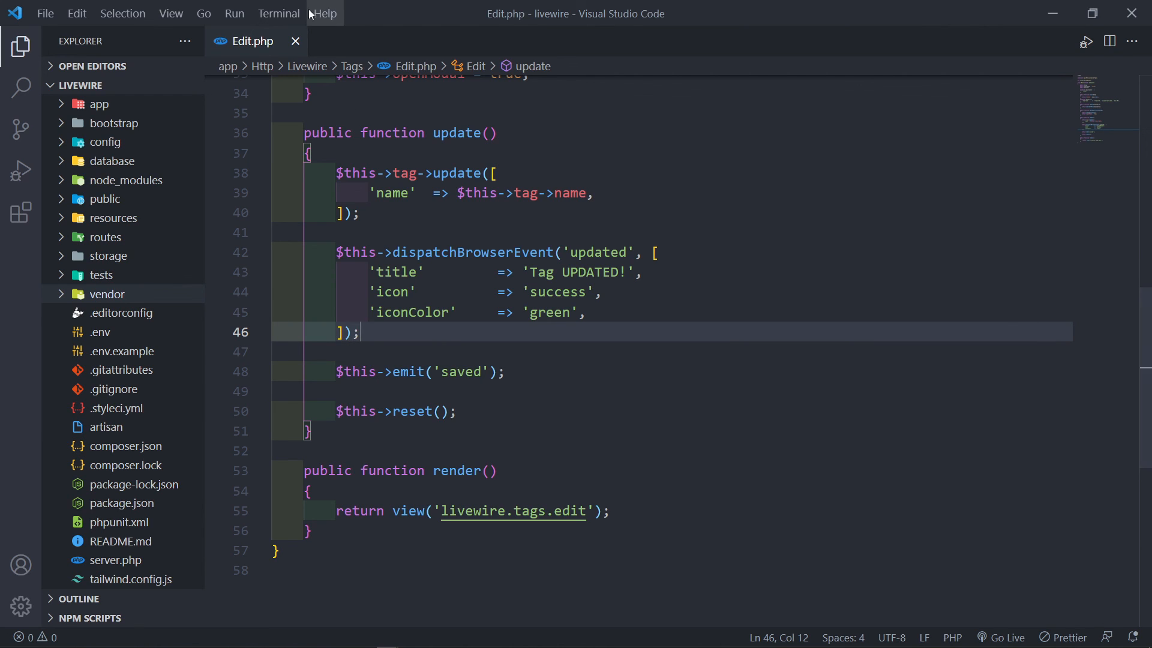
click(295, 42)
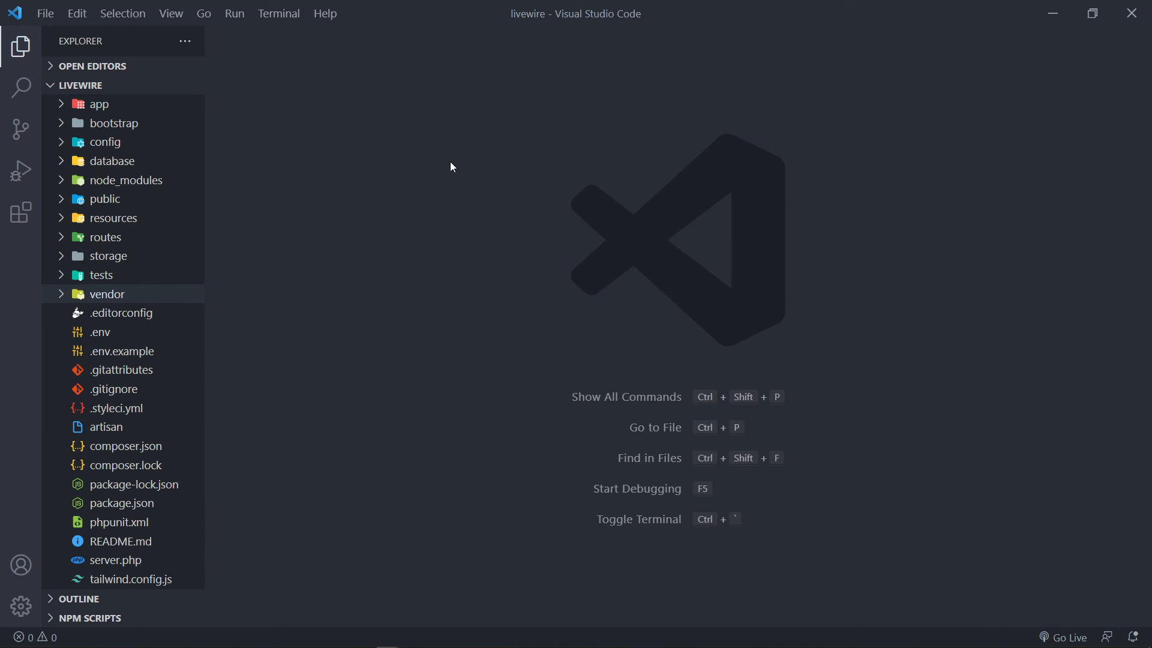